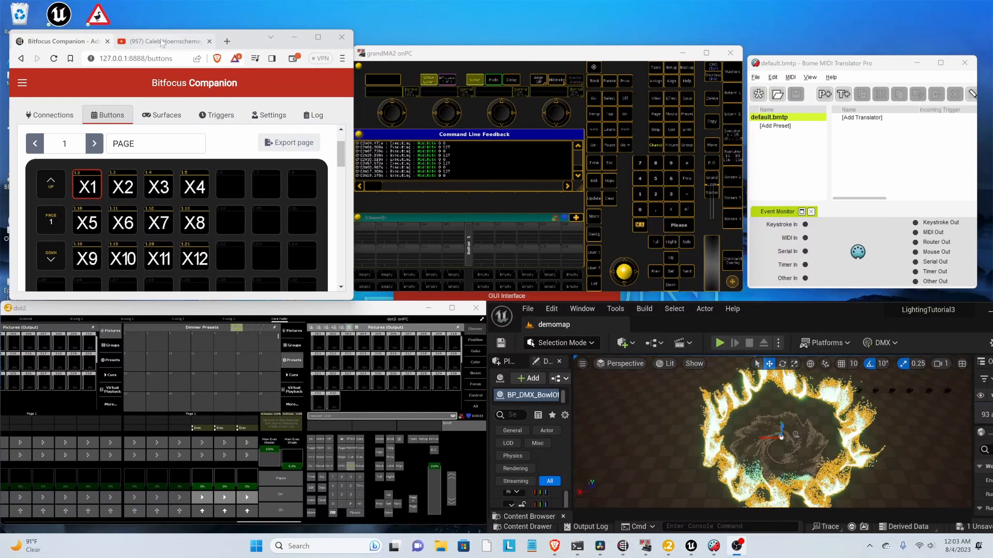
# - Switch to the YouTube tab and scroll down the channel's Videos list of MA3 tutorials
pyautogui.click(163, 41)
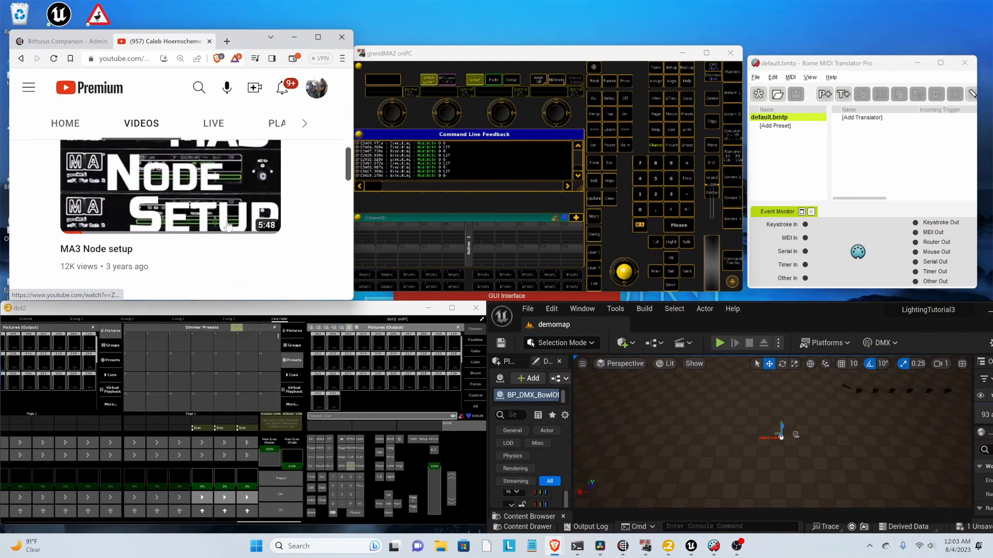
pyautogui.scroll(-3)
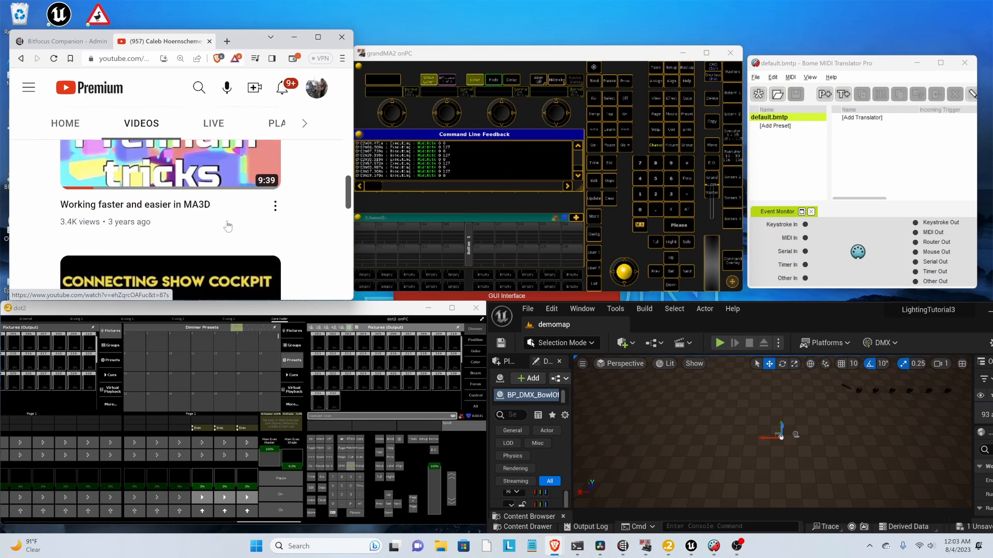
pyautogui.scroll(-3)
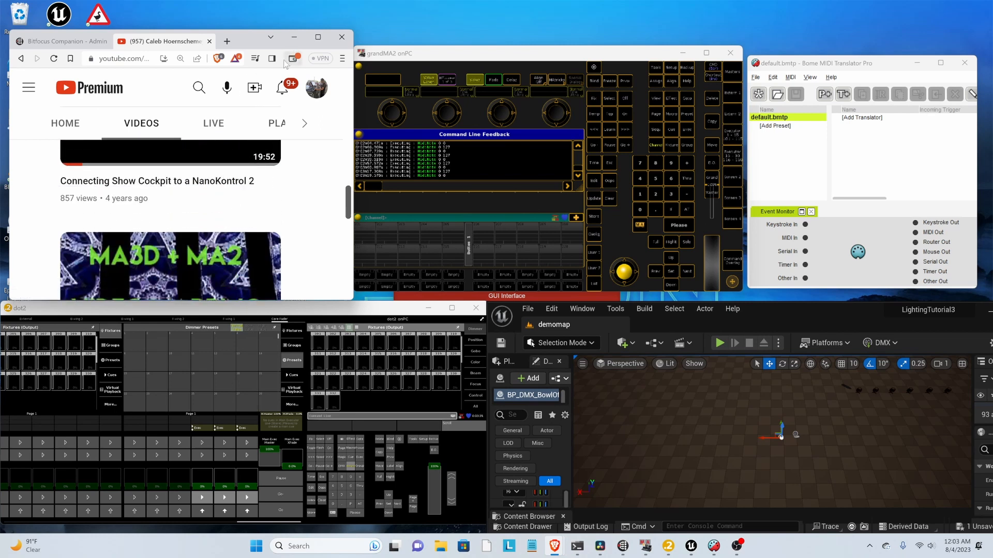
pyautogui.moveTo(292, 58)
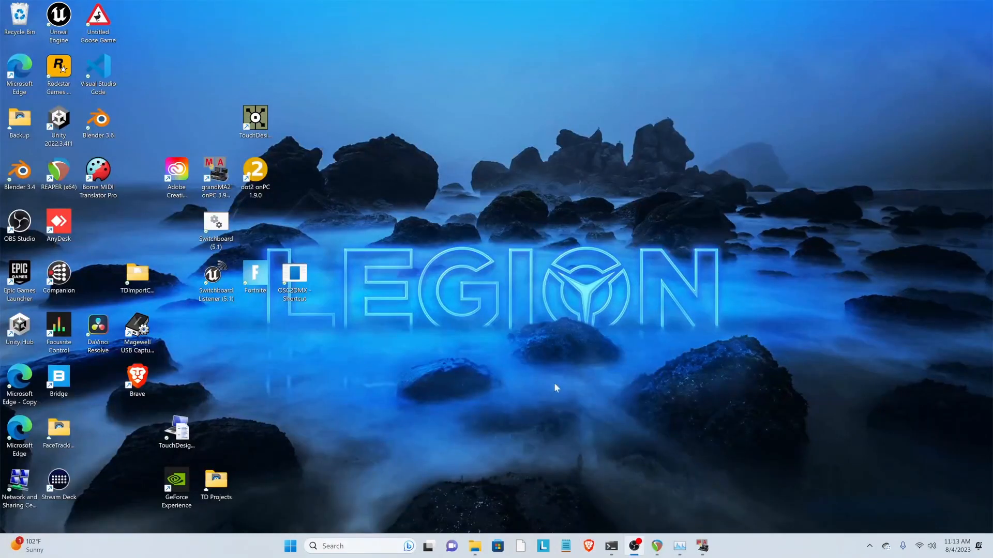
pyautogui.moveTo(801, 500)
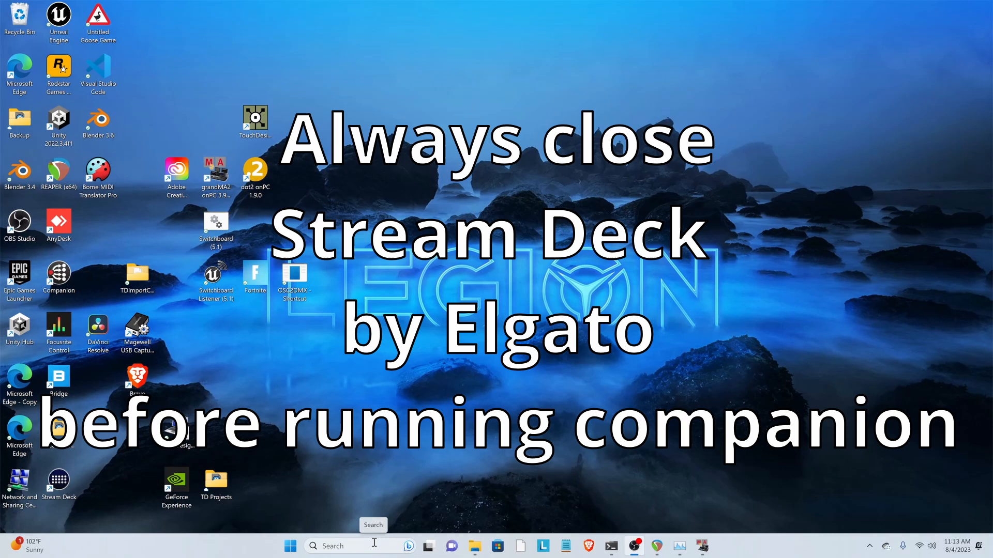
# - Quit the Elgato Stream Deck app from its hidden system tray icon
pyautogui.click(869, 545)
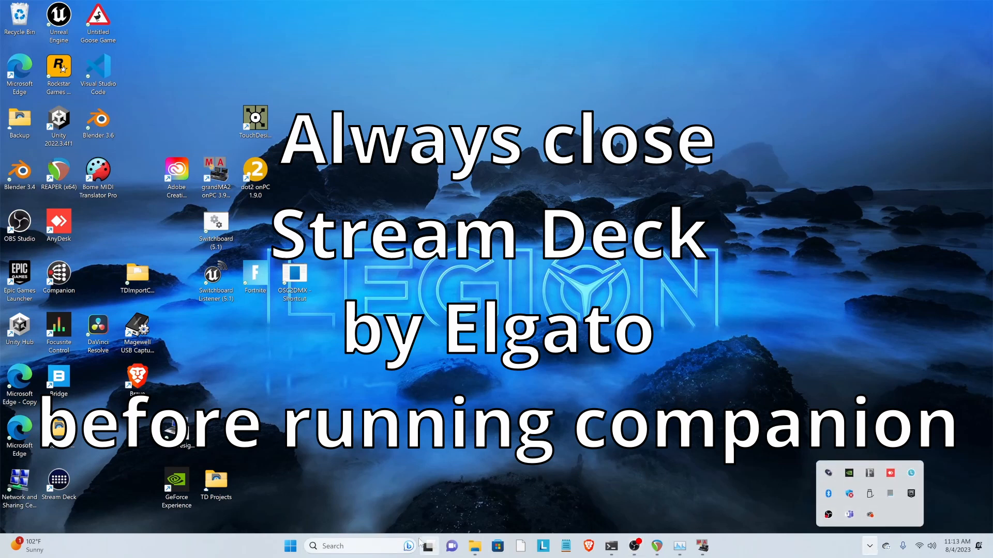
pyautogui.write('stream Deck')
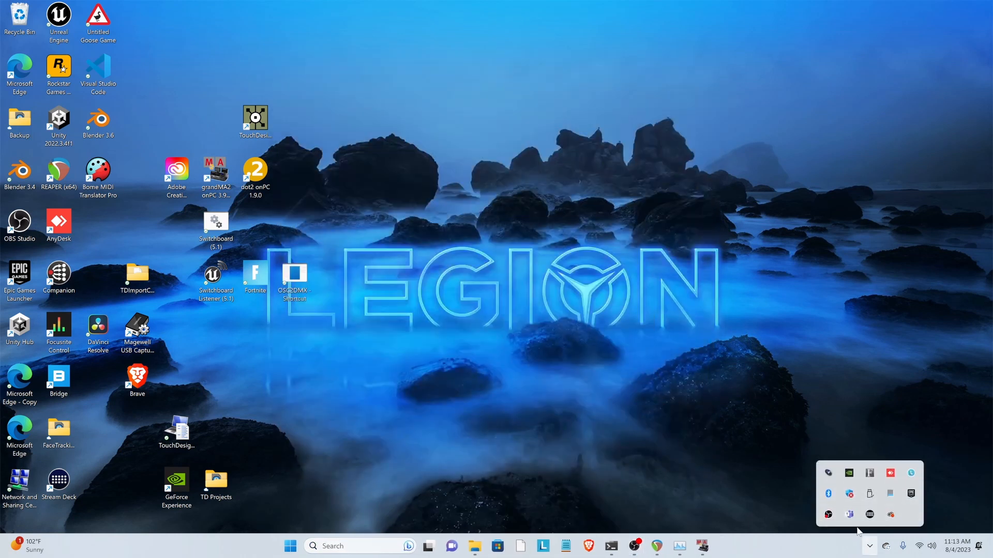
pyautogui.rightClick(869, 514)
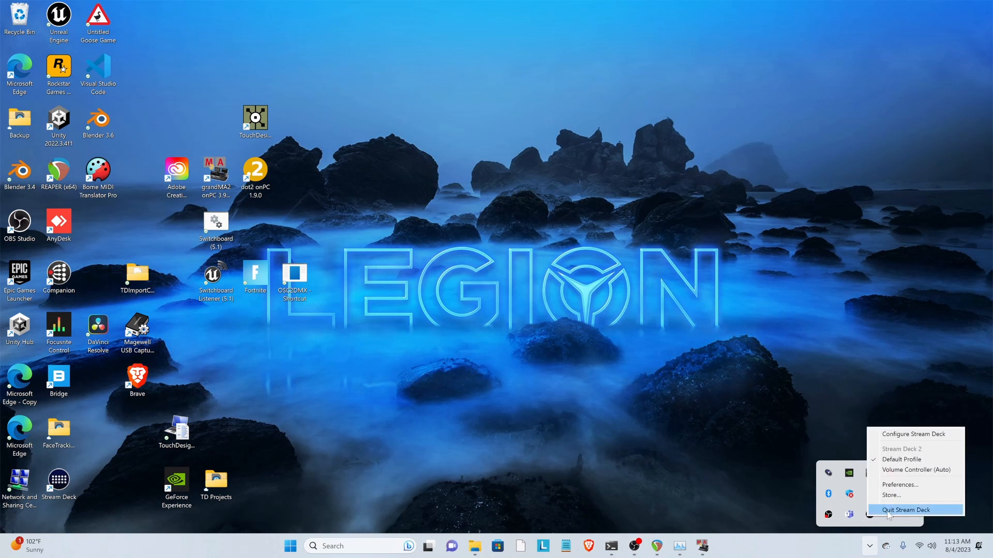
pyautogui.click(905, 510)
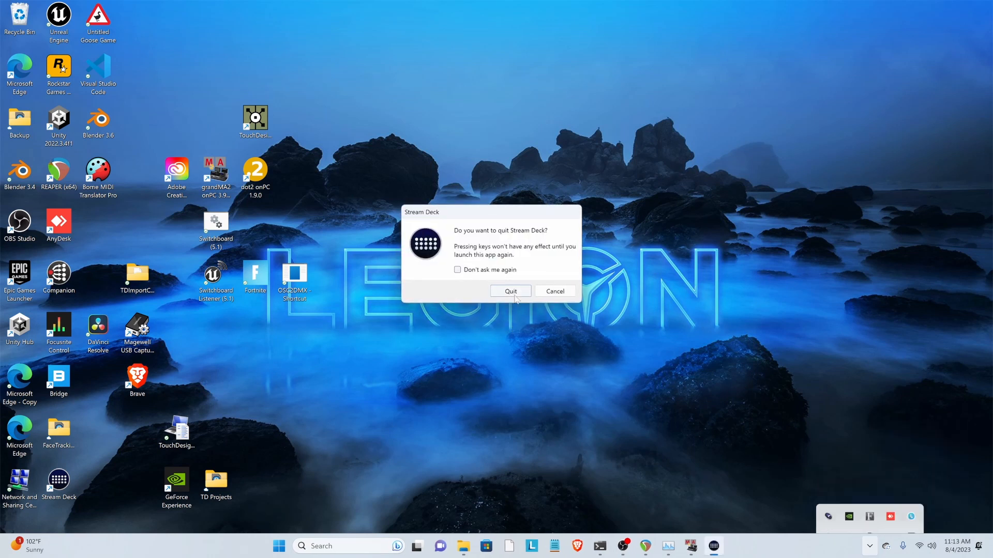
pyautogui.click(510, 291)
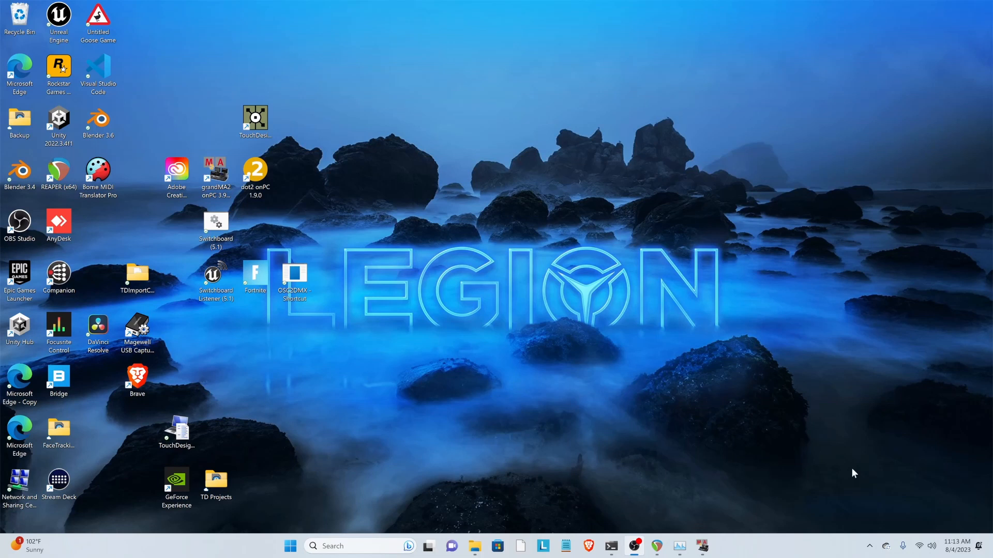
pyautogui.moveTo(558, 519)
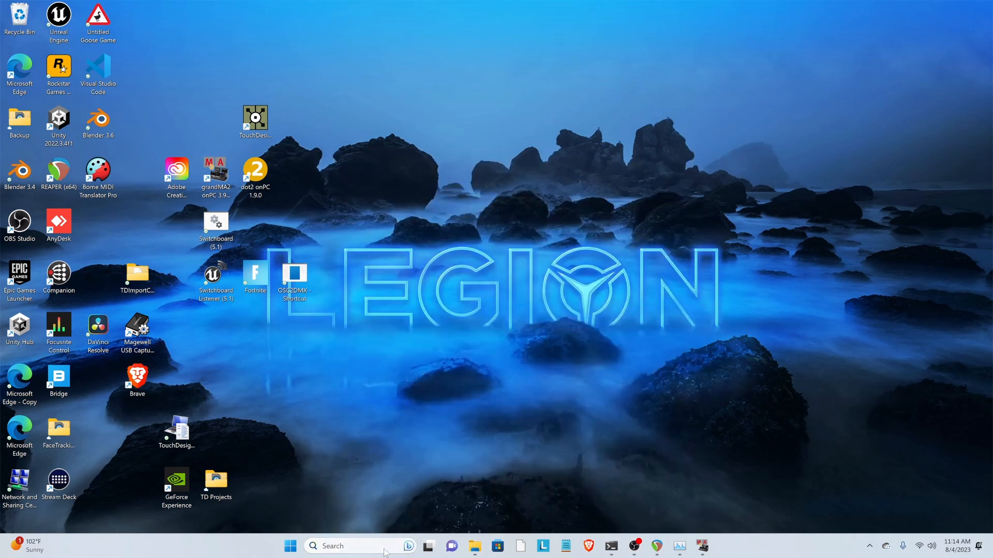
# - Start Bitfocus Companion from the desktop and launch its admin GUI
pyautogui.click(58, 273)
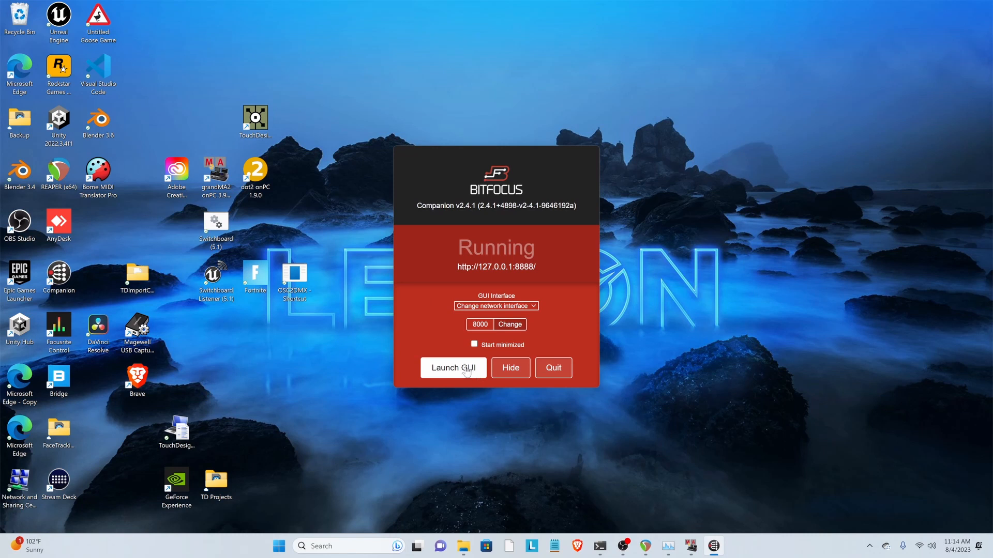
pyautogui.click(453, 368)
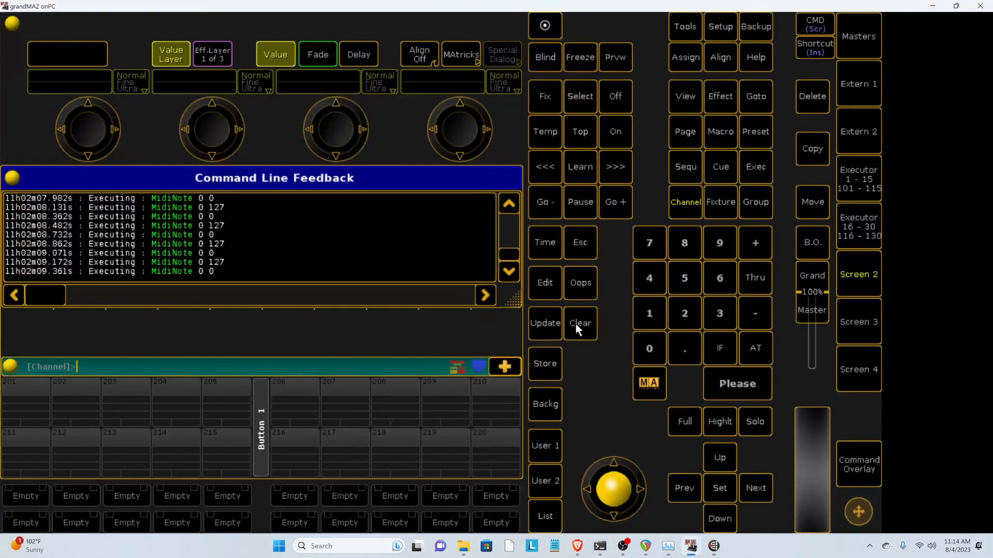
# - Navigate Control Panel to Network Connections and bring up Ethernet 3's context menu
pyautogui.click(578, 322)
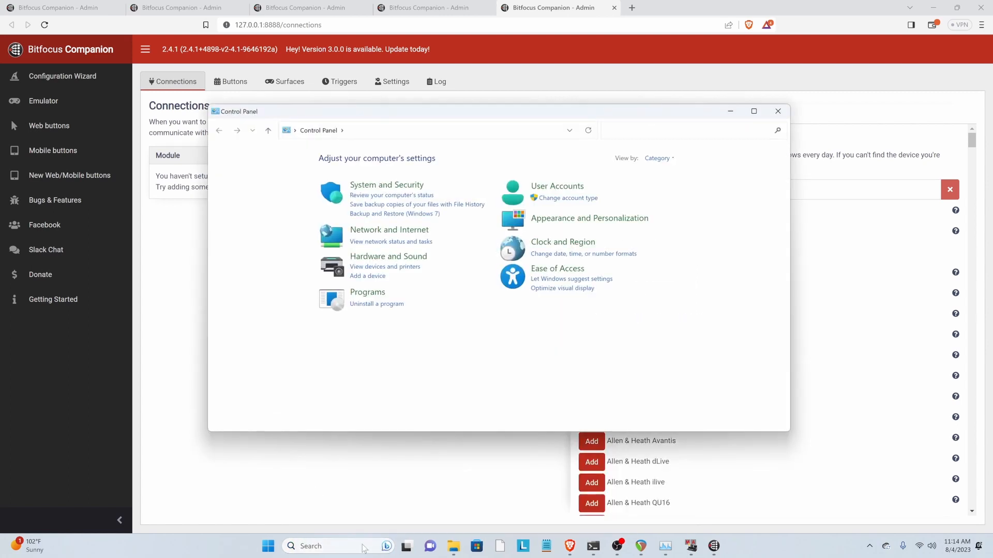
pyautogui.click(389, 230)
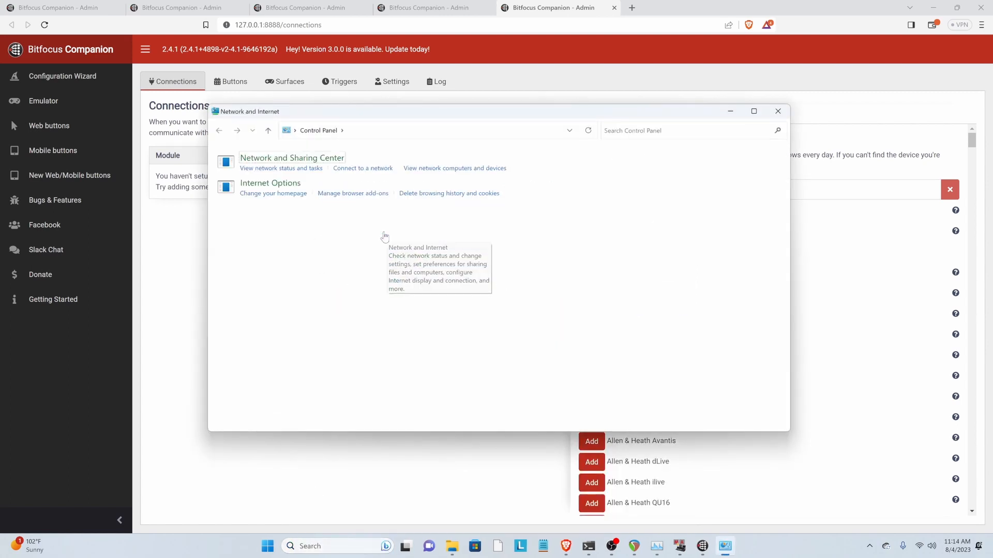
pyautogui.click(292, 157)
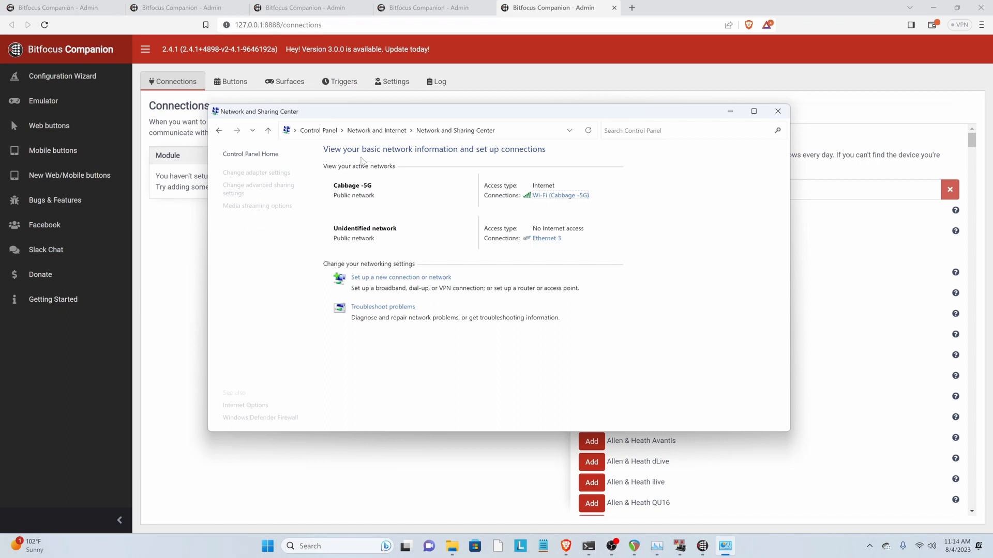
pyautogui.click(256, 172)
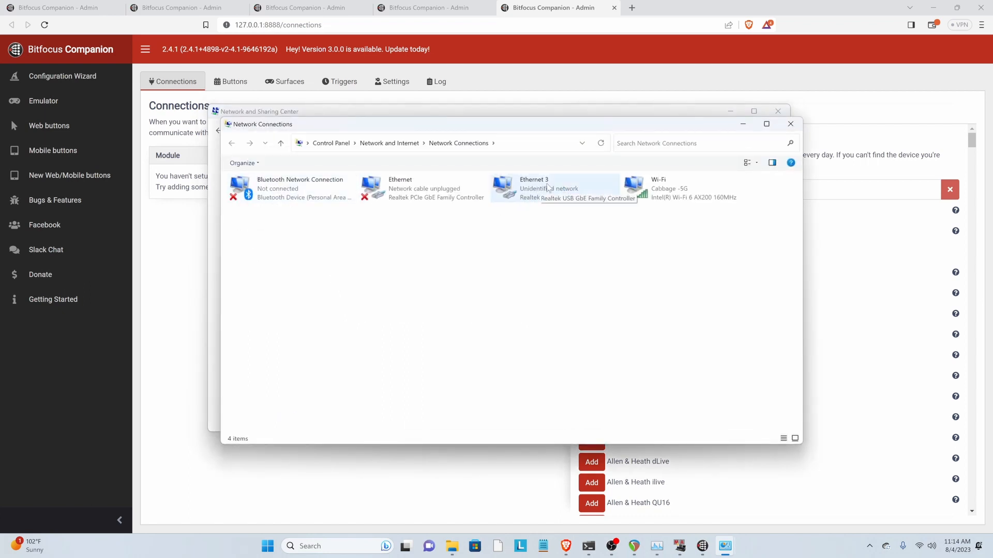
pyautogui.click(554, 188)
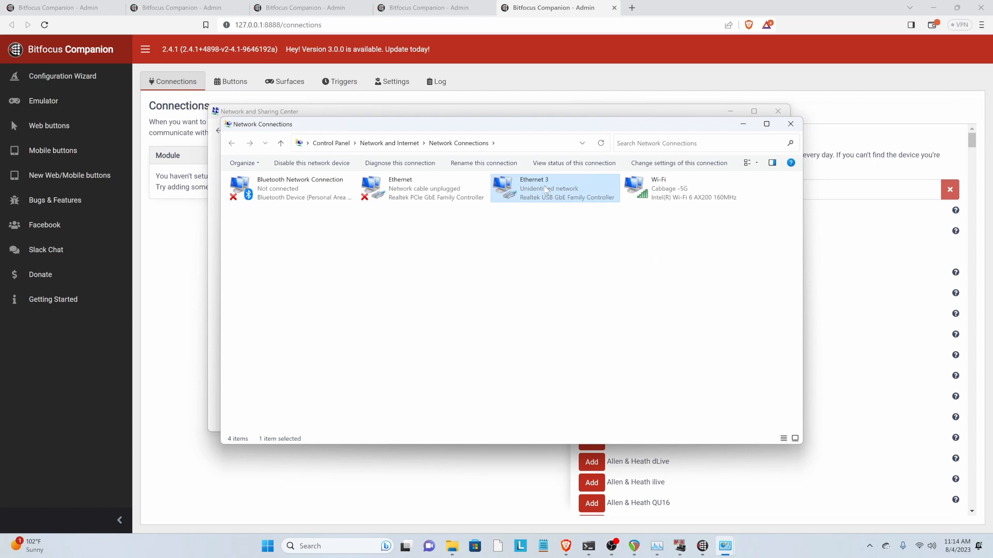
pyautogui.moveTo(528, 199)
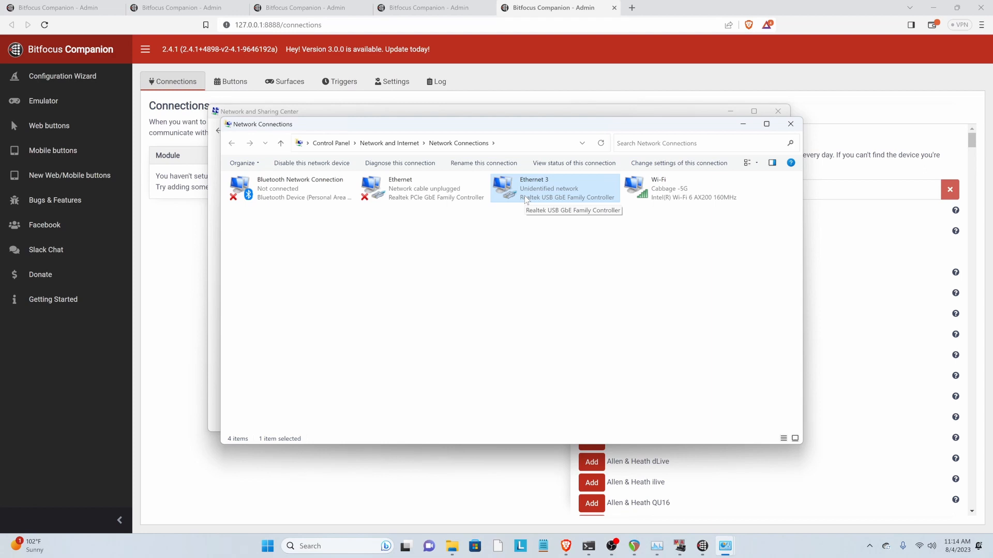
pyautogui.moveTo(576, 188)
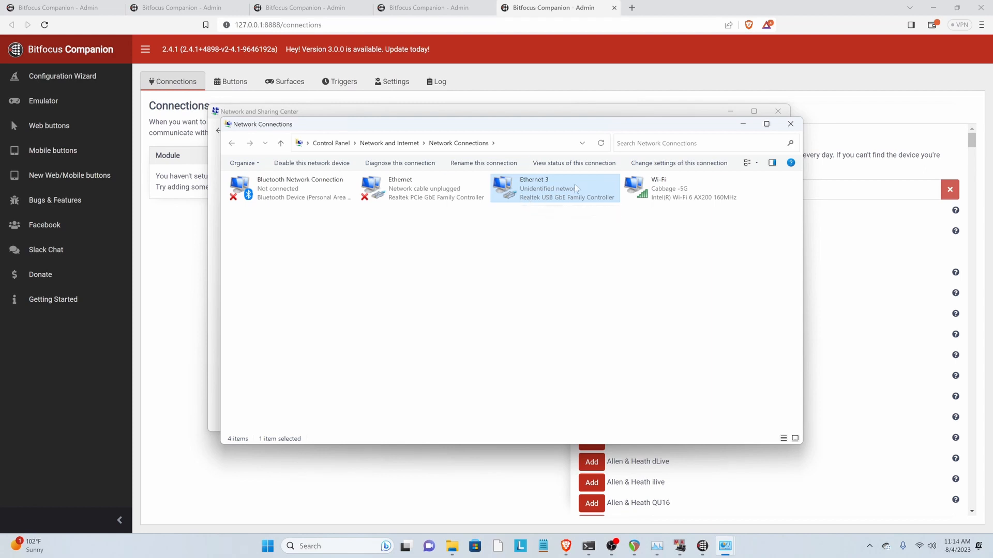
pyautogui.moveTo(547, 190)
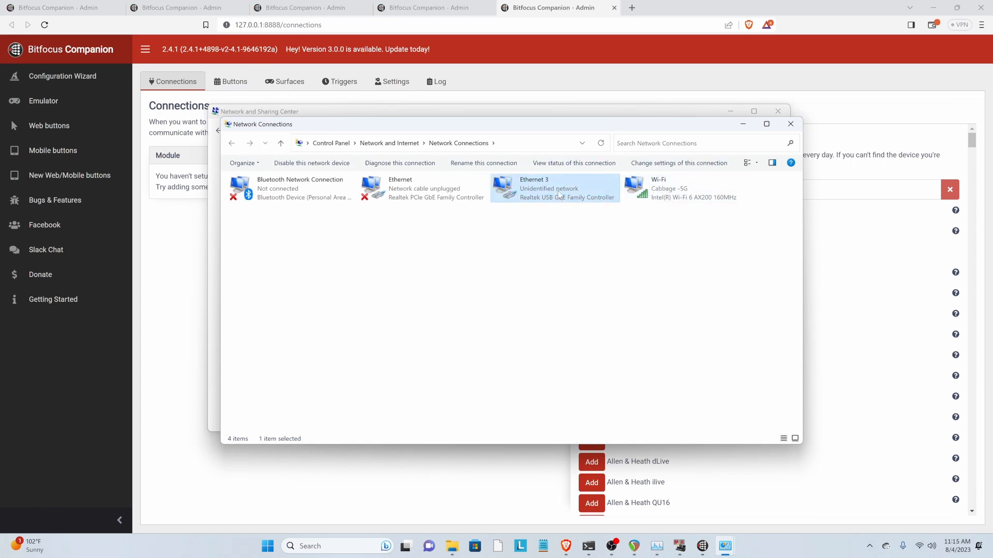
pyautogui.rightClick(554, 188)
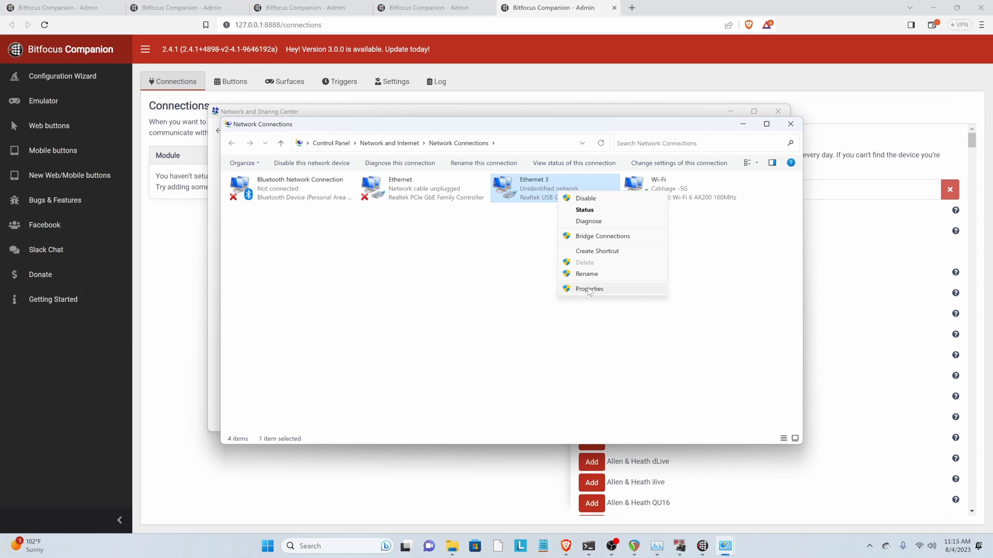
# - Give Ethernet 3 static IPv4 address 2.0.1.1 with subnet mask 255.0.0.0
pyautogui.click(589, 289)
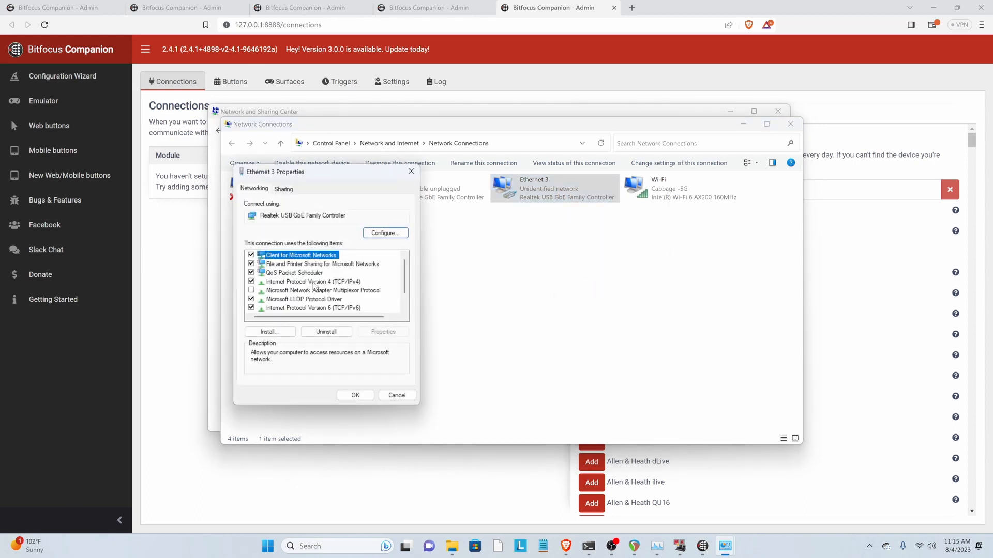
pyautogui.click(314, 281)
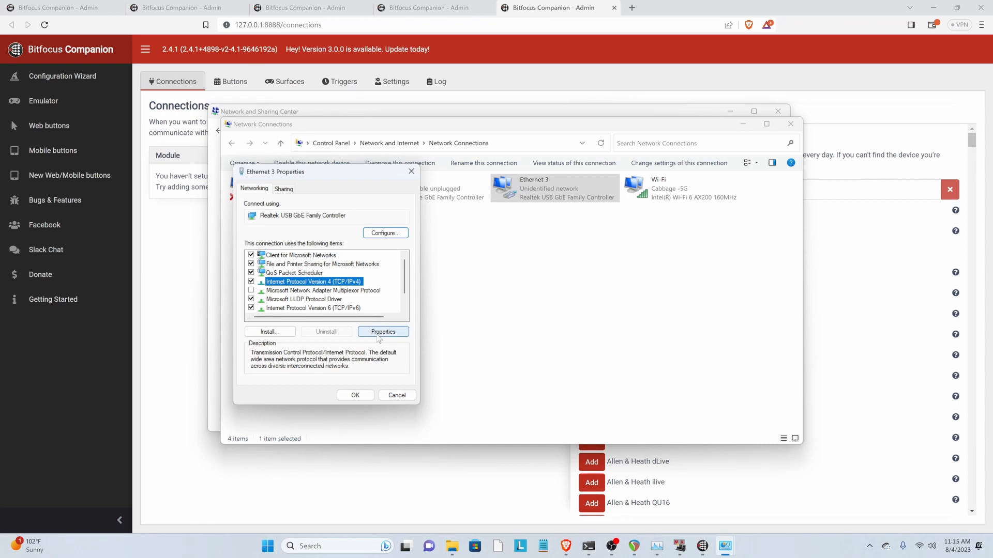
pyautogui.click(383, 331)
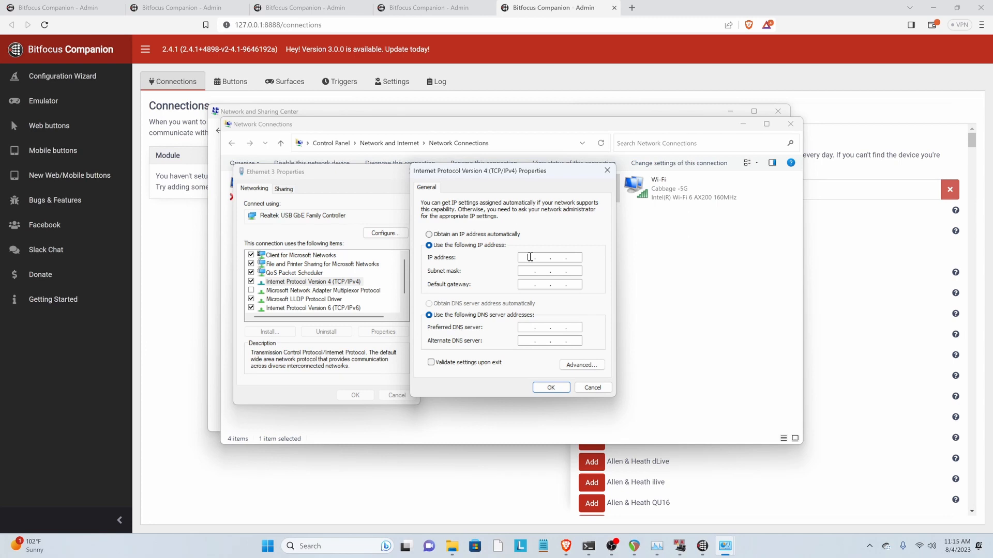
pyautogui.write('192')
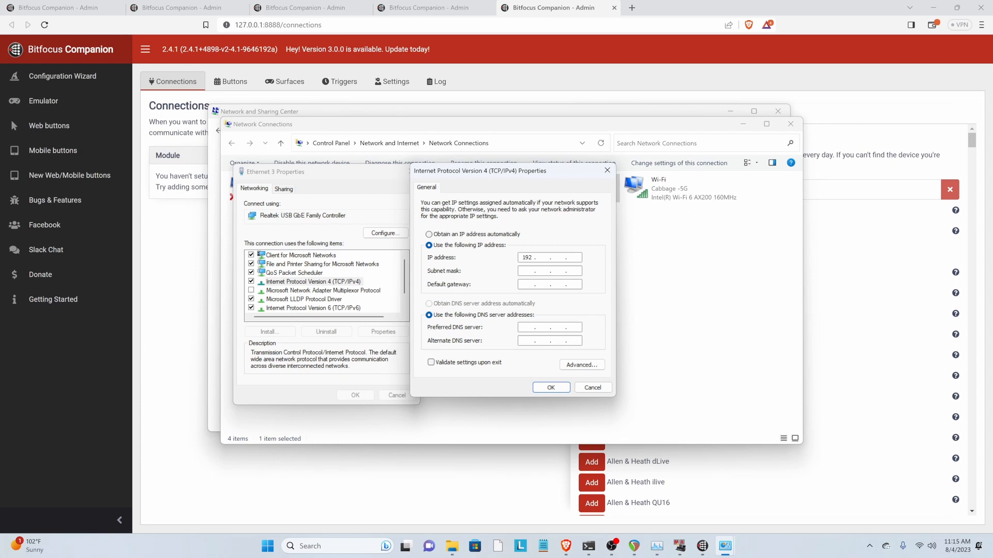
pyautogui.write('168')
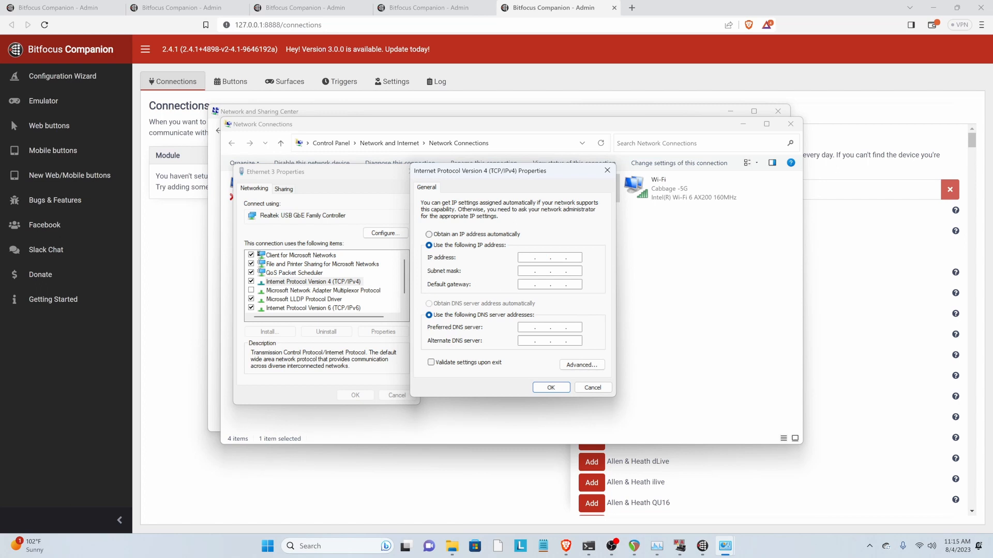
pyautogui.write('2 . 0 . 1 .')
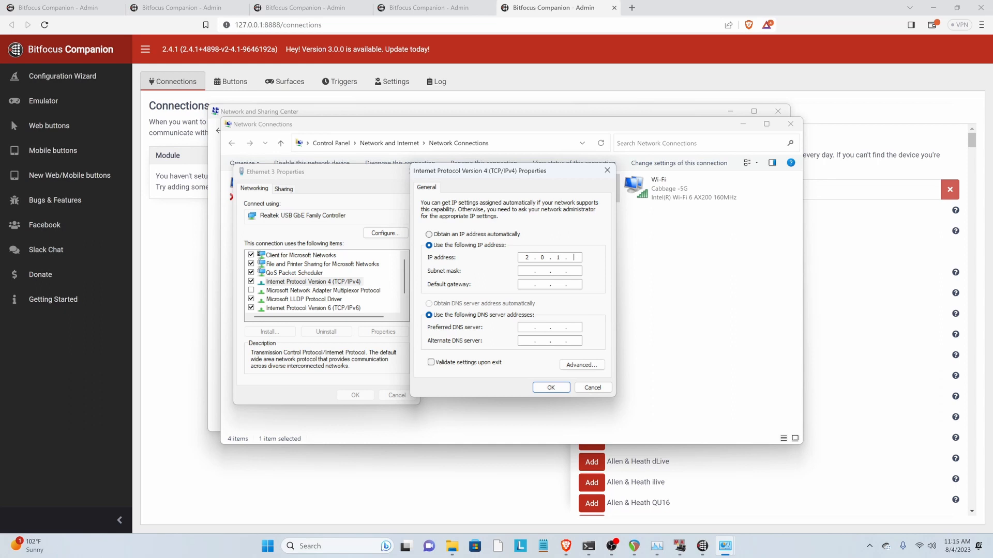
pyautogui.write('1')
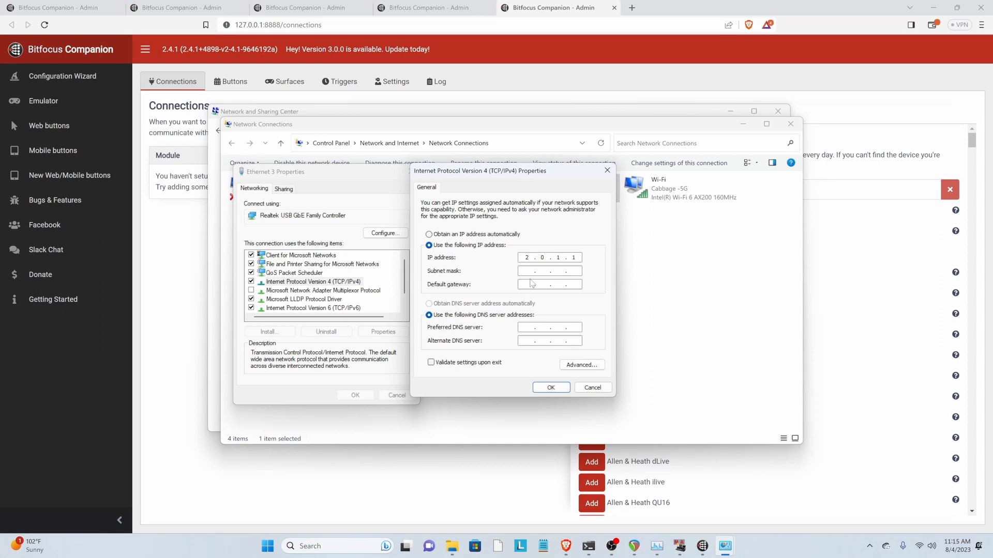
pyautogui.write('255.0.0.0')
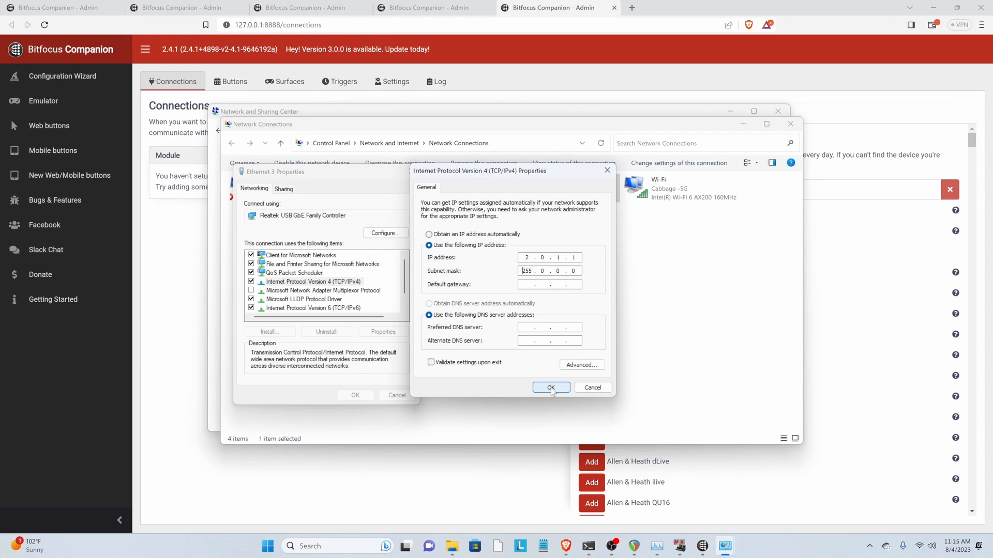
pyautogui.click(549, 387)
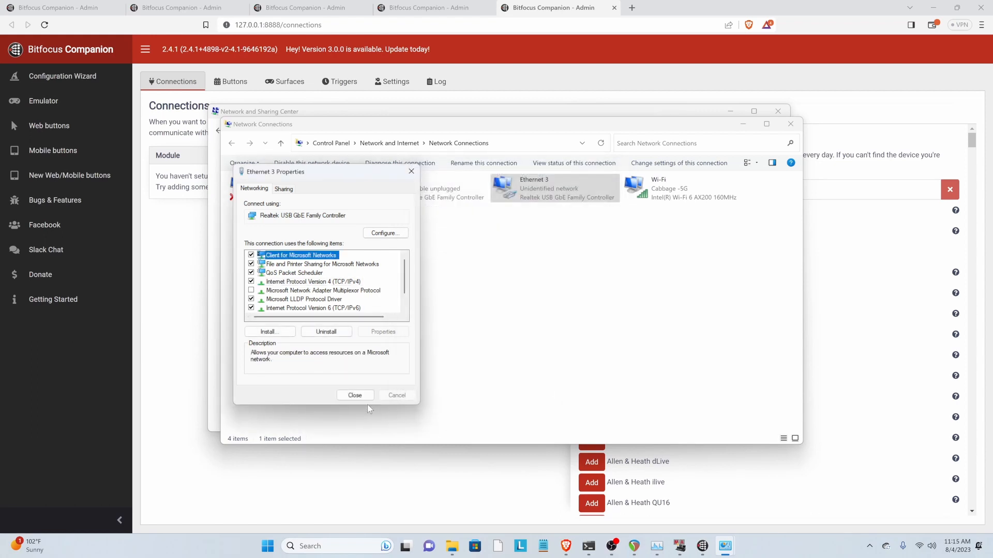
pyautogui.click(355, 395)
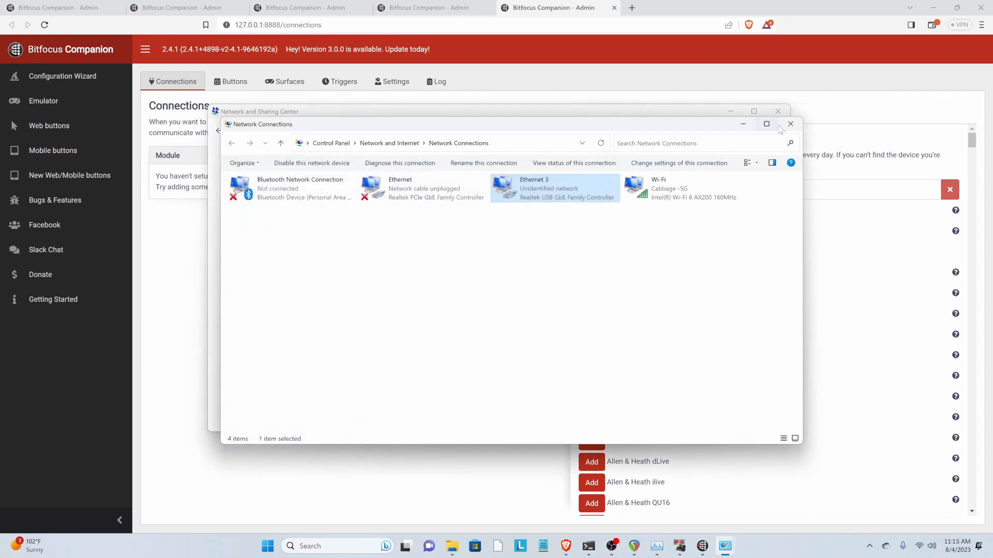
# - Close the Control Panel windows and add an MA Lighting 2 connection in Companion
pyautogui.click(790, 124)
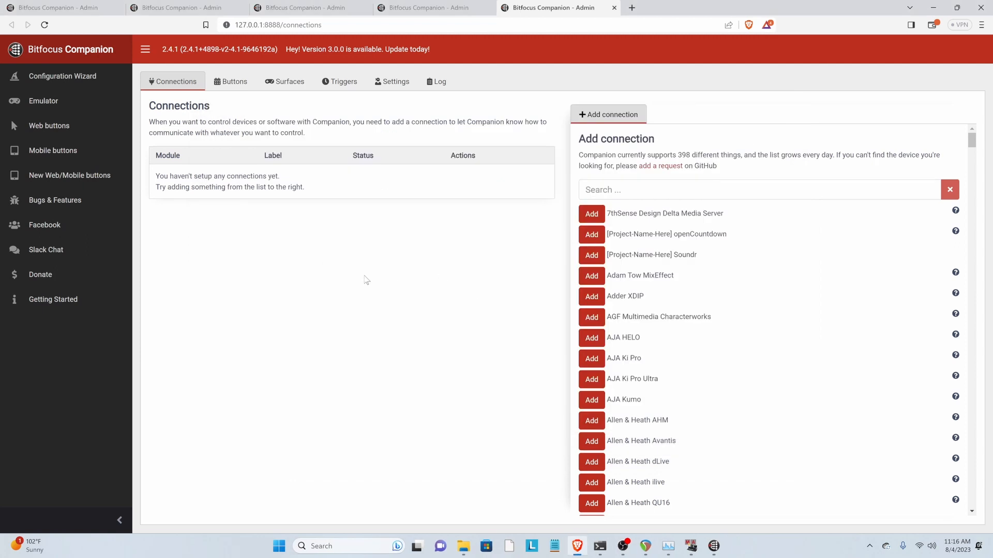
pyautogui.moveTo(593, 139)
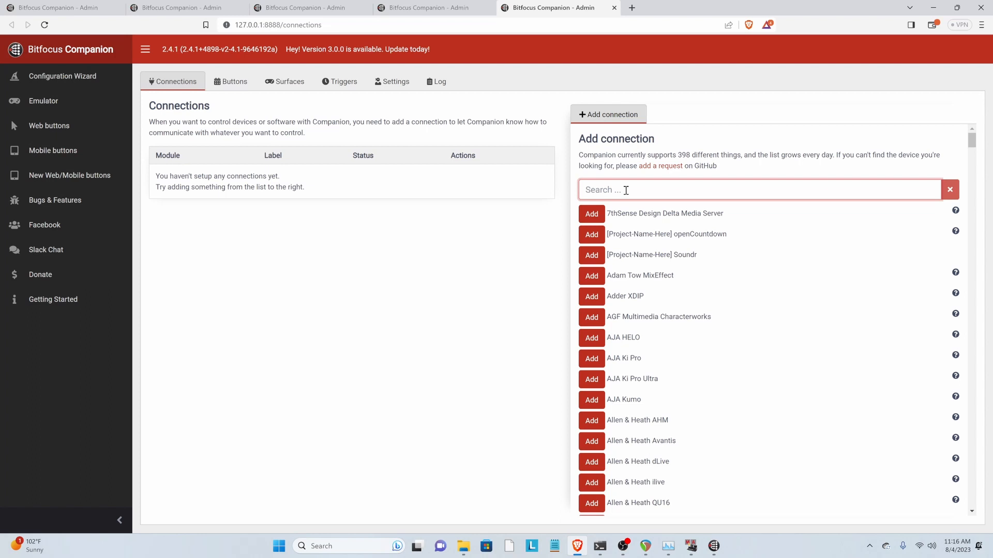
pyautogui.write('ma lighting')
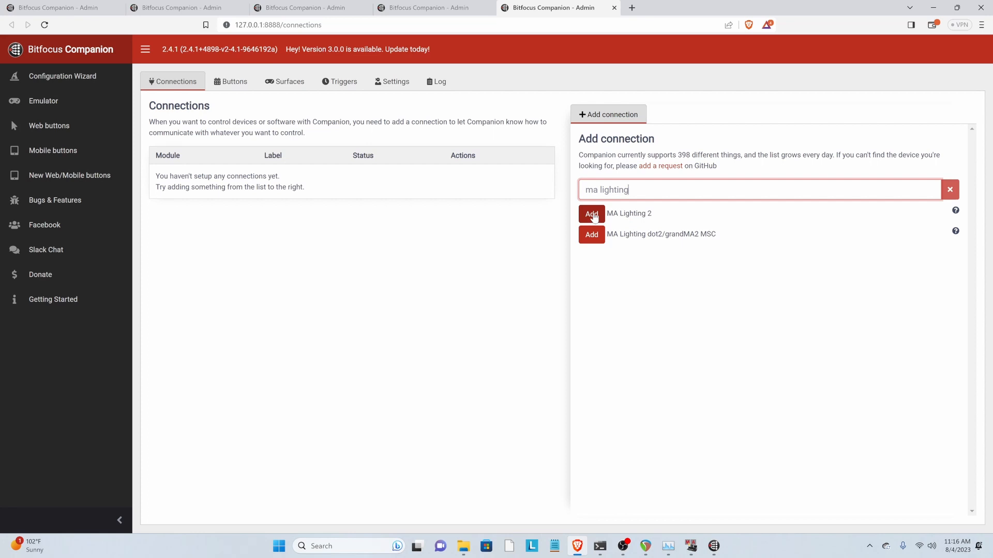
pyautogui.click(590, 214)
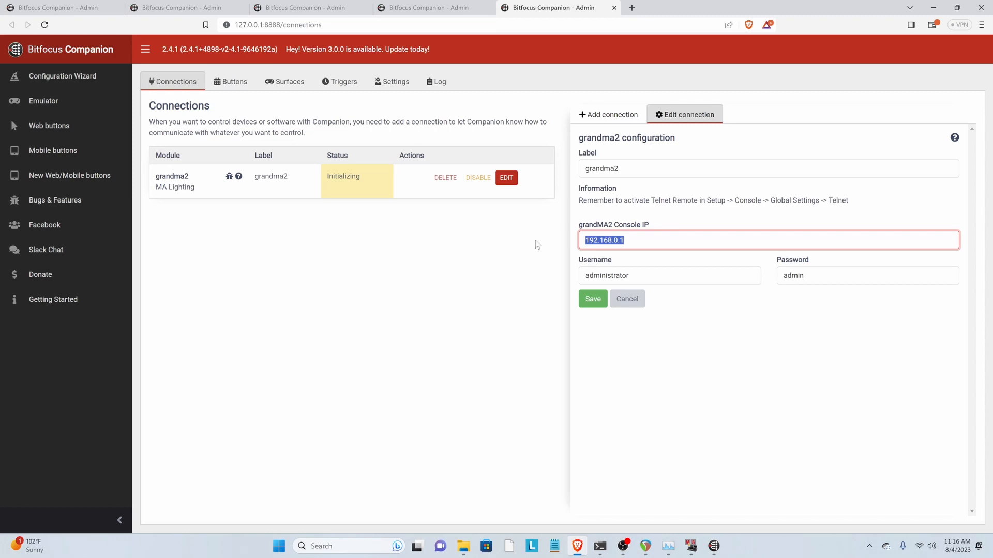
# - Set the grandma2 connection's console IP to 2.0.1.1 and save
pyautogui.write('192.168.')
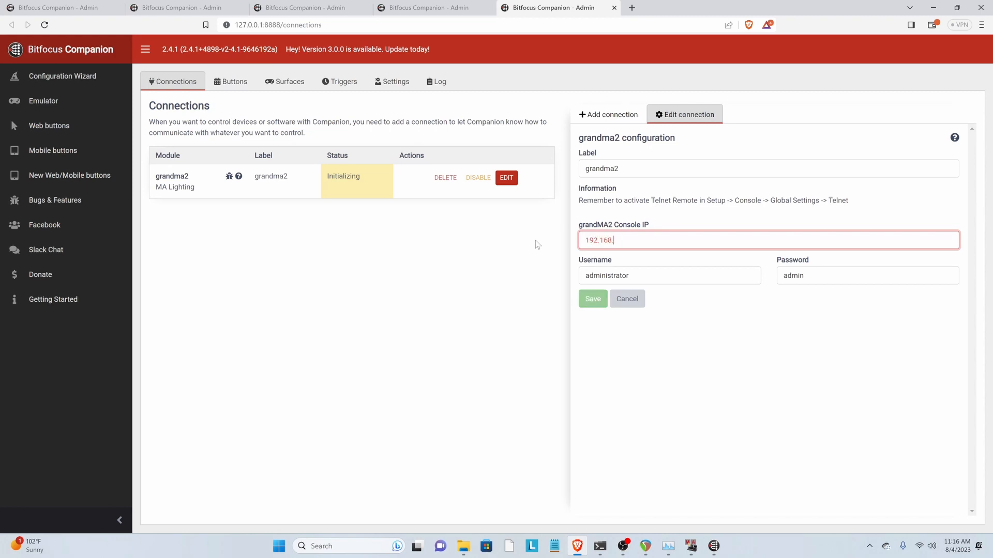
pyautogui.press('Backspace')
pyautogui.write('2')
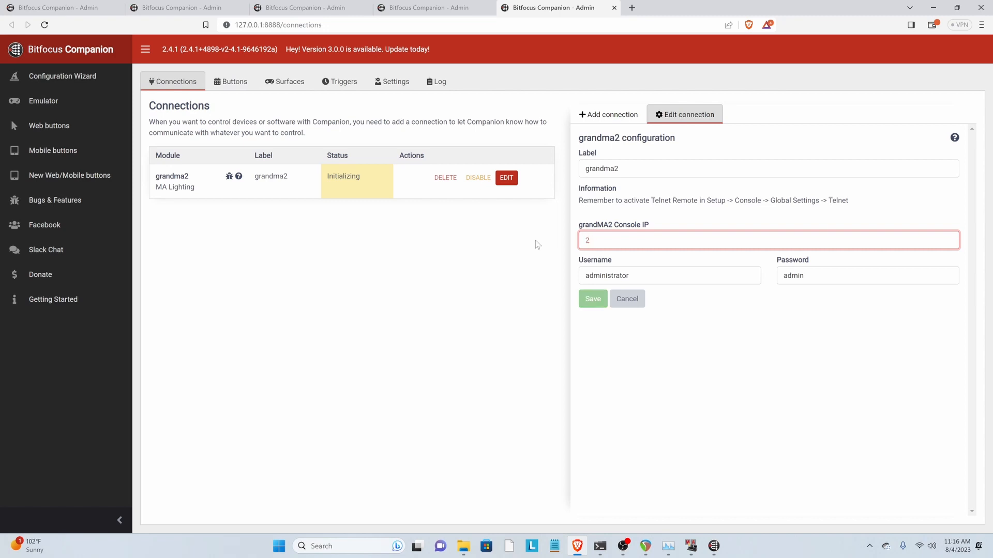
pyautogui.write('.0.1.1')
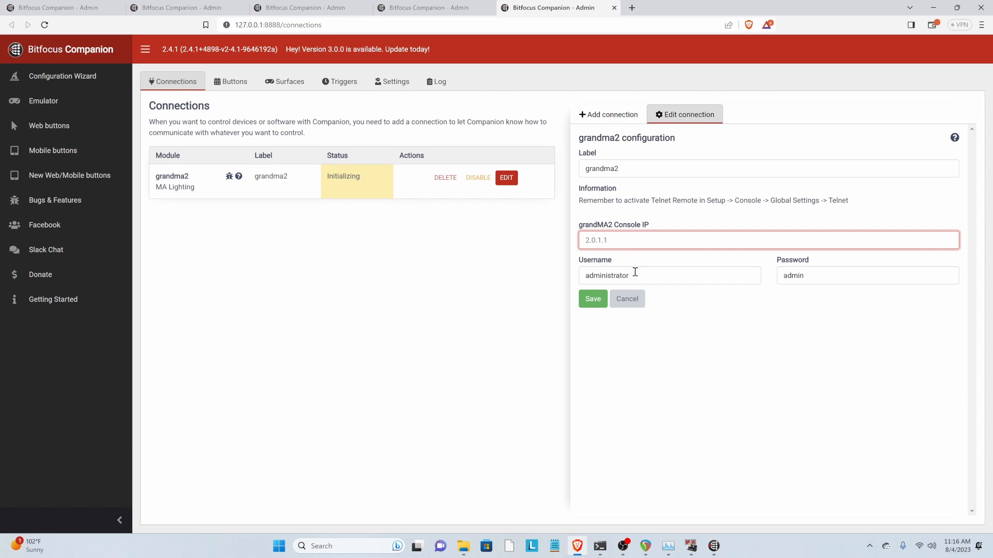
pyautogui.click(867, 275)
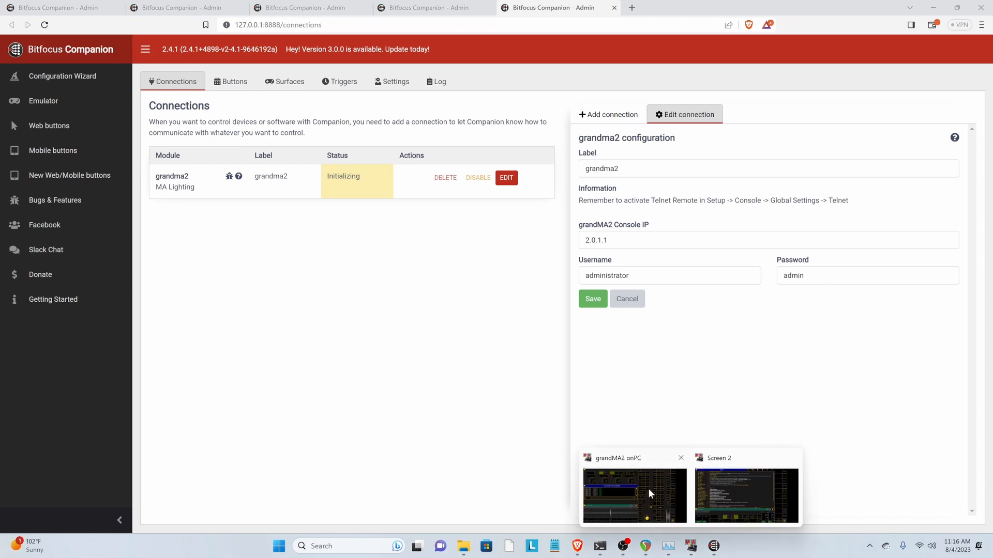
# - Bring grandMA2 onPC to the front and open its Setup menu
pyautogui.click(634, 495)
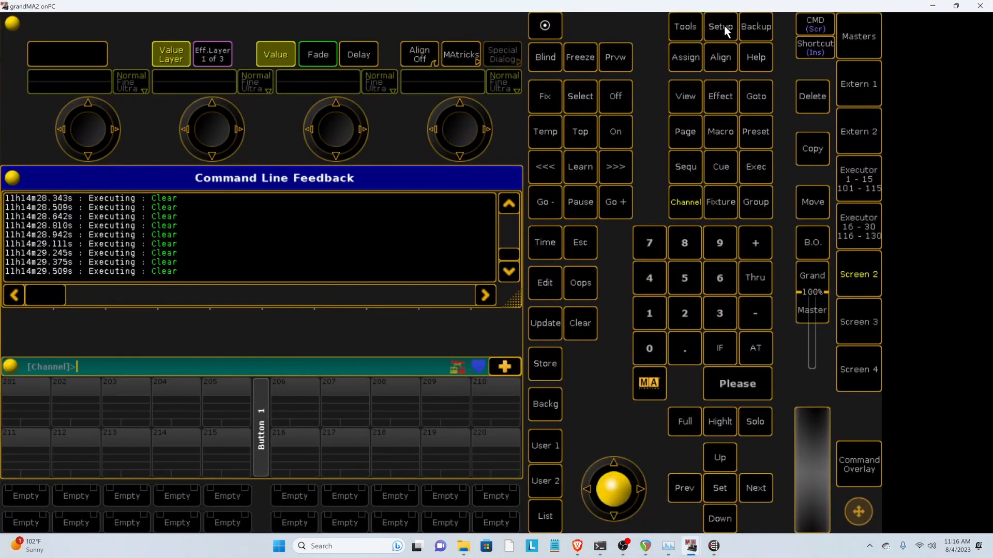
pyautogui.click(718, 26)
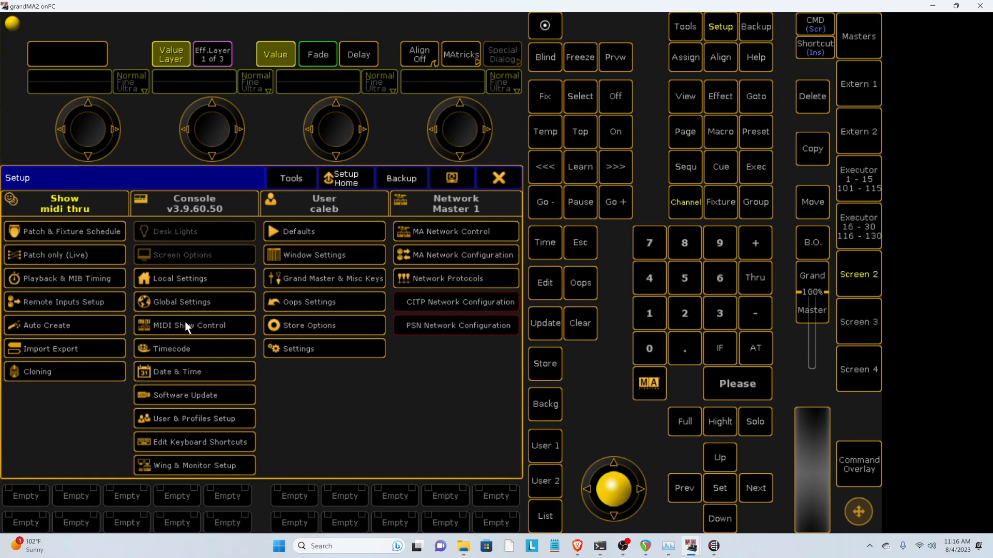
pyautogui.click(193, 301)
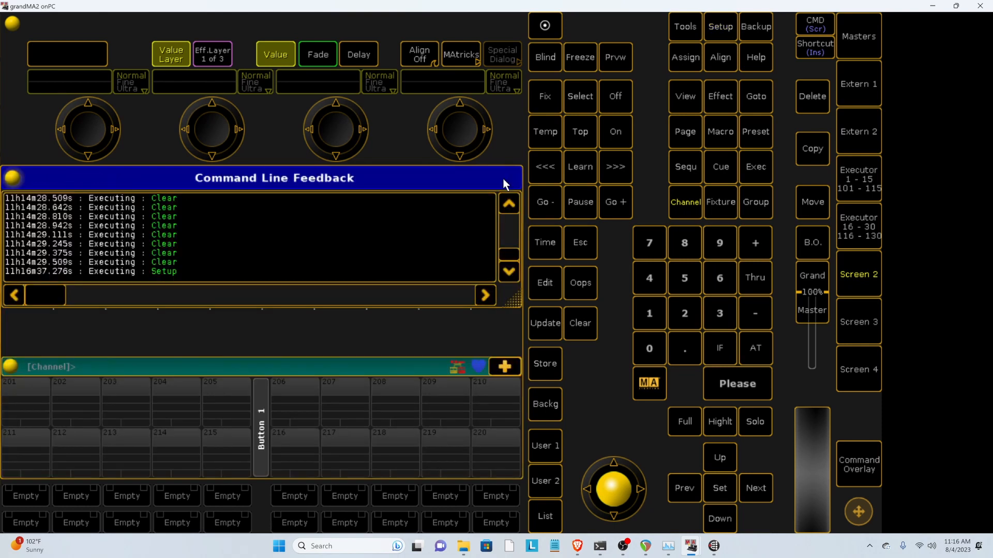
pyautogui.click(720, 26)
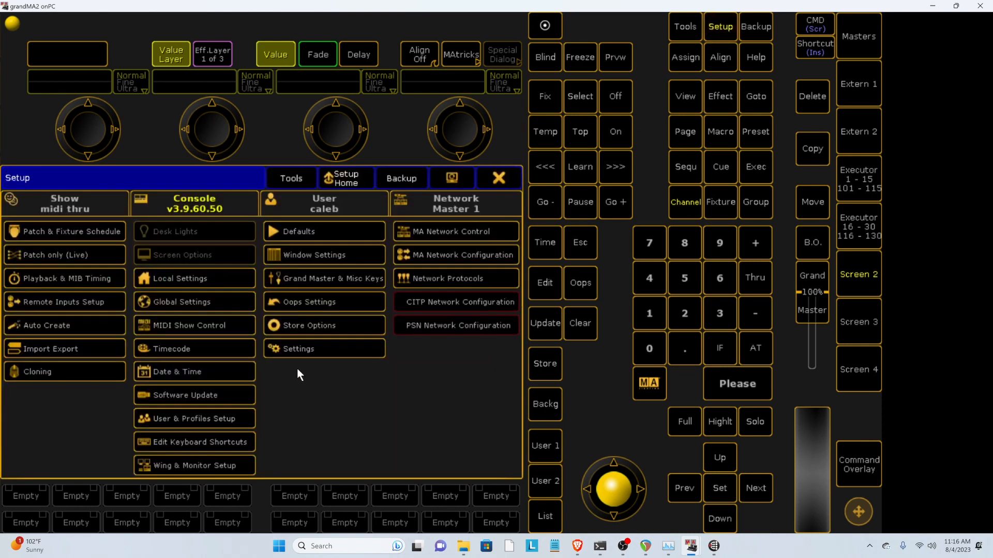
# - In MA Network Control, set the station IP to 2.0.1.1 and acknowledge the restart
pyautogui.click(453, 231)
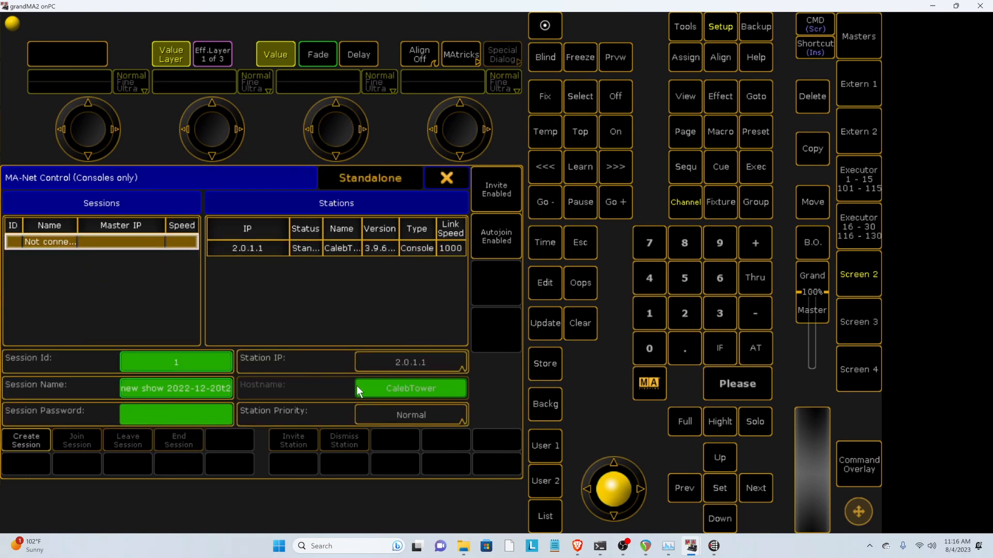
pyautogui.moveTo(533, 546)
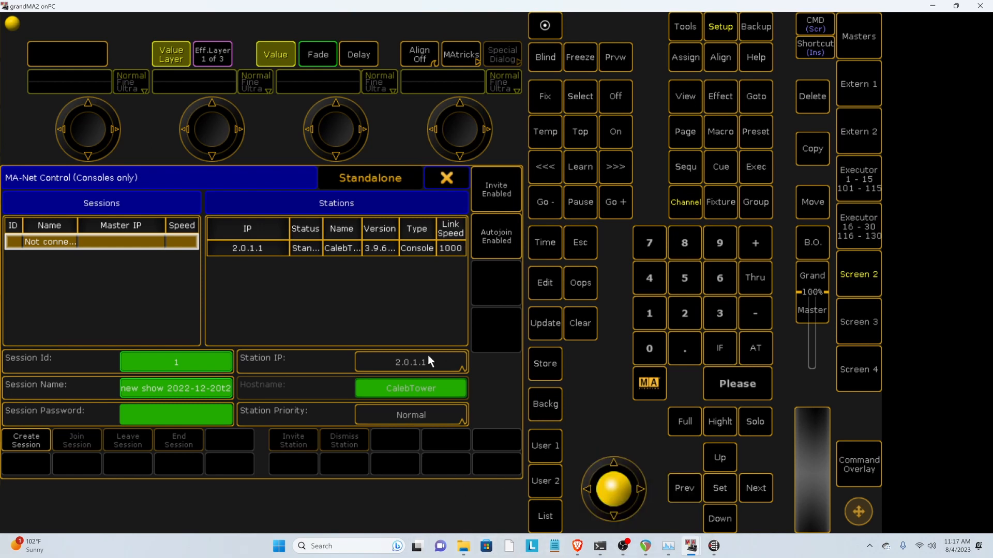
pyautogui.click(410, 362)
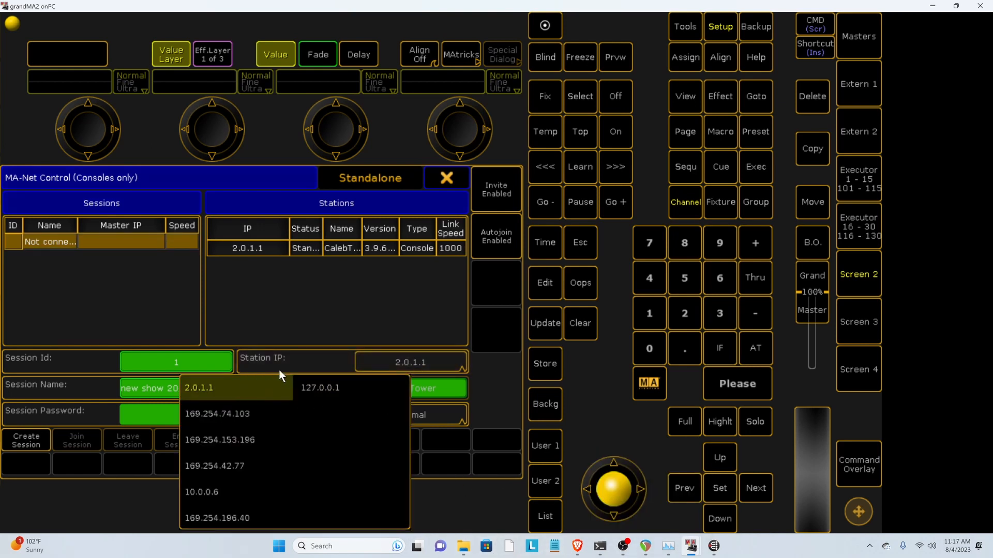
pyautogui.click(320, 387)
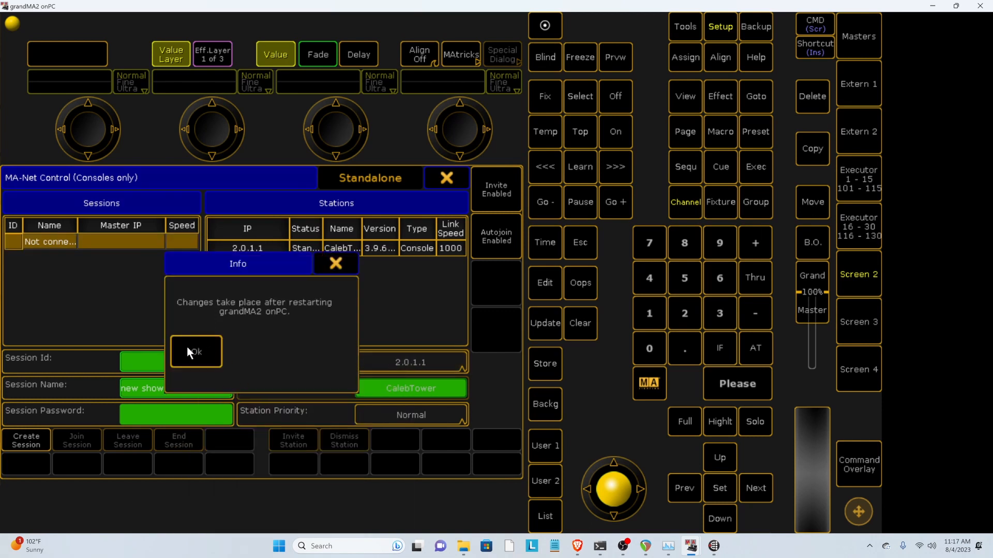
pyautogui.click(195, 351)
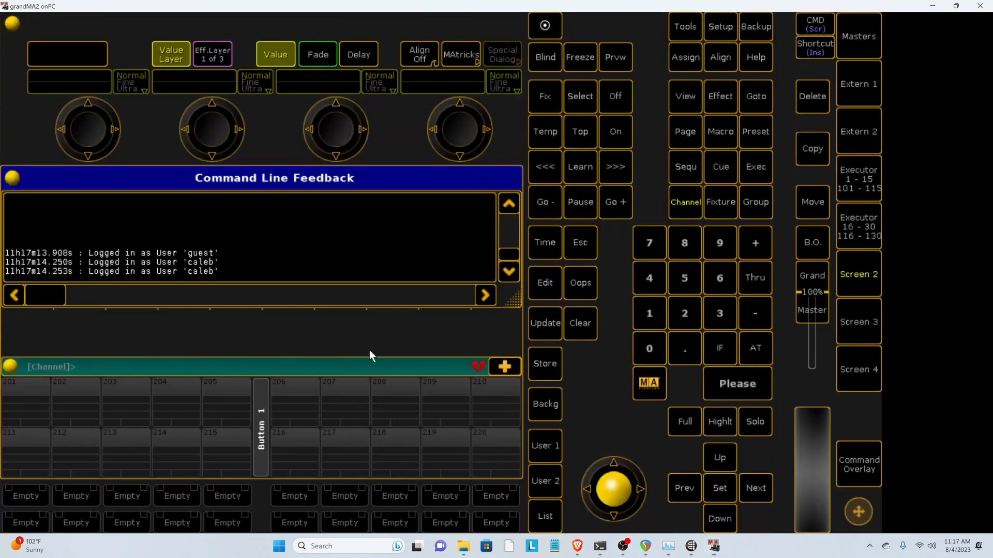
# - Keep station IP 2.0.1.1, create a new network session as master, and close
pyautogui.click(719, 26)
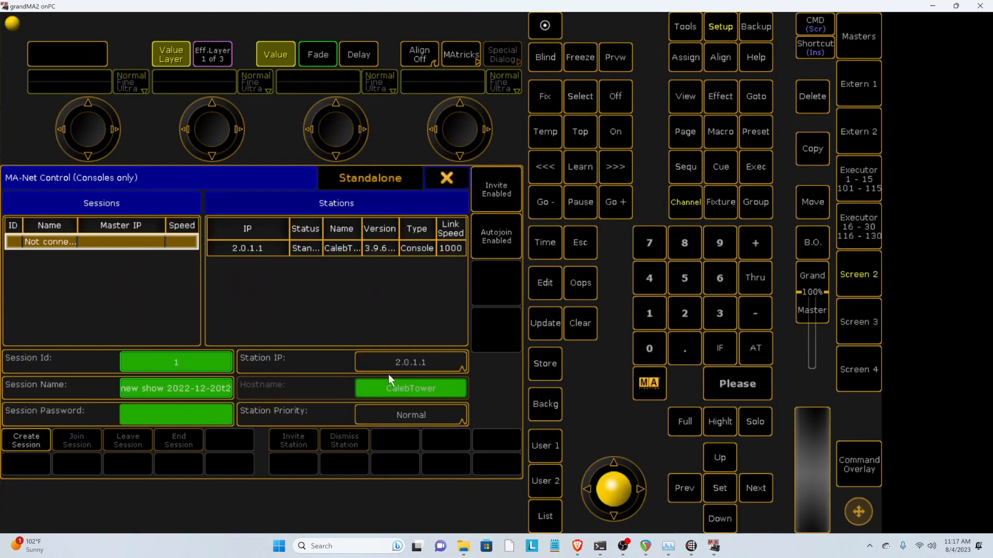
pyautogui.click(410, 362)
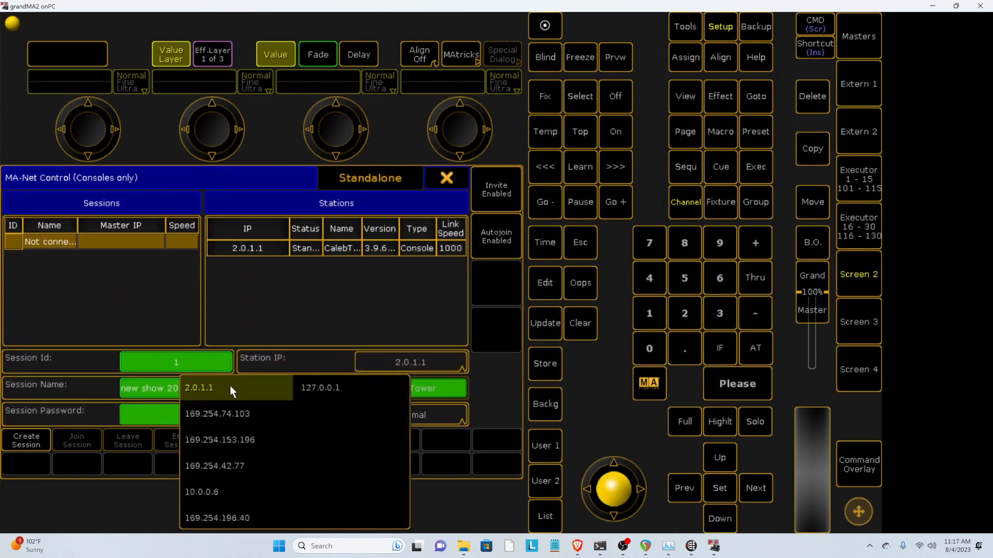
pyautogui.click(198, 387)
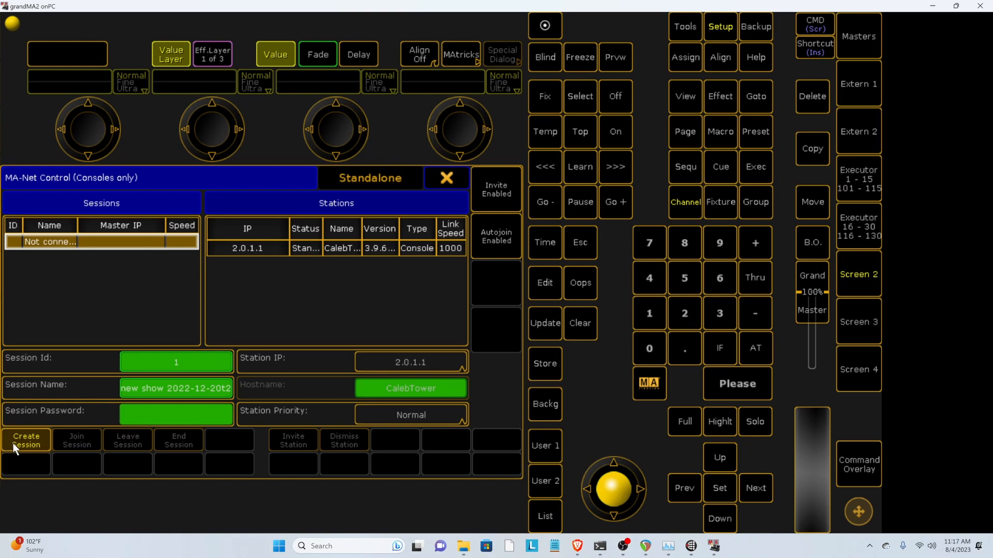
pyautogui.click(26, 440)
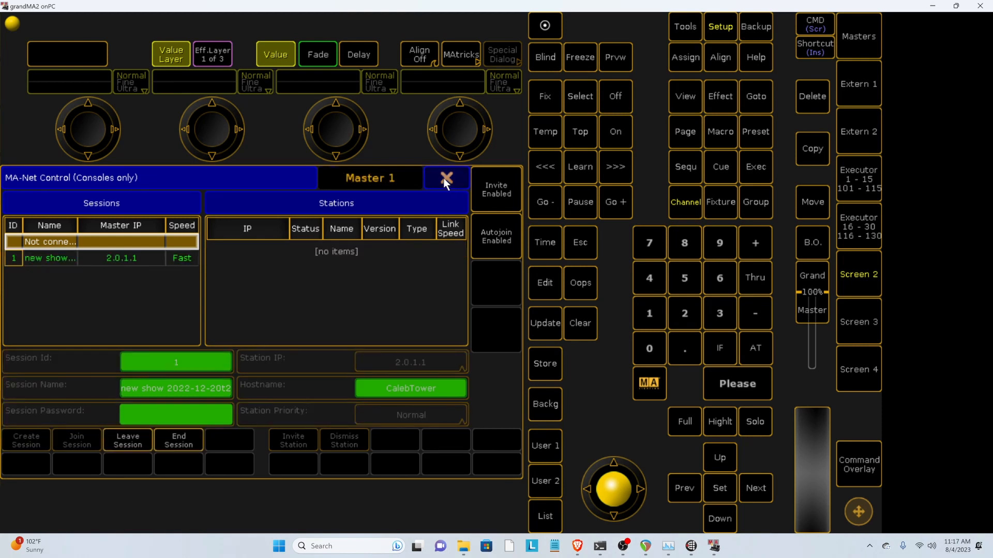
pyautogui.click(445, 178)
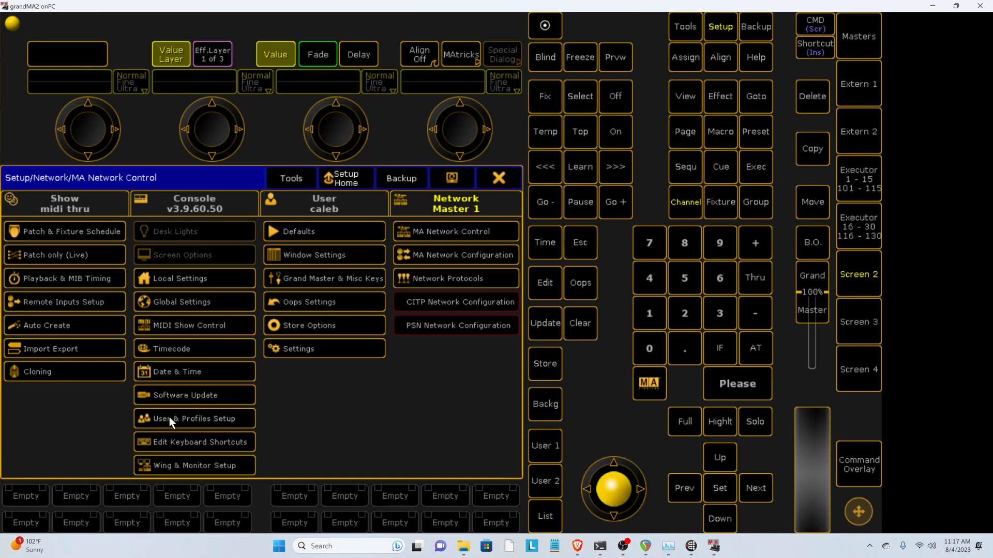
pyautogui.moveTo(177, 423)
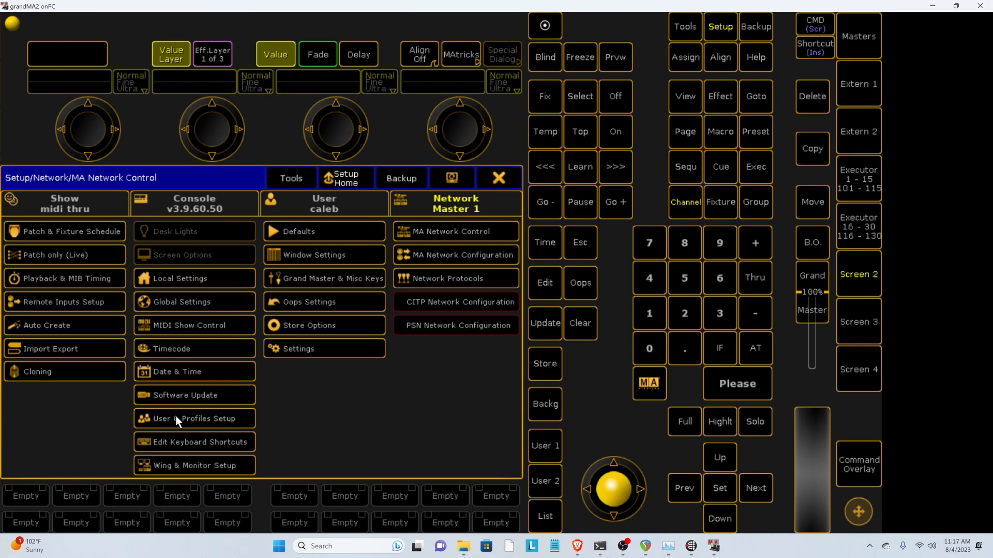
# - Select the admin user in User & Profiles Setup, view the User tab, then close Setup
pyautogui.click(193, 418)
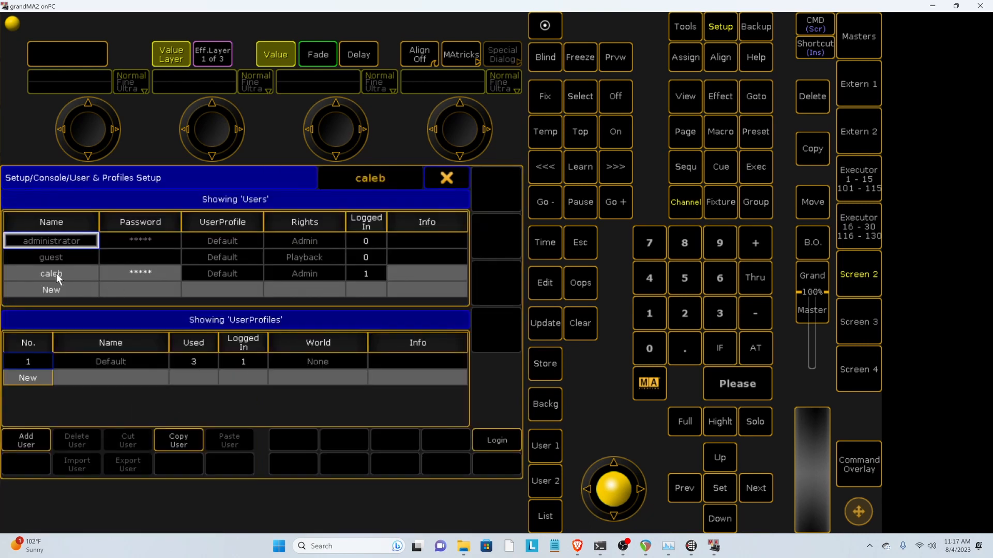
pyautogui.click(51, 274)
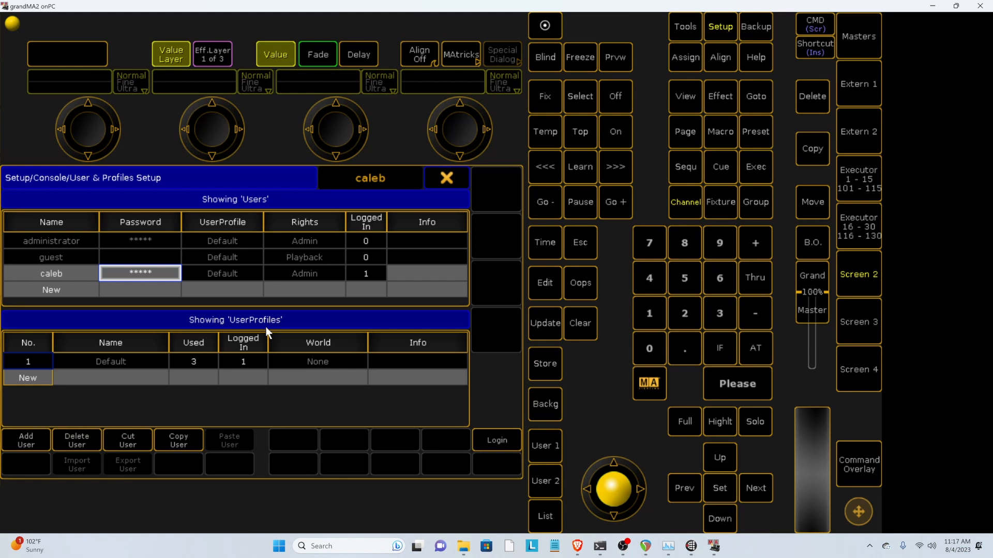
pyautogui.click(497, 440)
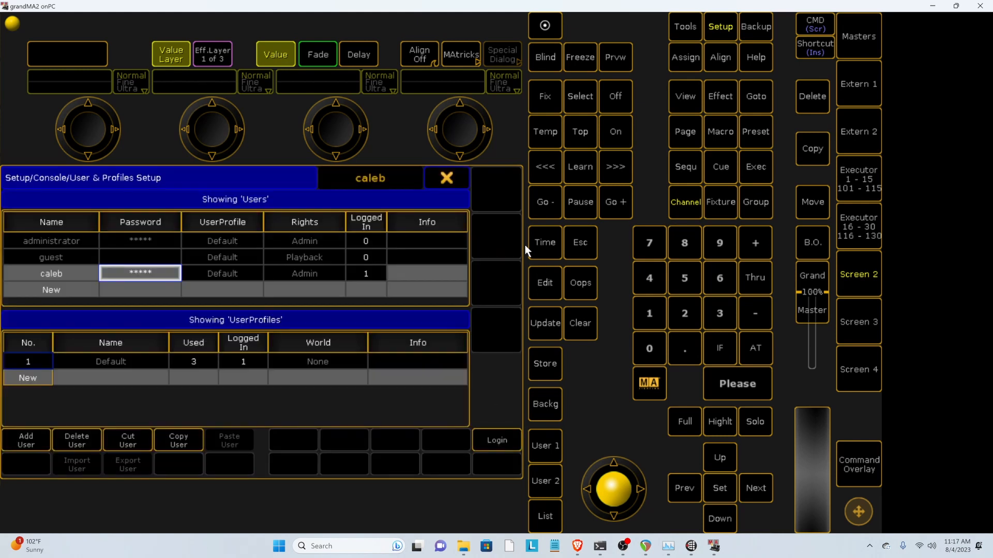
pyautogui.click(344, 177)
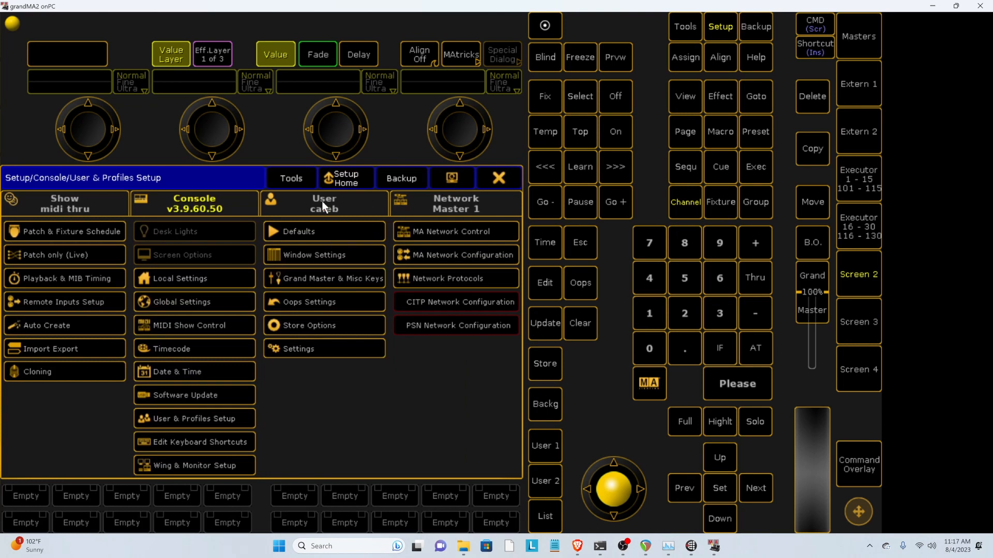
pyautogui.click(323, 203)
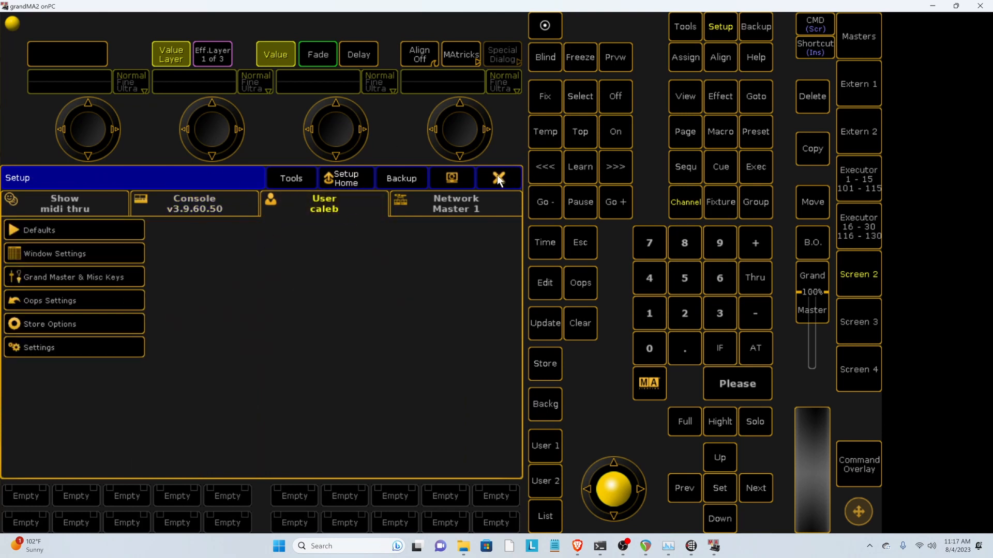
pyautogui.click(499, 178)
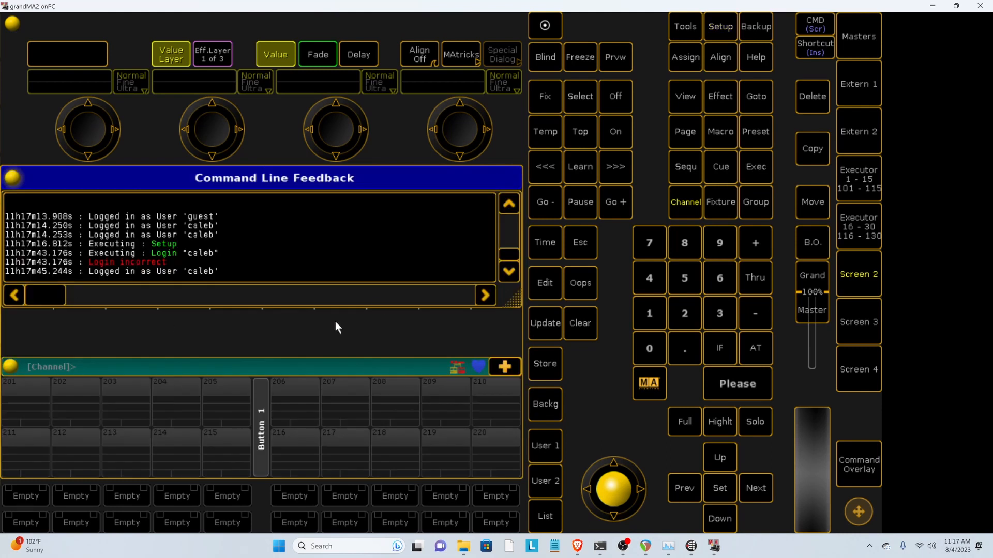
pyautogui.moveTo(275, 299)
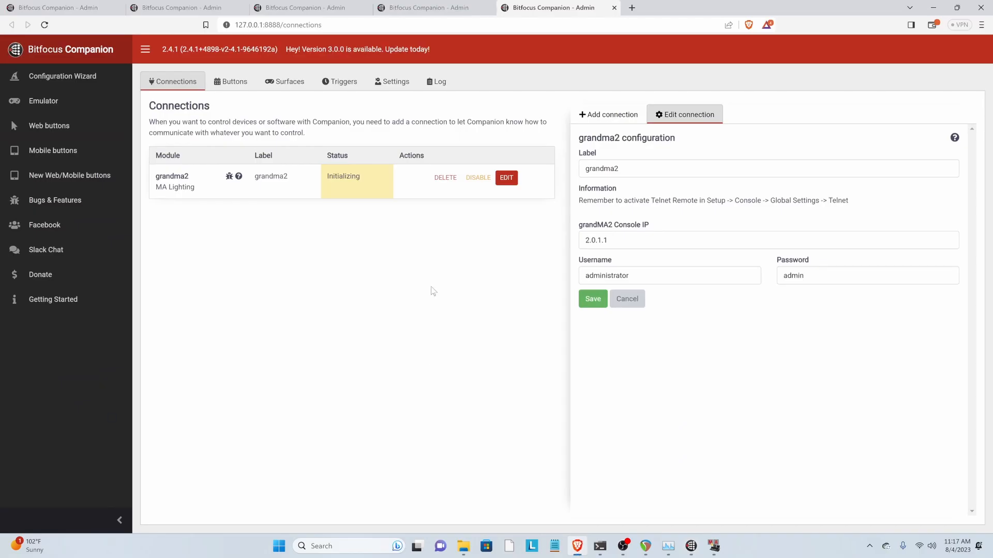
pyautogui.moveTo(361, 218)
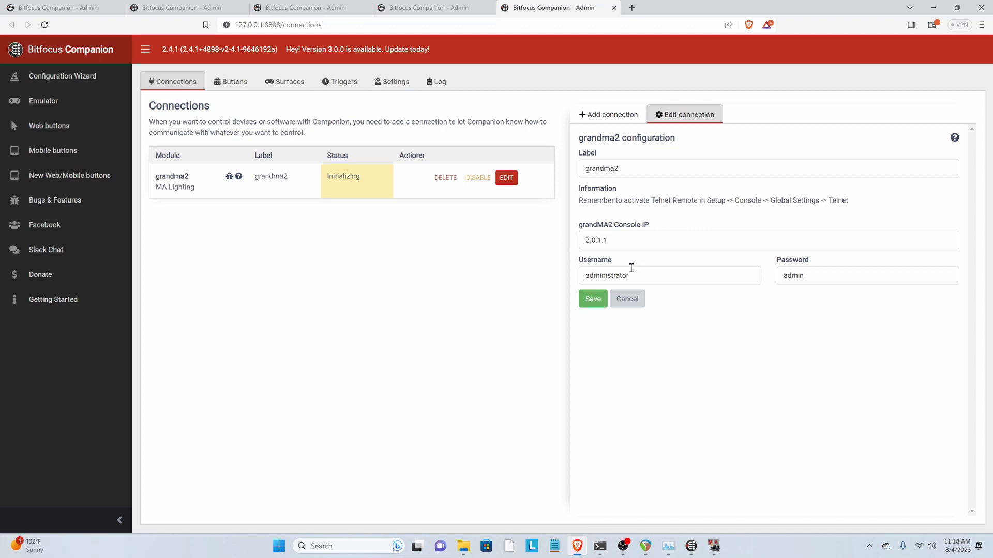
# - Change the grandma2 connection's username to caleb and save it
pyautogui.write('caleb')
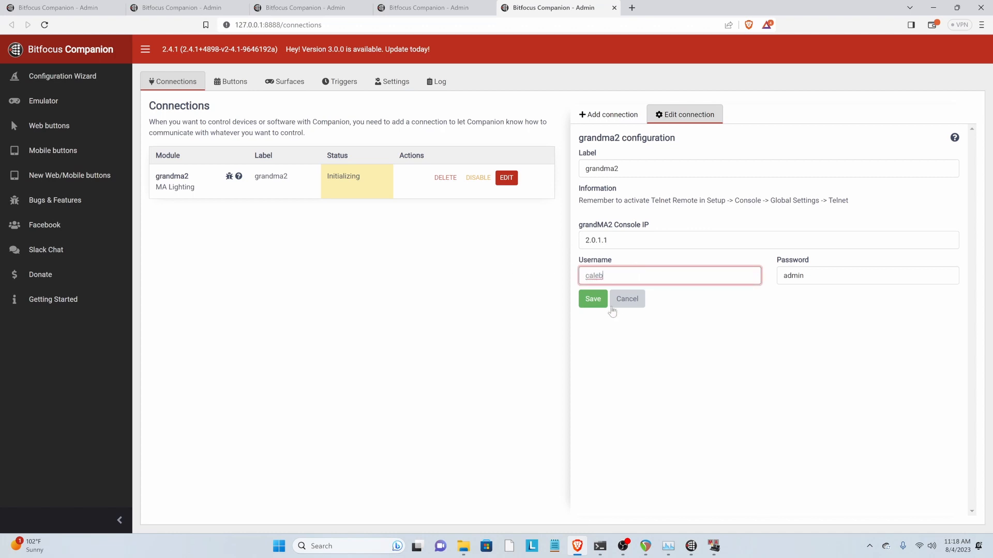
pyautogui.click(592, 299)
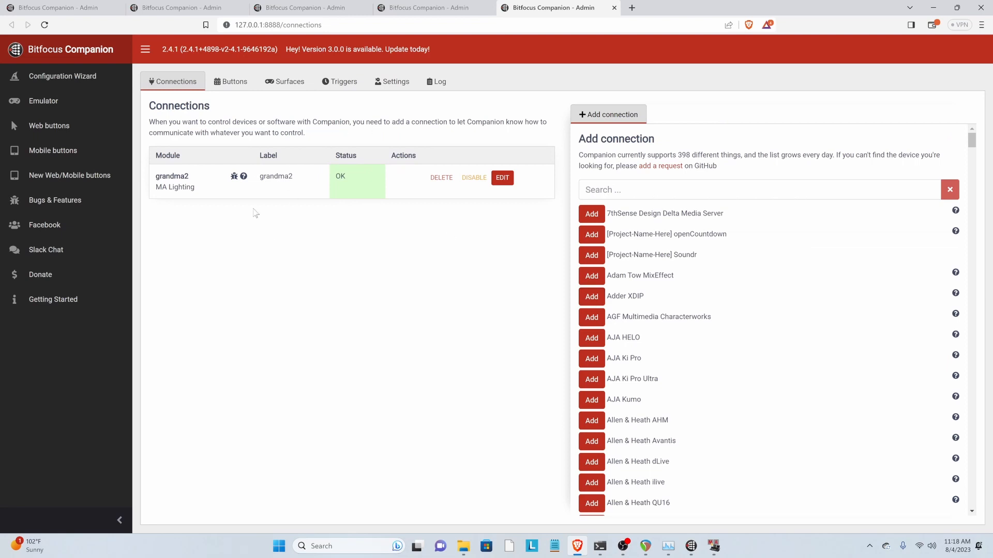
pyautogui.moveTo(289, 227)
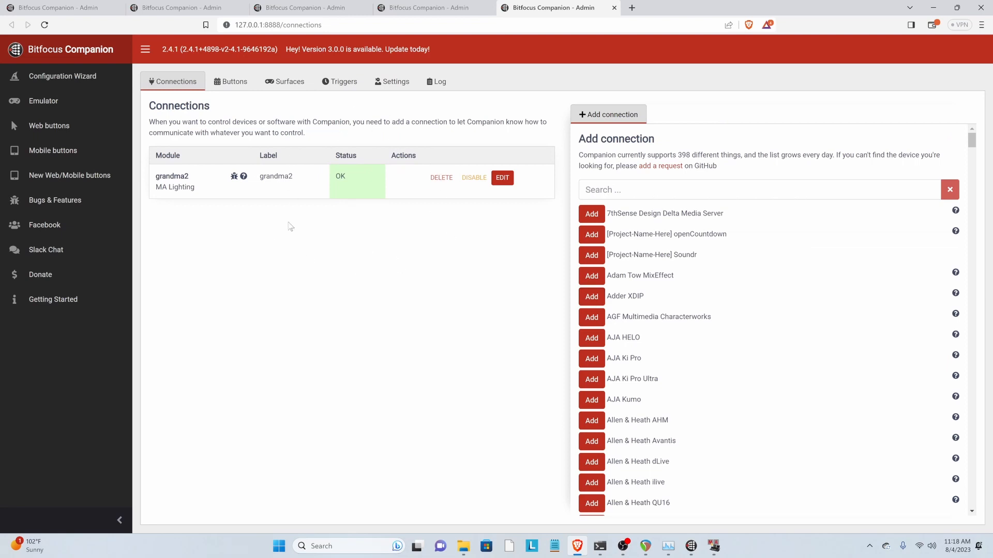
pyautogui.moveTo(234, 82)
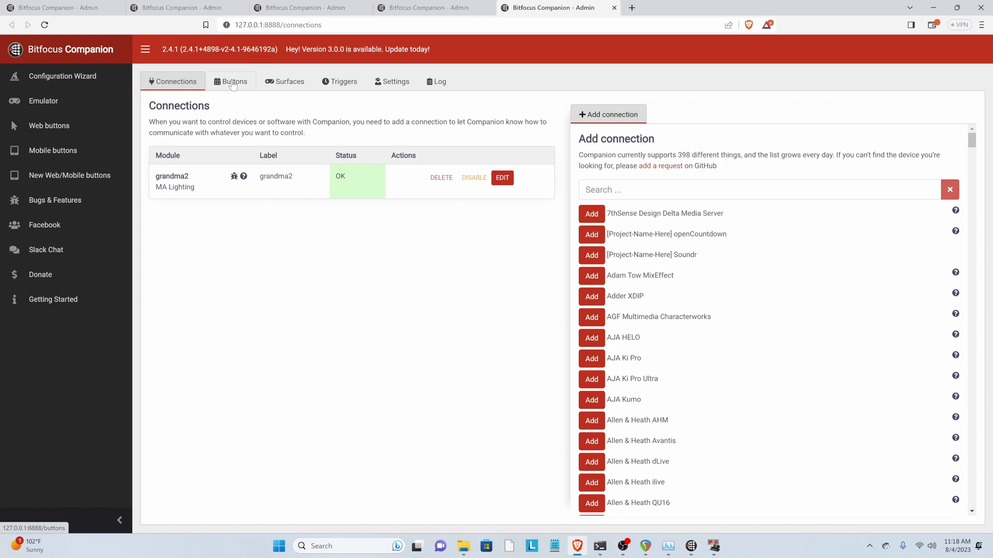
# - Make button 1.2 a regular button labelled X1
pyautogui.click(230, 81)
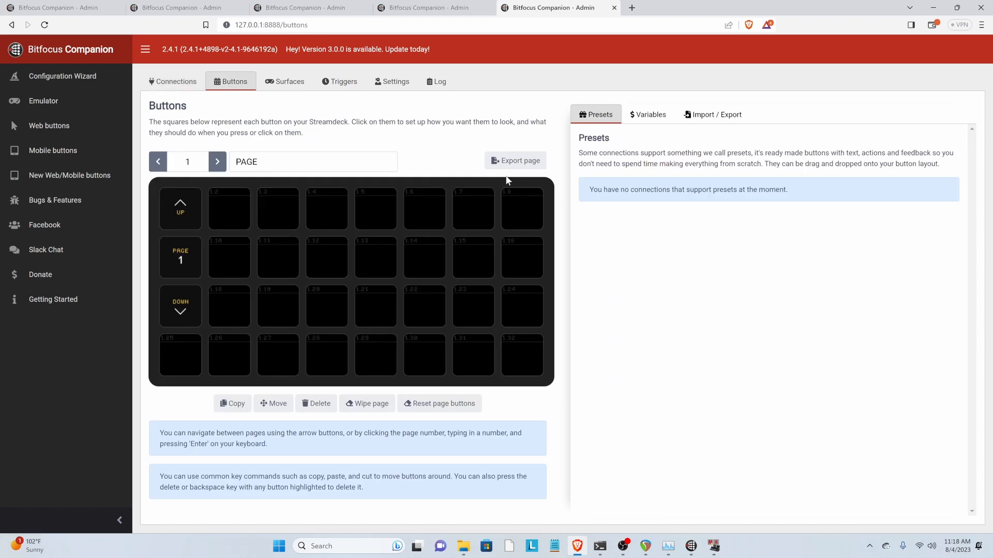
pyautogui.click(229, 208)
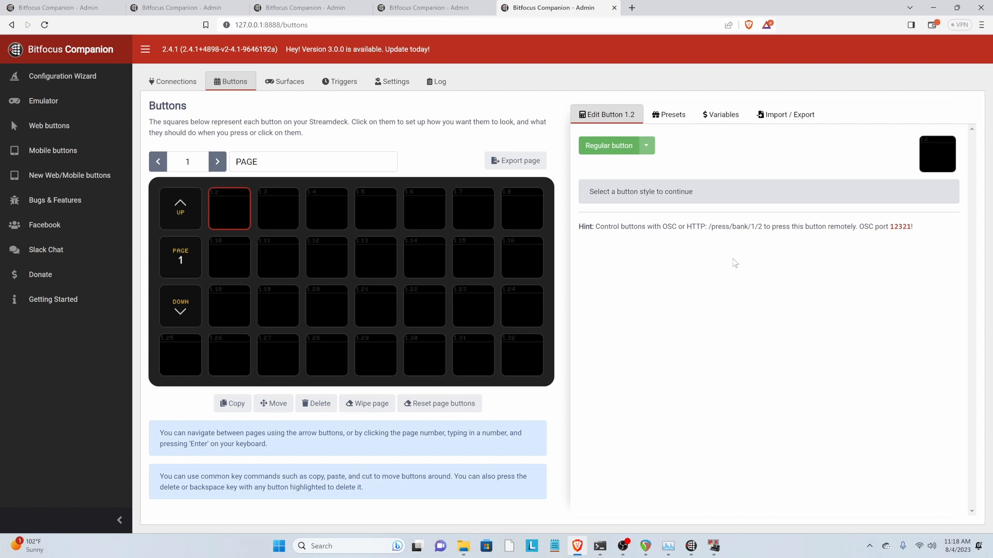
pyautogui.click(608, 145)
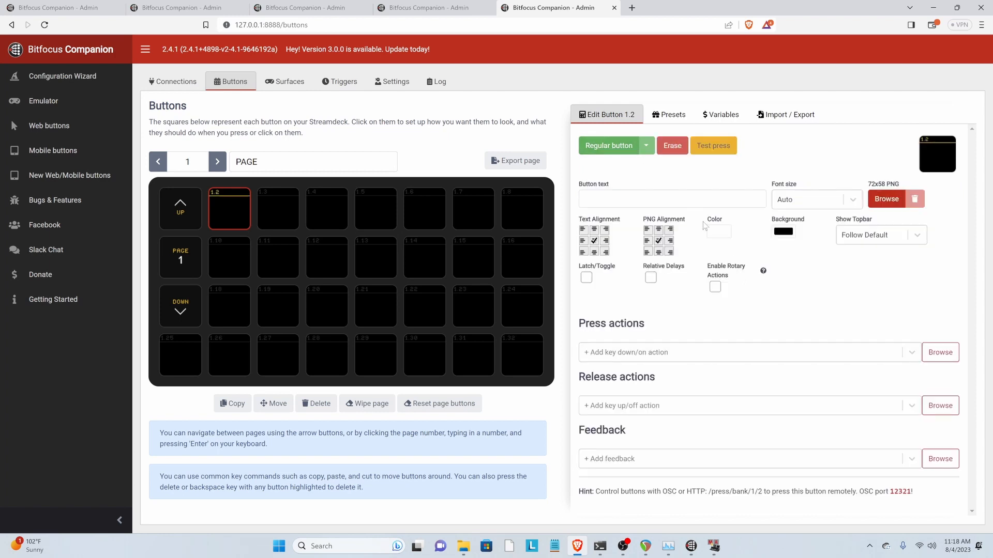
pyautogui.write('X')
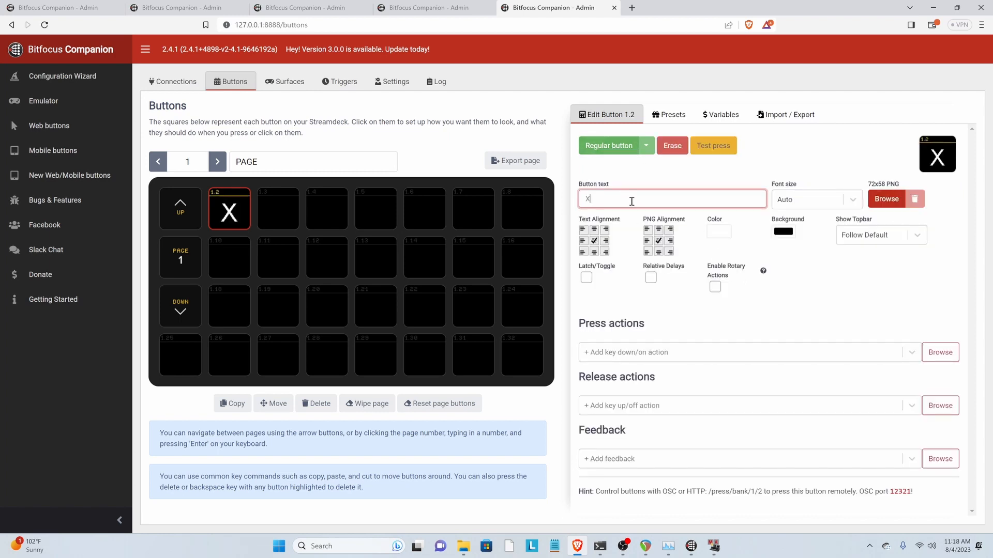
pyautogui.write('1')
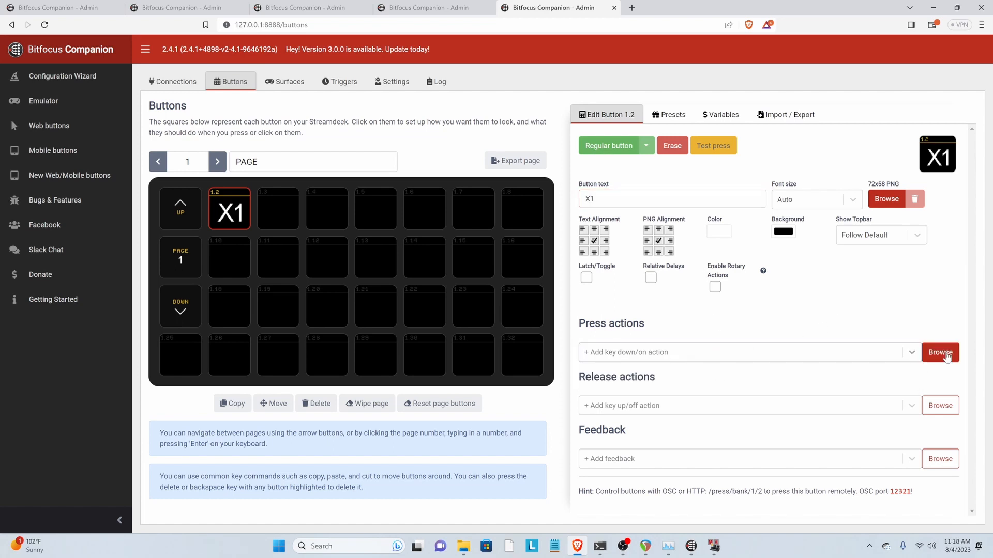
# - Add a grandma2 Run Command press action with the command MidiNote
pyautogui.click(940, 352)
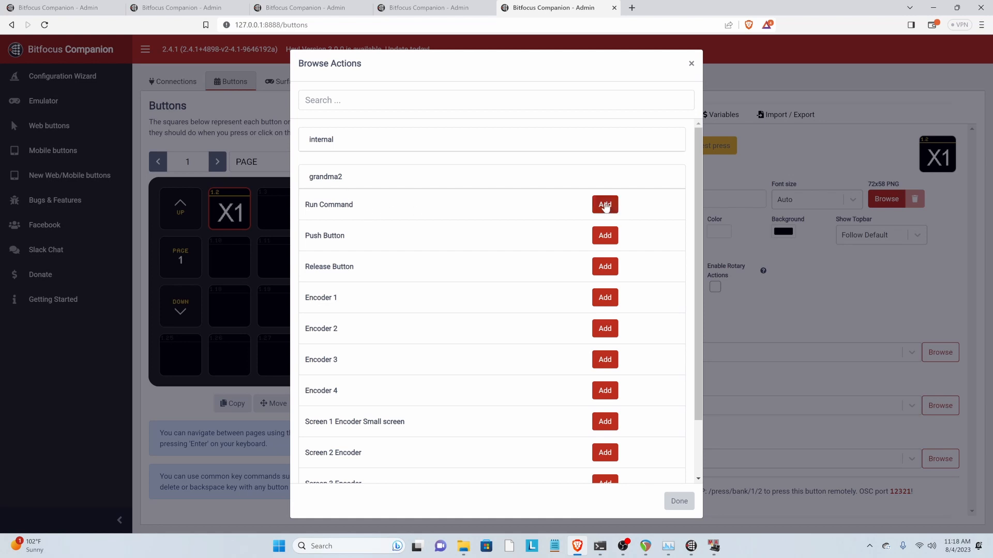
pyautogui.click(603, 205)
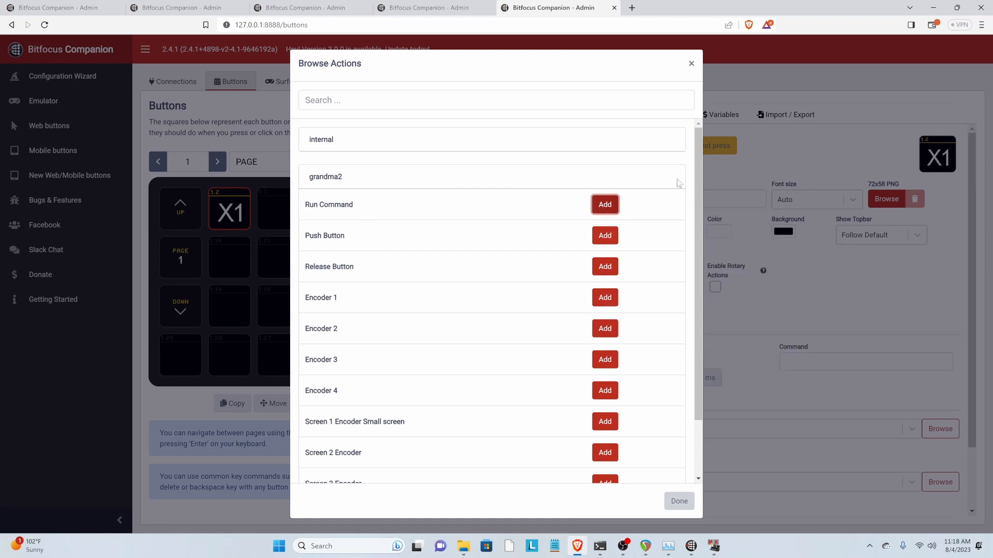
pyautogui.click(603, 204)
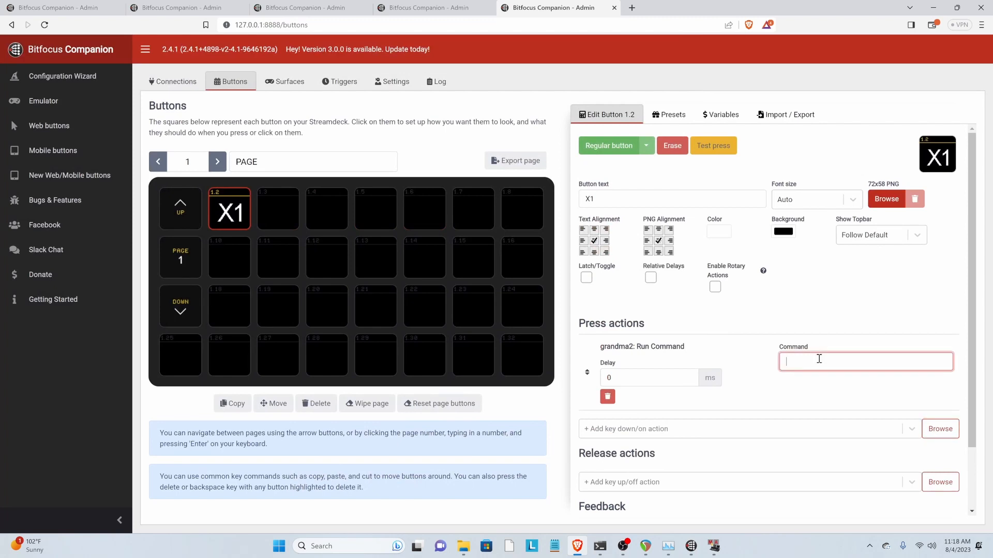
pyautogui.moveTo(718, 471)
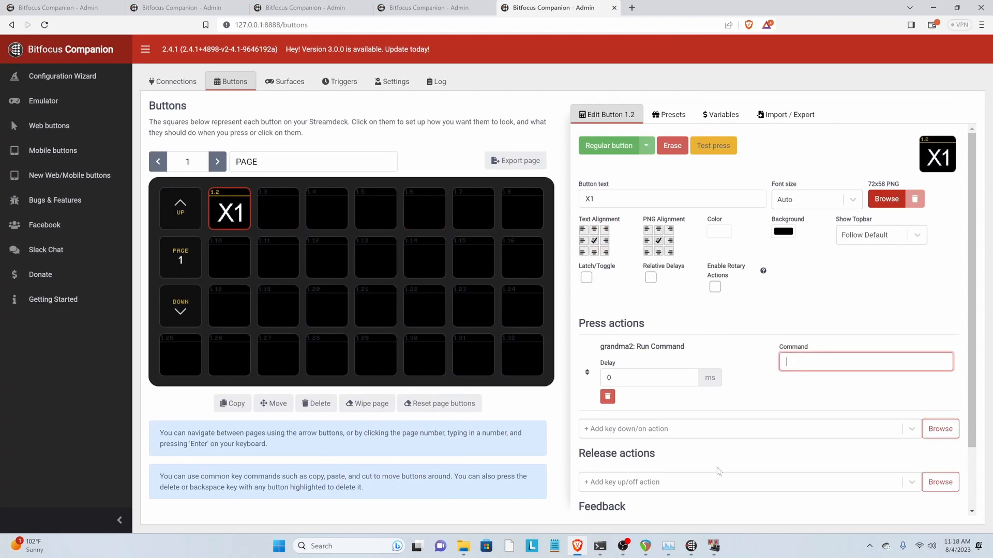
pyautogui.write('mIDInOTE')
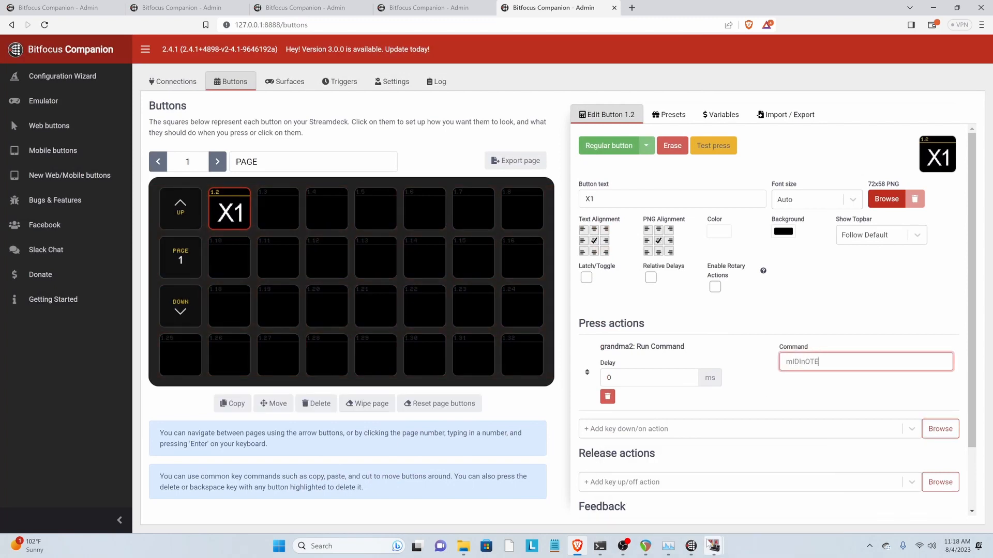
pyautogui.press('ctrl+a')
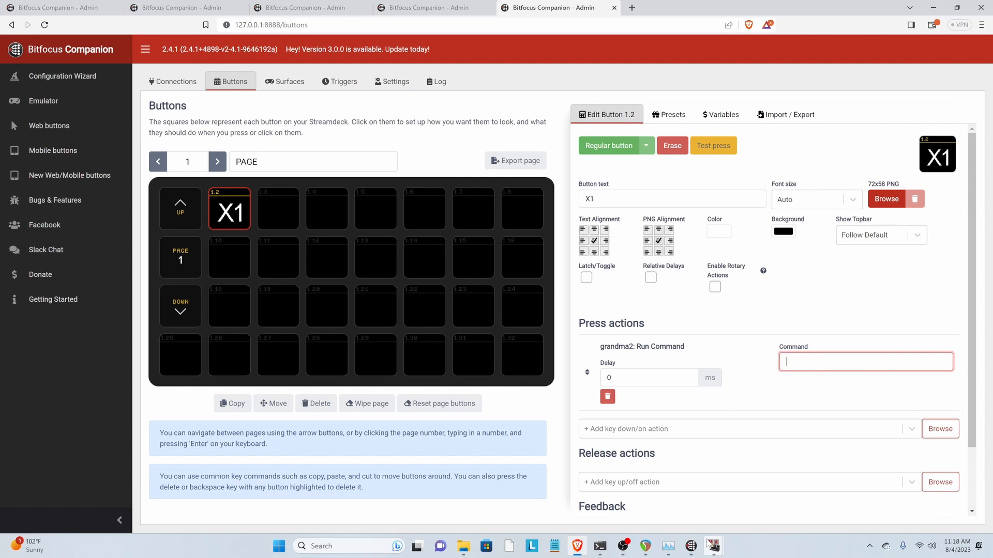
pyautogui.write('MidiNote')
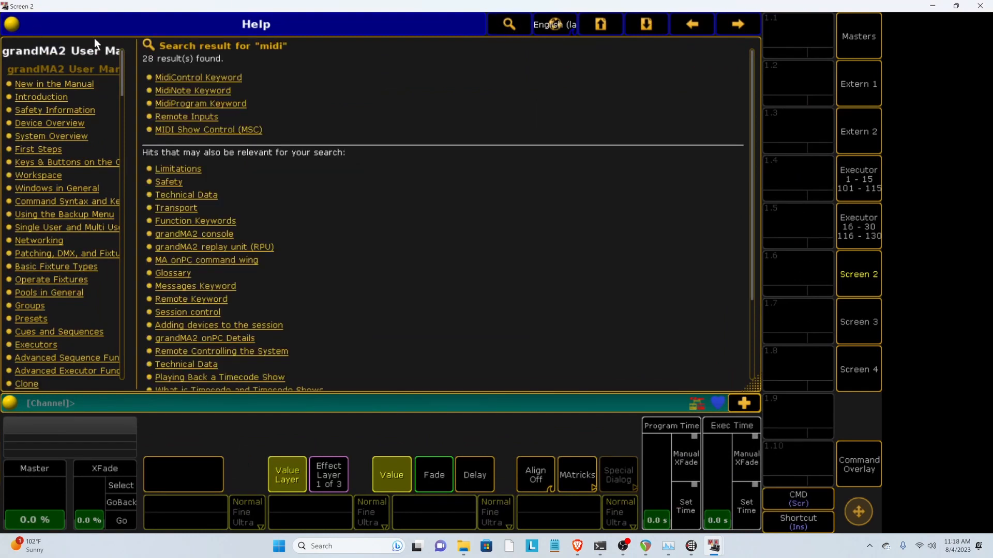
pyautogui.moveTo(188, 94)
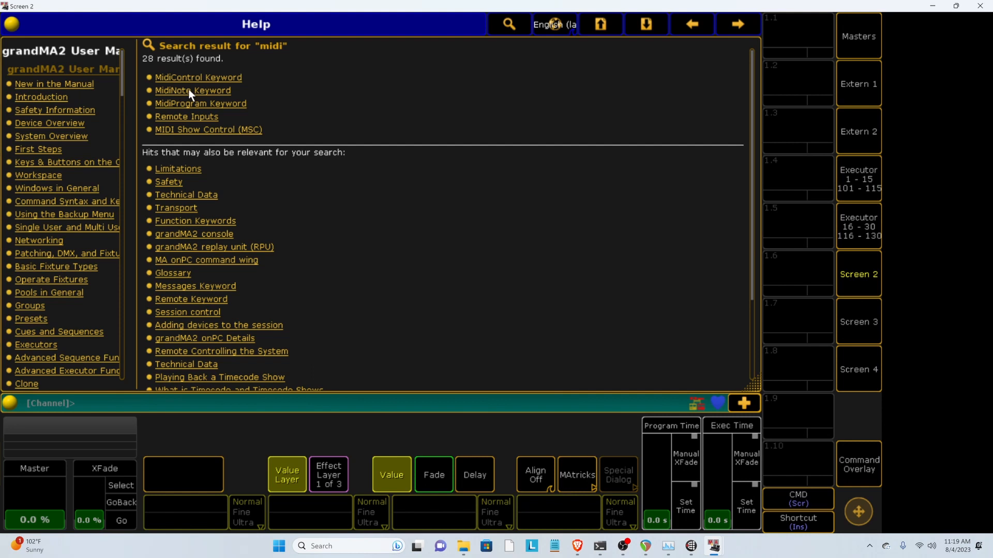
# - Open the MidiNote Keyword page from the 'midi' help results
pyautogui.click(193, 91)
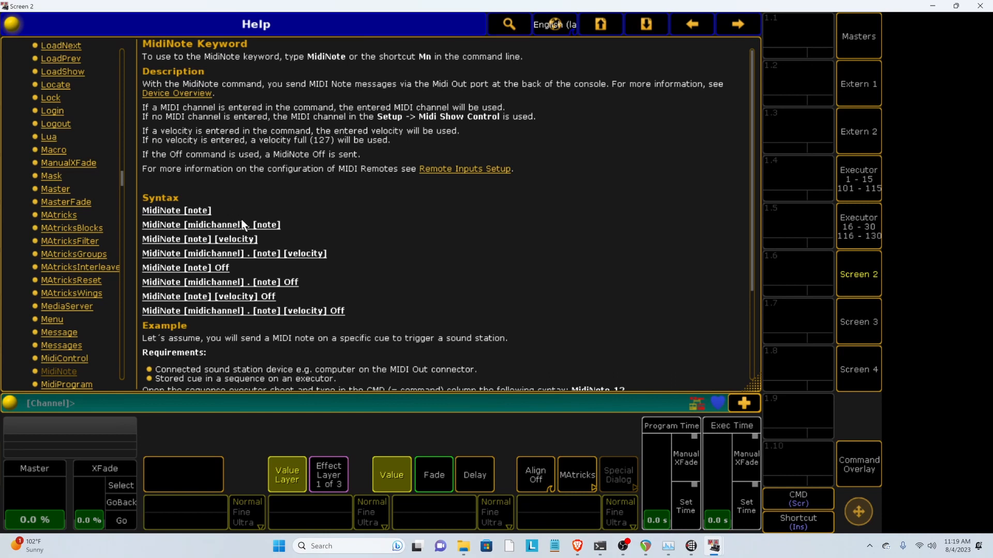
pyautogui.moveTo(162, 231)
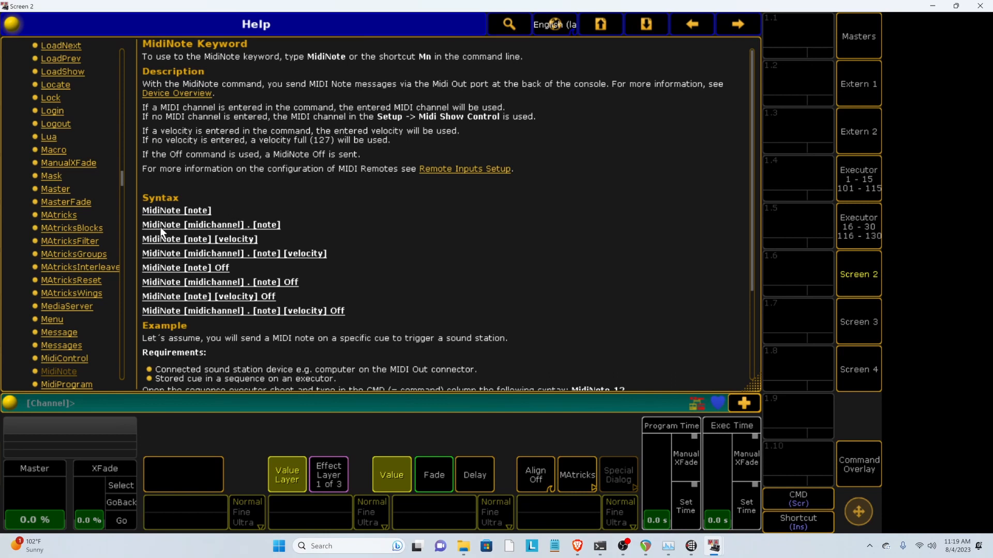
pyautogui.moveTo(250, 230)
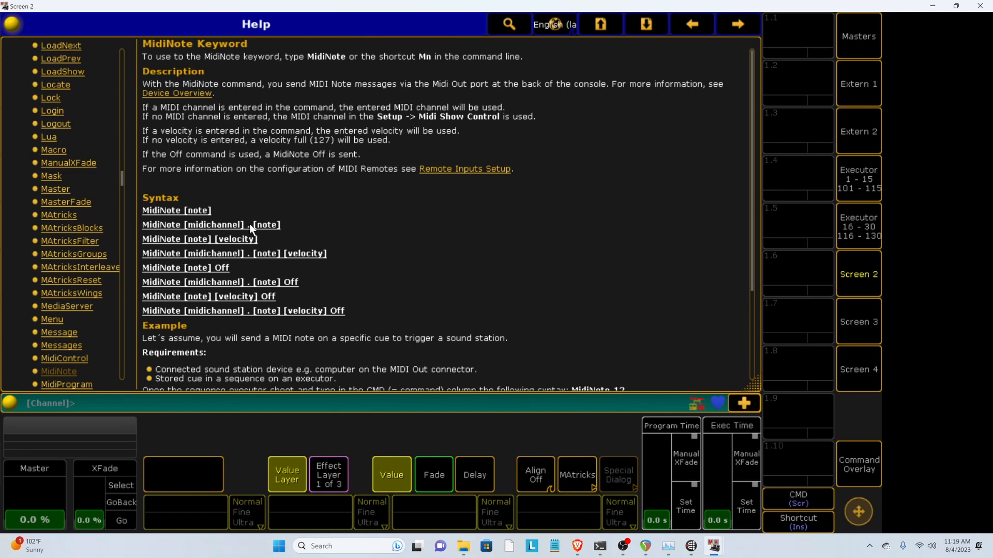
pyautogui.moveTo(206, 245)
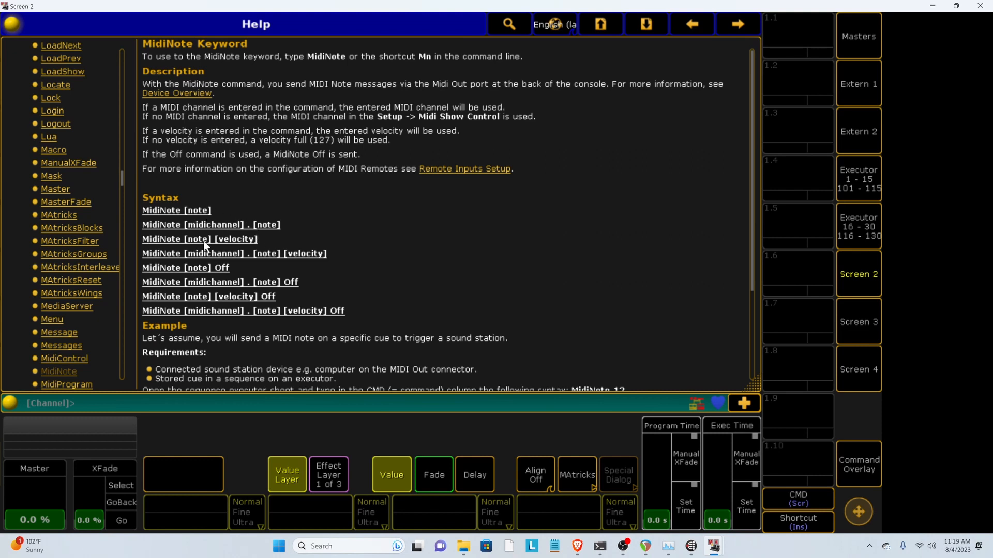
pyautogui.moveTo(228, 226)
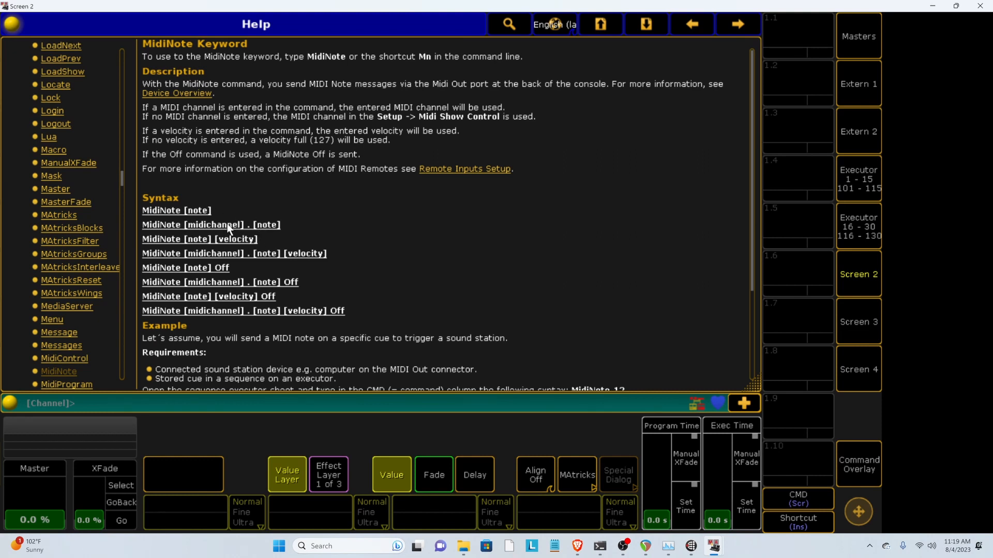
pyautogui.moveTo(244, 228)
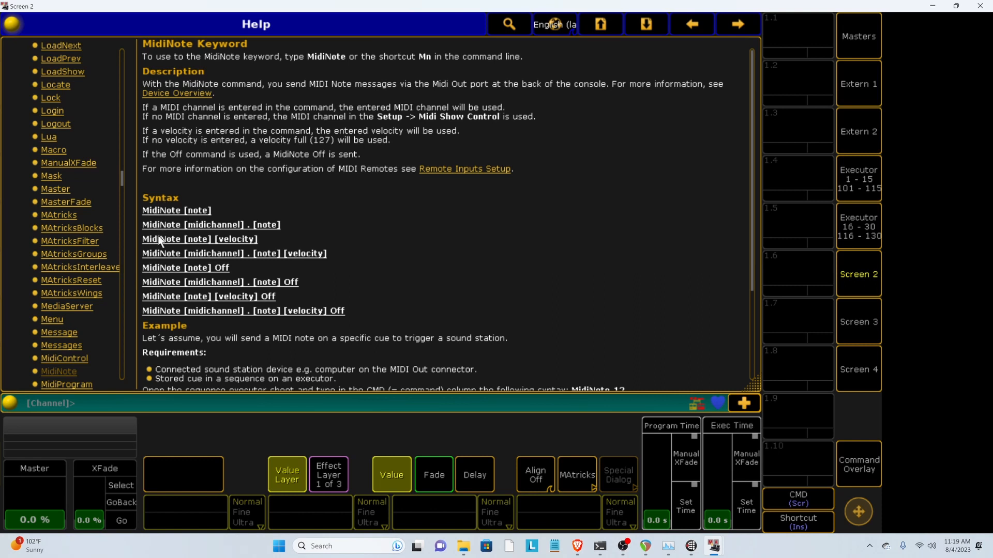
pyautogui.moveTo(204, 244)
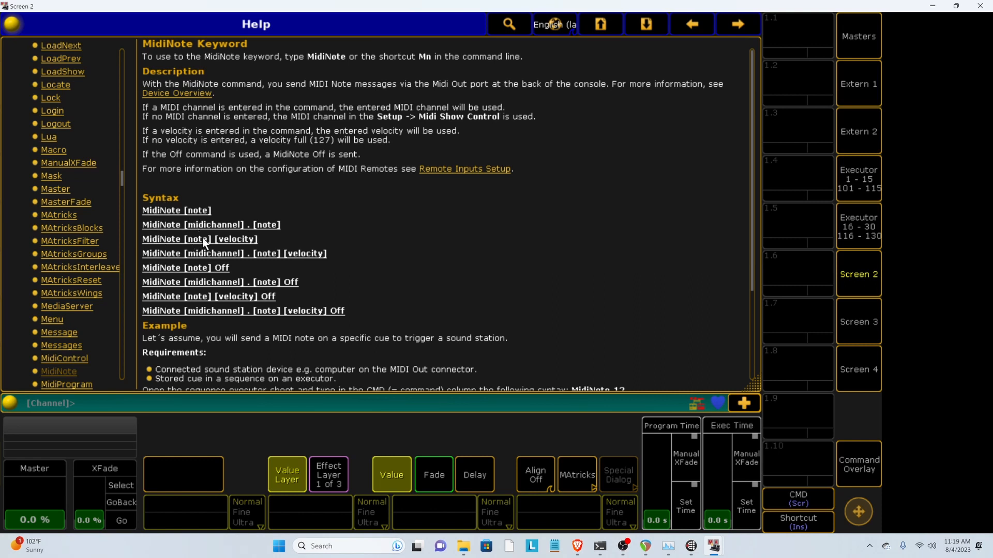
pyautogui.moveTo(247, 251)
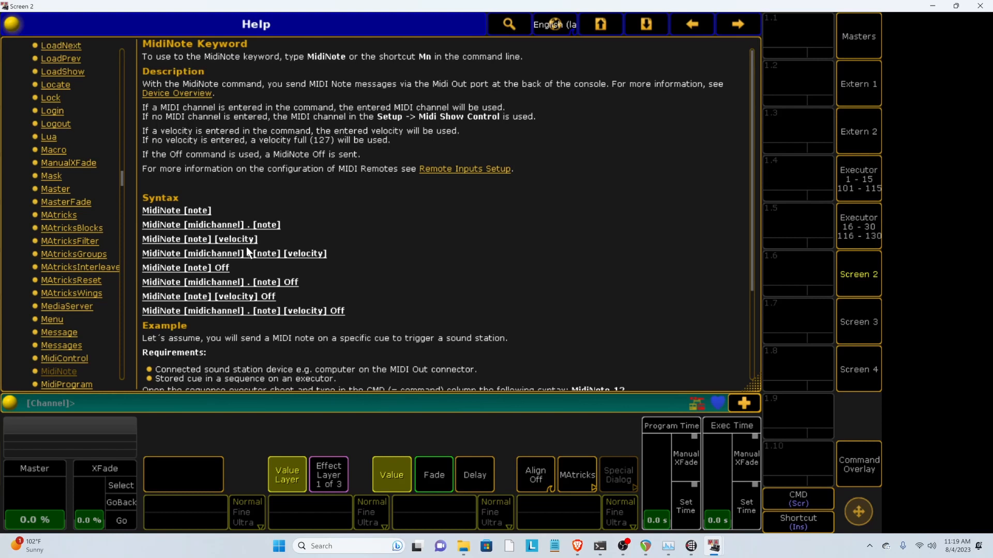
pyautogui.moveTo(246, 241)
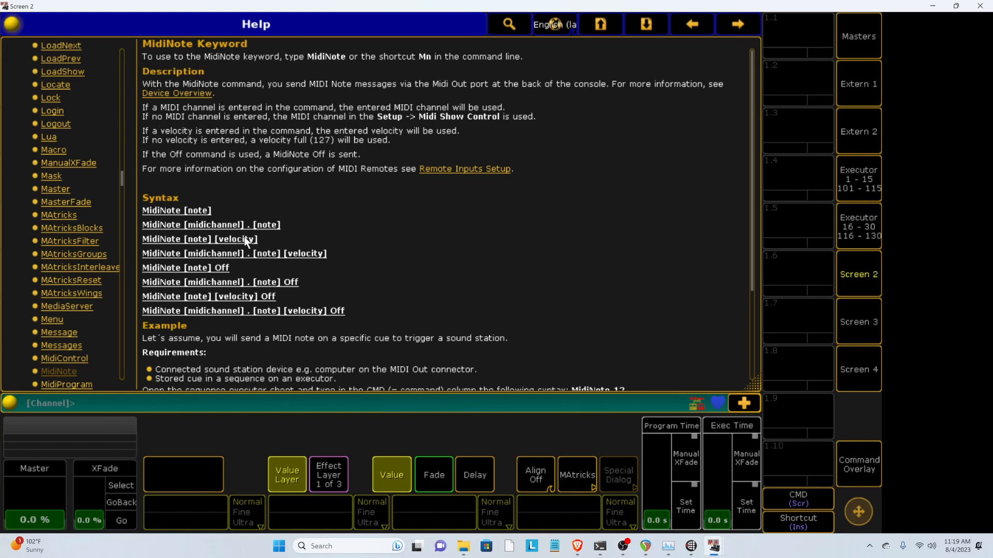
pyautogui.moveTo(221, 240)
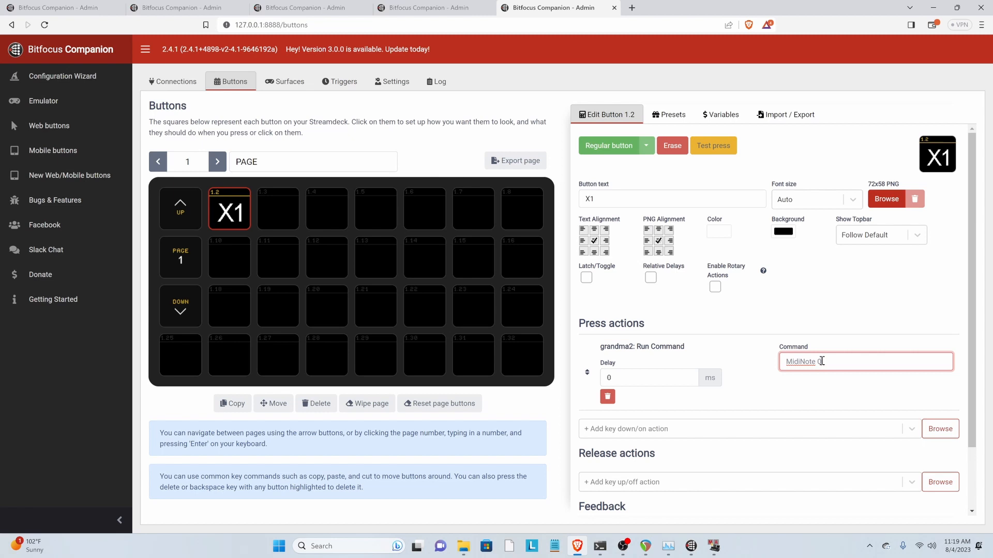
# - Finish the press command as MidiNote 0 127 and add a release Run Command MidiNote 0 0
pyautogui.write('127')
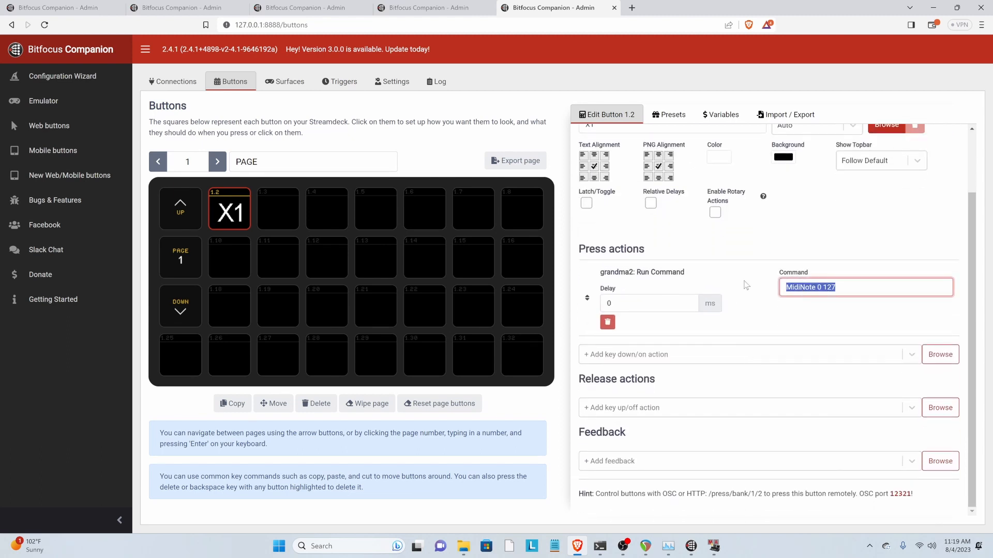
pyautogui.moveTo(734, 329)
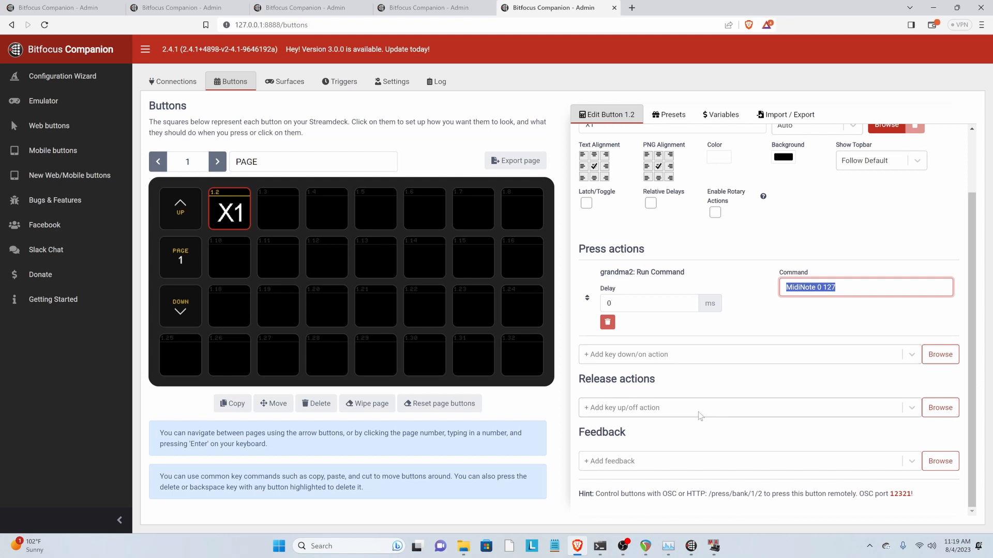
pyautogui.click(939, 353)
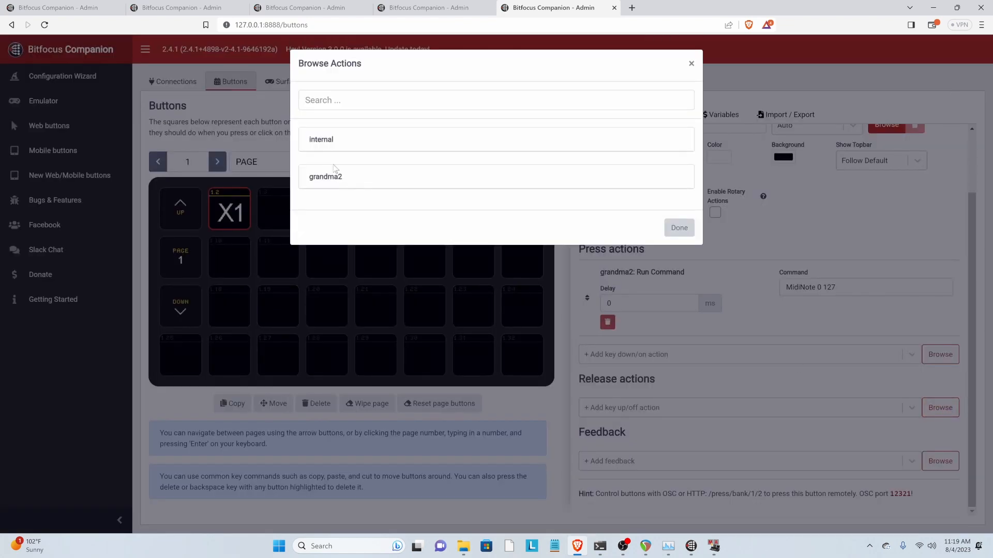
pyautogui.click(325, 176)
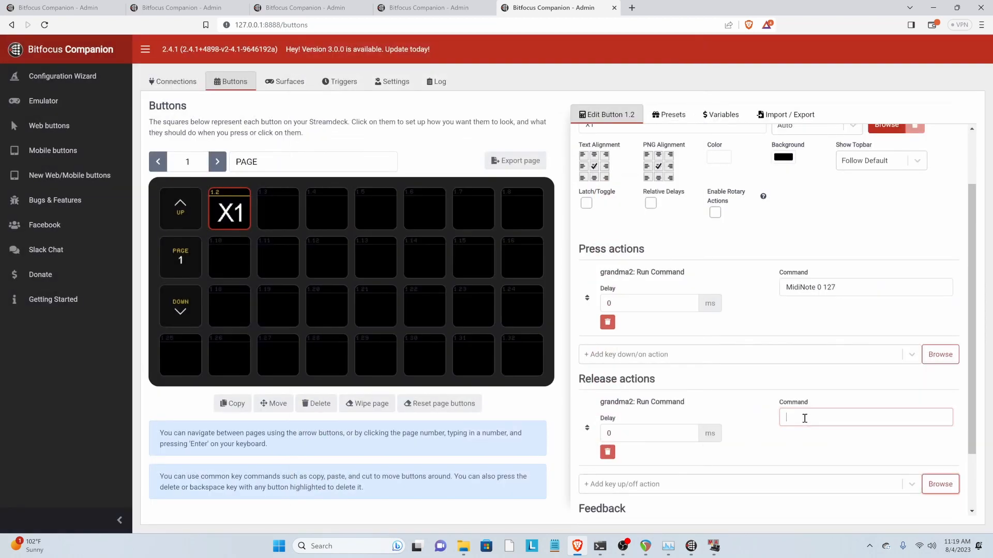
pyautogui.write('MidiNote 0')
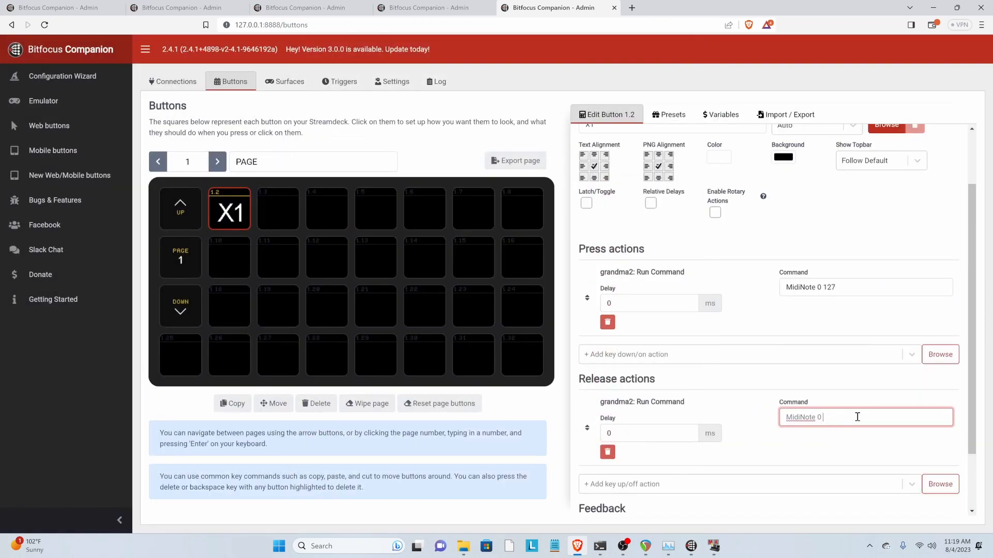
pyautogui.write('0')
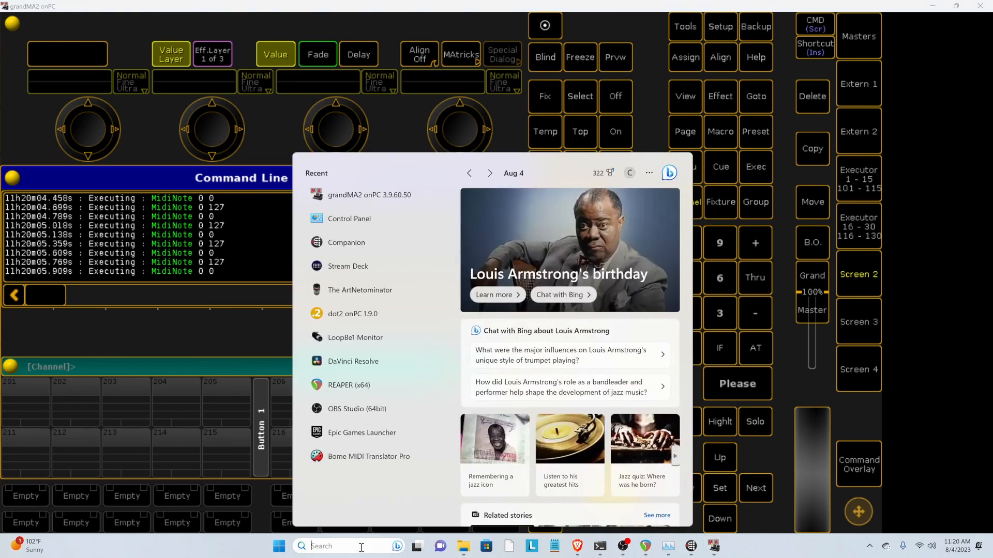
pyautogui.write('loopBe1 Monitor')
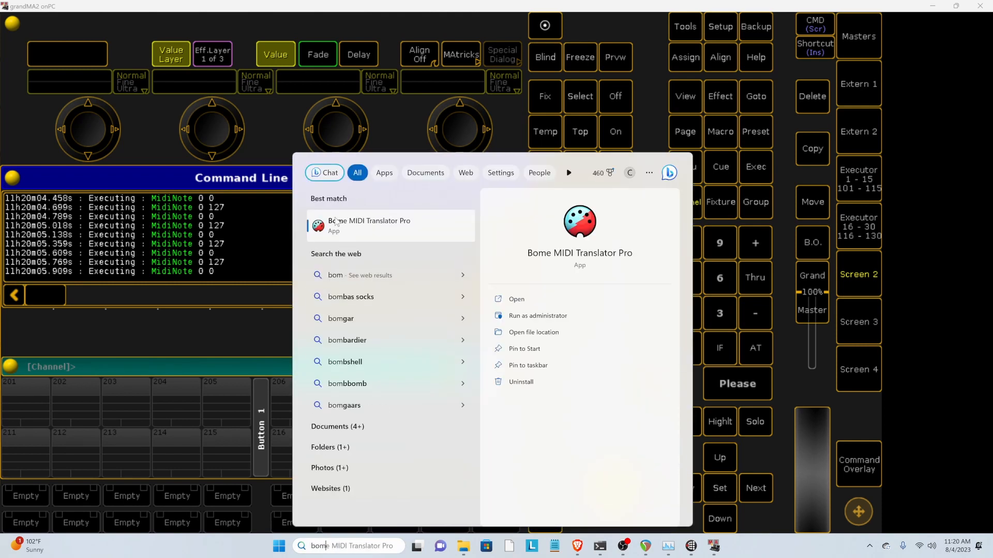
pyautogui.moveTo(270, 147)
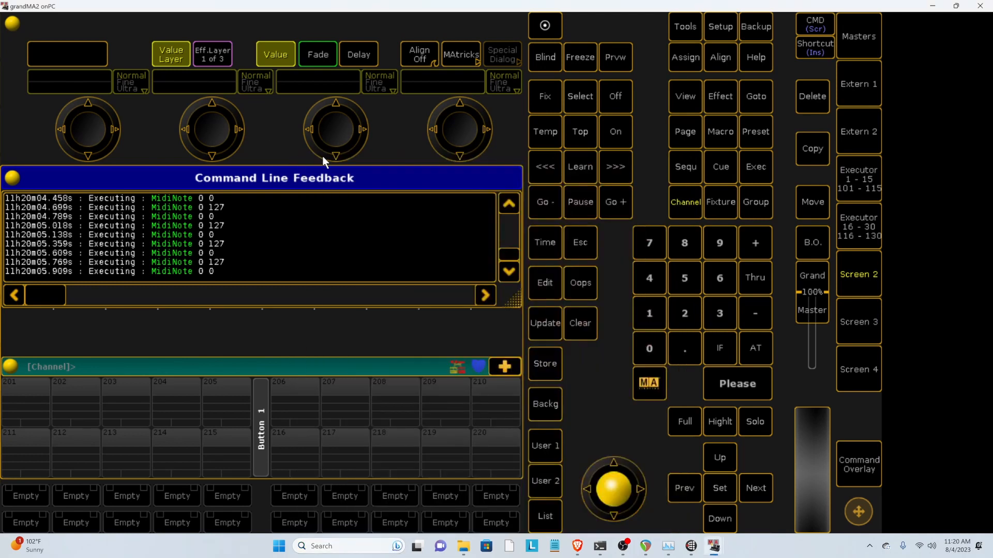
pyautogui.click(869, 546)
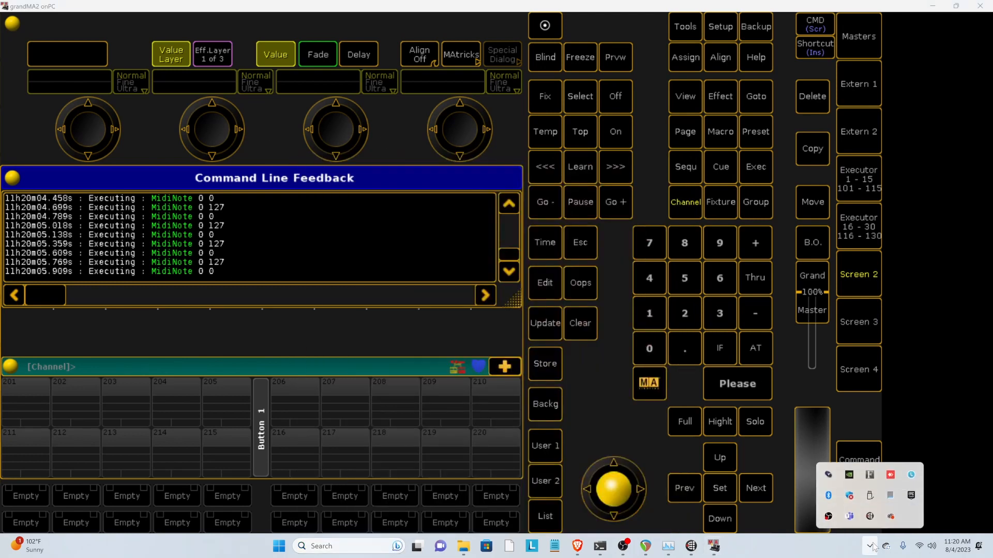
pyautogui.moveTo(827, 474)
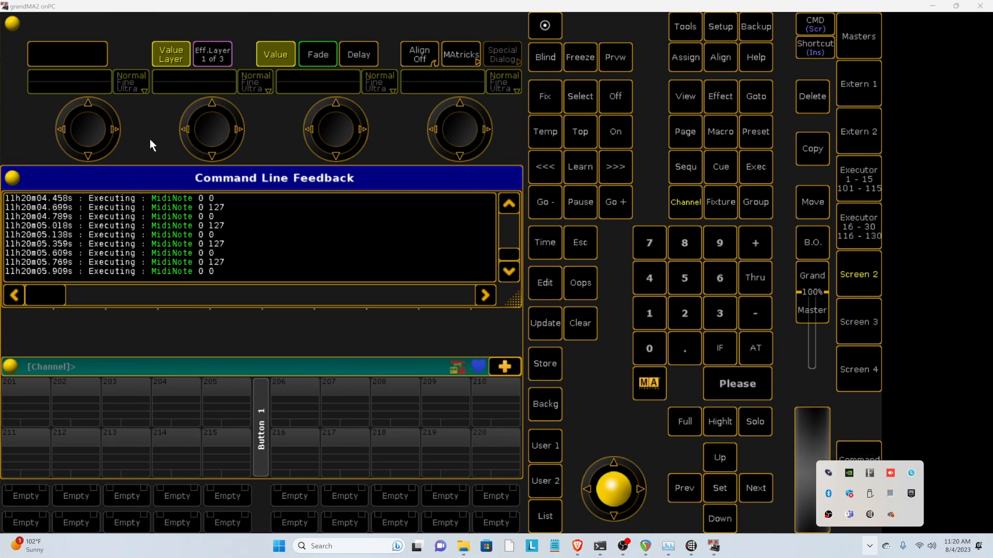
pyautogui.moveTo(13, 22)
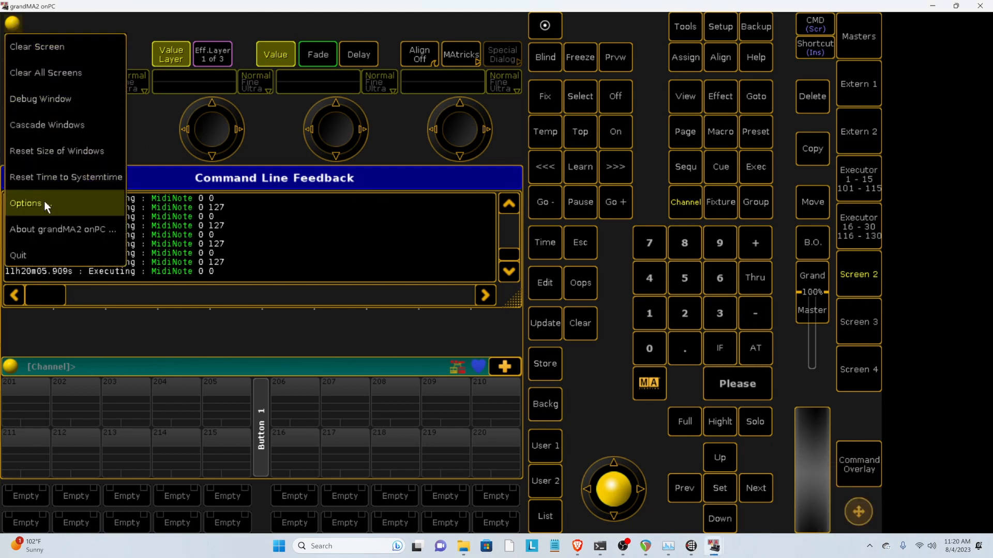
# - Keep LoopBe Internal MIDI as the MIDI output device in onPC Options, then close Options
pyautogui.click(26, 203)
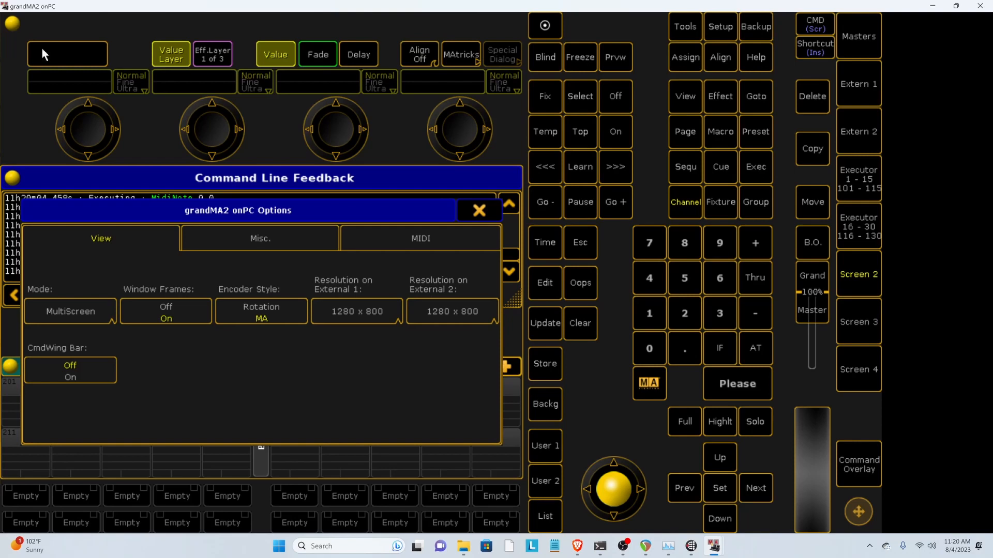
pyautogui.moveTo(21, 26)
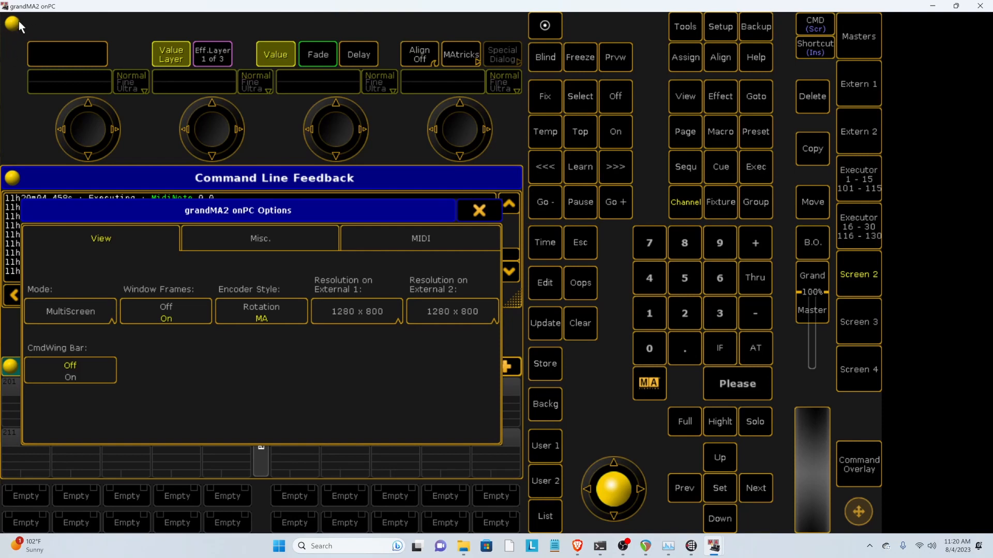
pyautogui.click(420, 237)
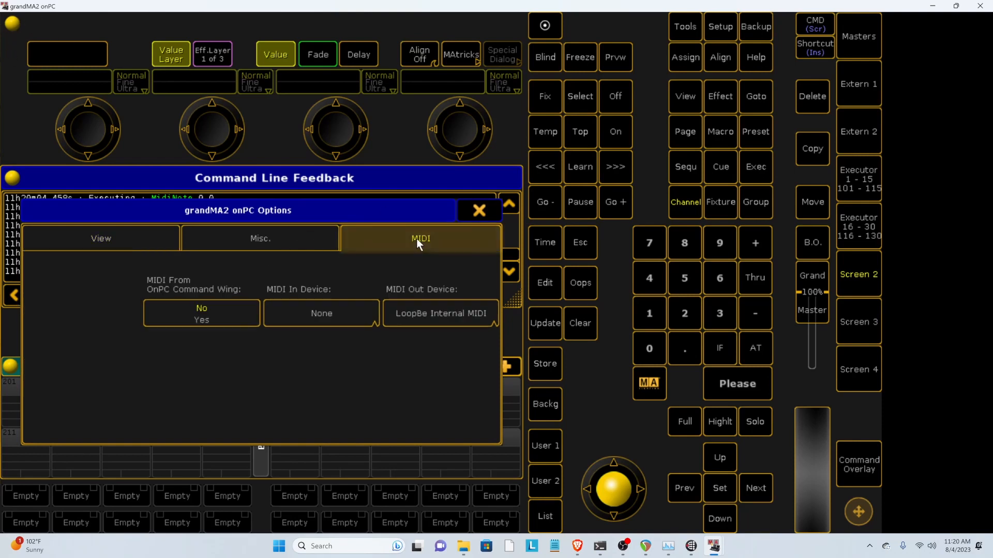
pyautogui.click(439, 313)
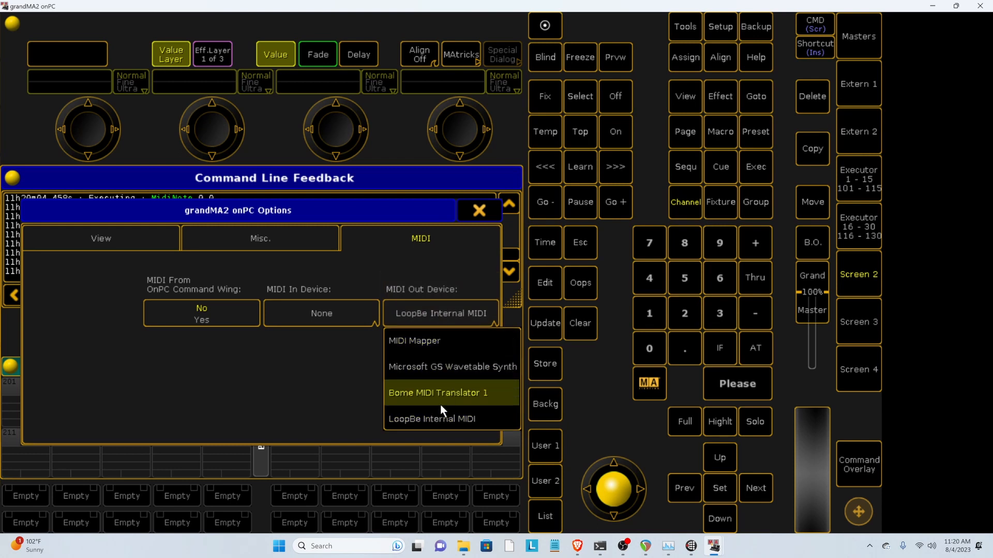
pyautogui.moveTo(439, 419)
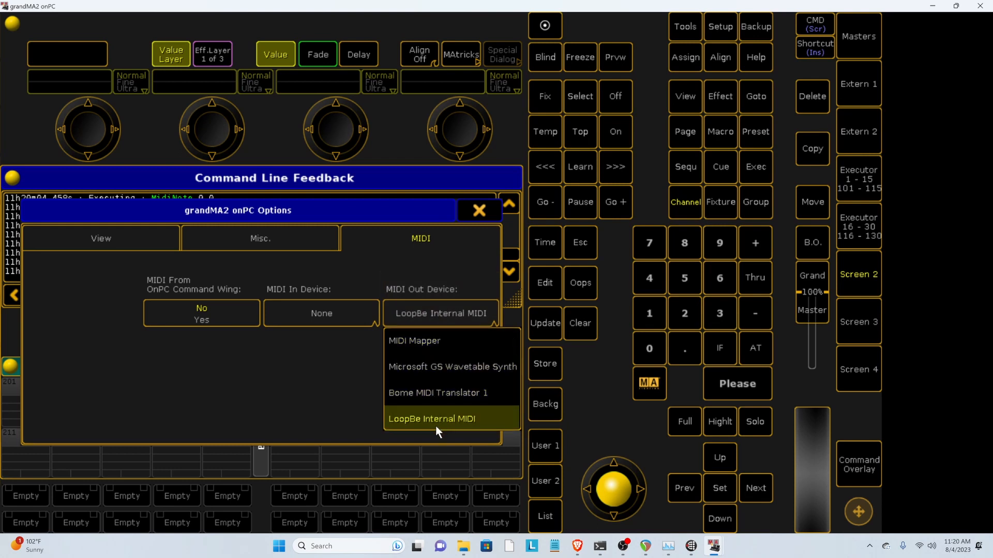
pyautogui.click(431, 418)
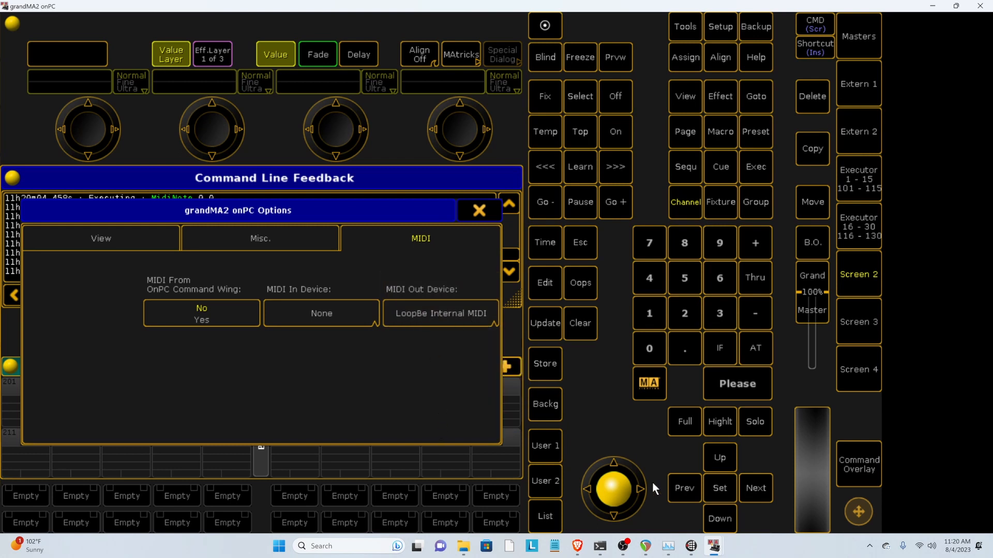
pyautogui.moveTo(285, 278)
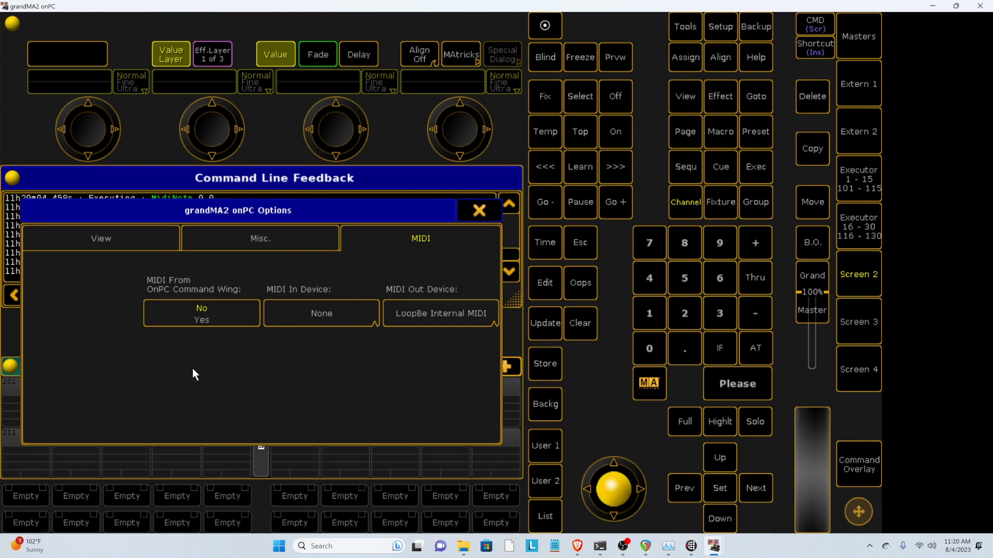
pyautogui.moveTo(271, 328)
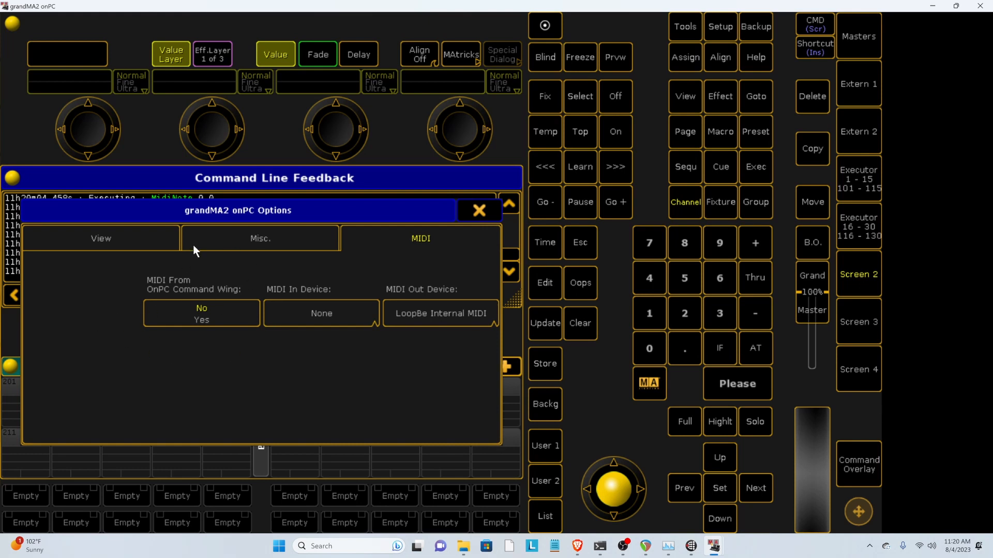
pyautogui.moveTo(380, 293)
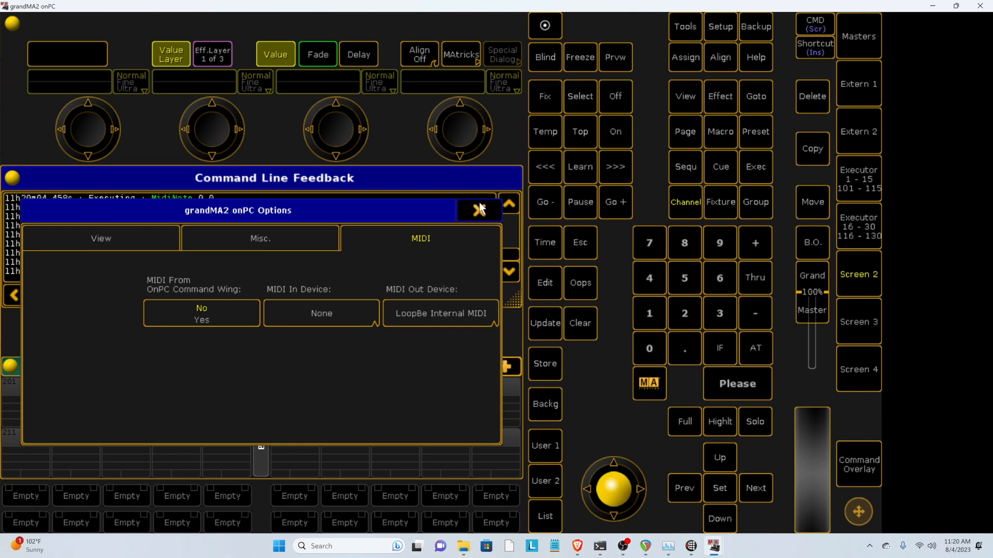
pyautogui.click(477, 210)
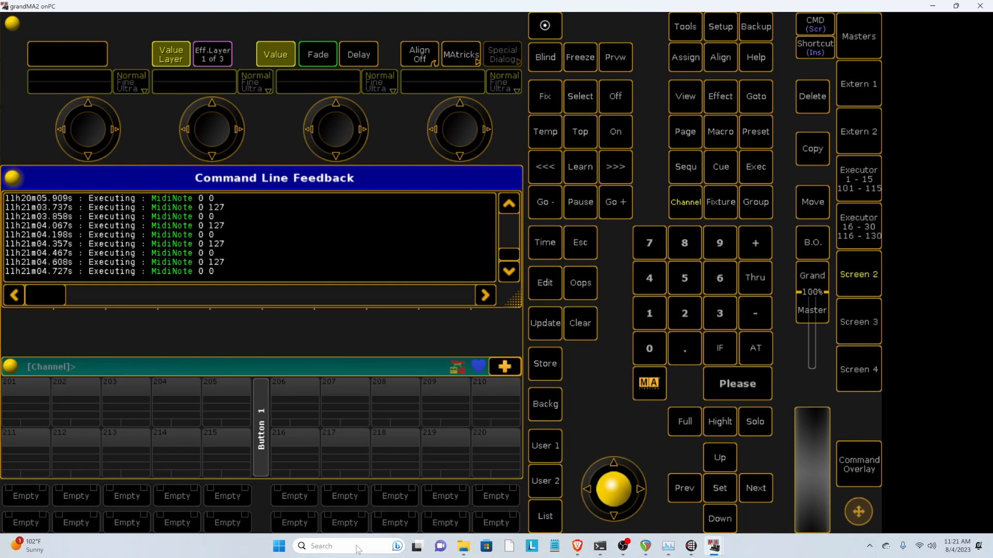
# - Open dot2's MIDI Configuration and reset the MIDI In device to None
pyautogui.click(348, 546)
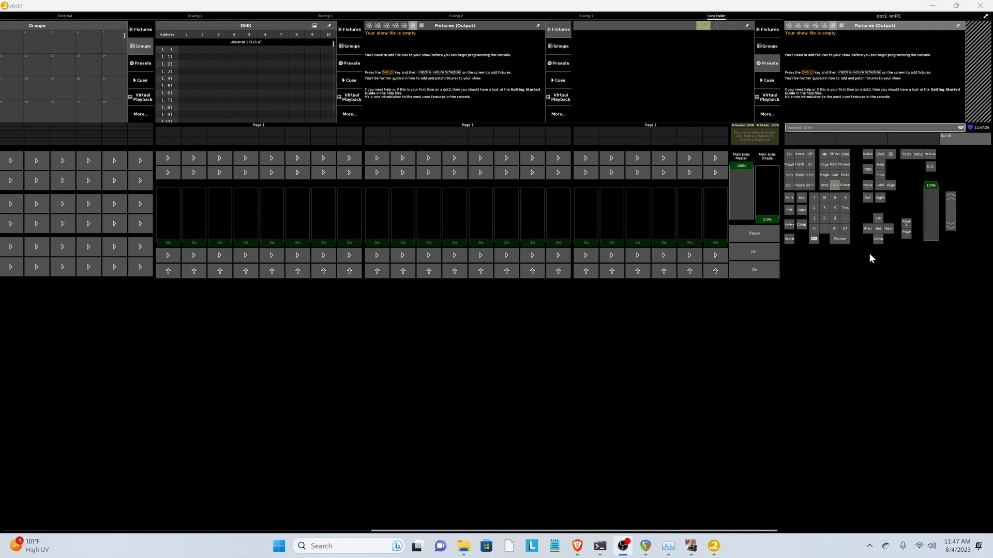
pyautogui.moveTo(908, 156)
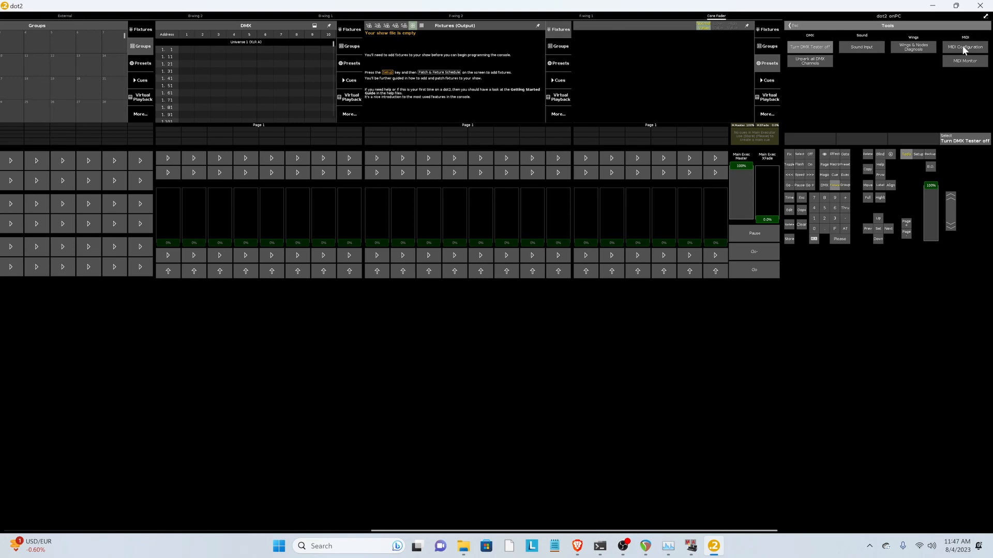
pyautogui.click(964, 47)
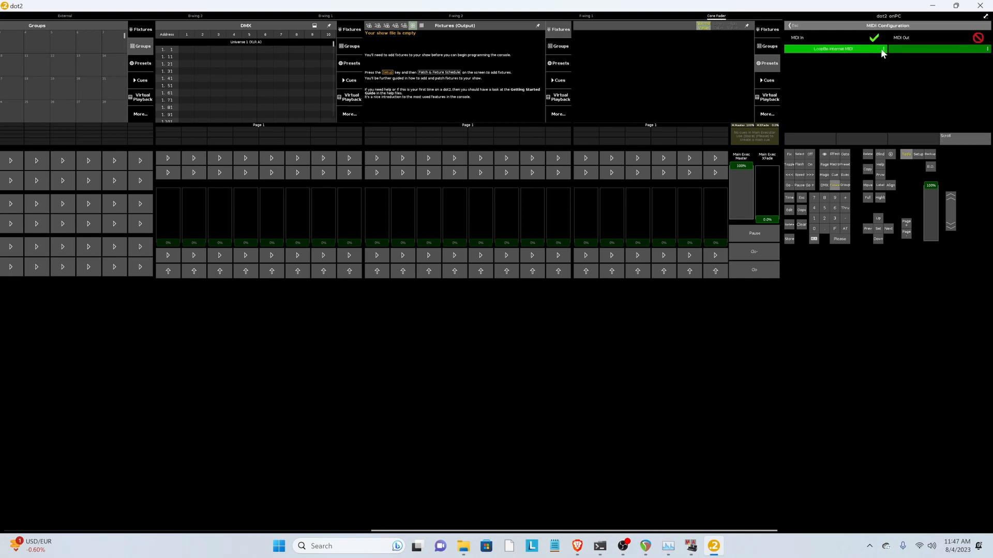
pyautogui.moveTo(810, 17)
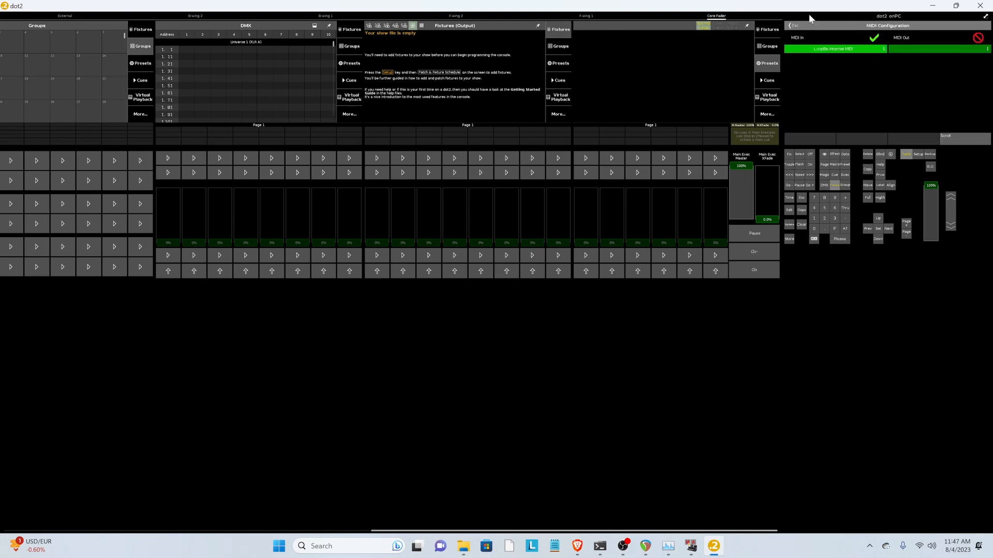
pyautogui.click(833, 48)
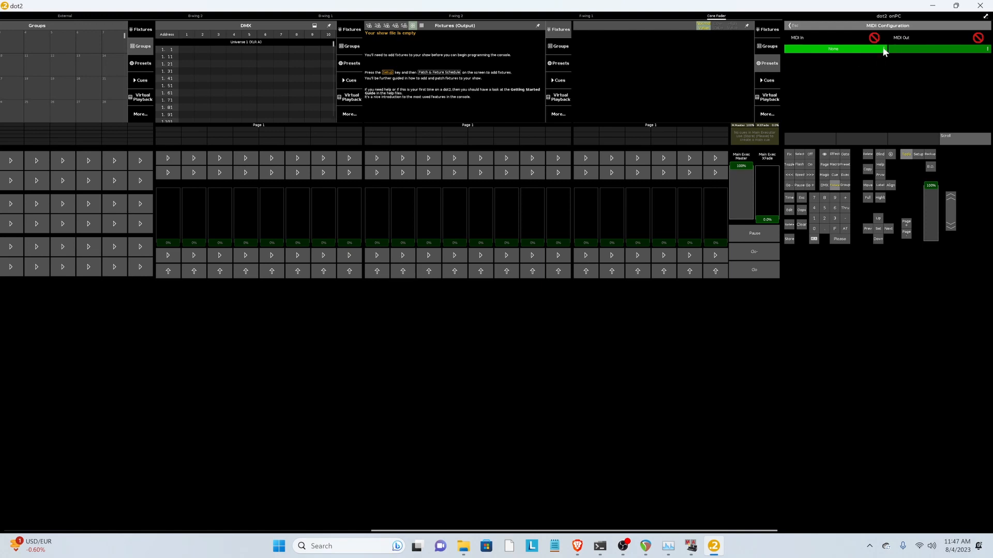
pyautogui.click(832, 48)
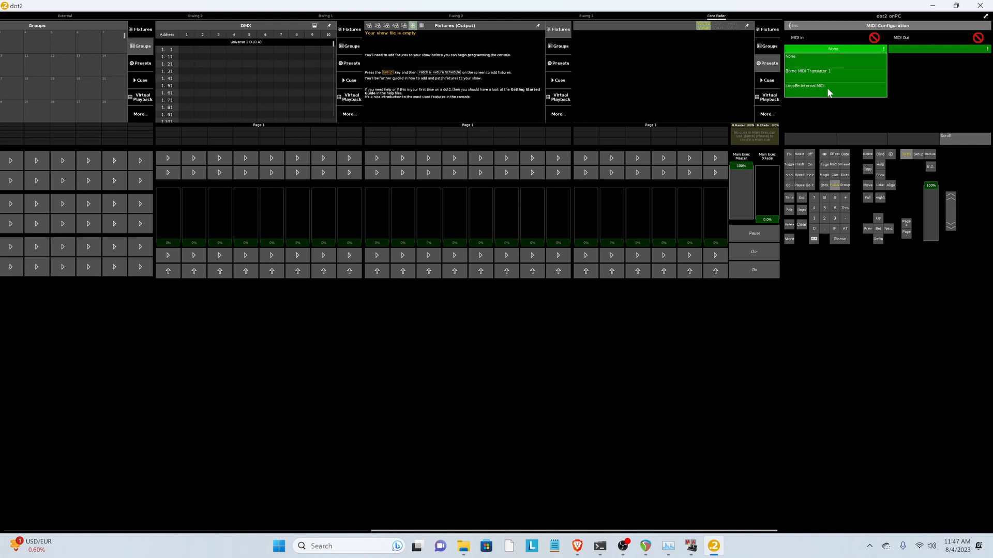
# - Set MIDI In to LoopBe Internal MIDI and return to Setup
pyautogui.click(804, 85)
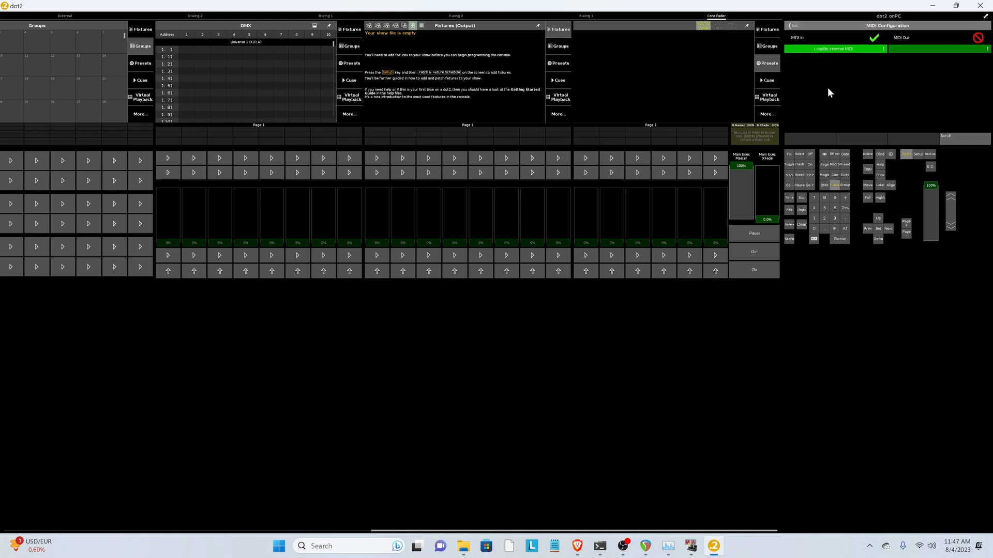
pyautogui.moveTo(864, 212)
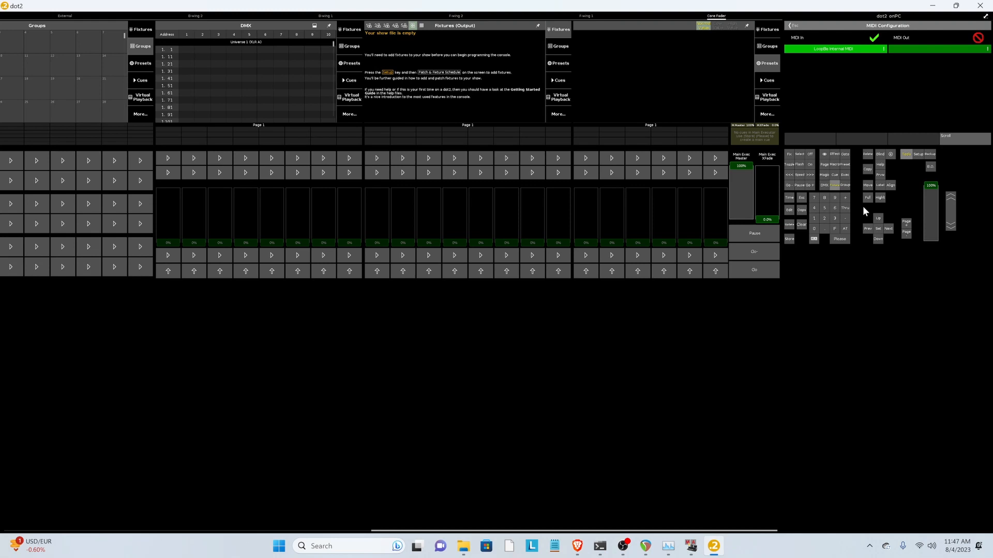
pyautogui.moveTo(795, 29)
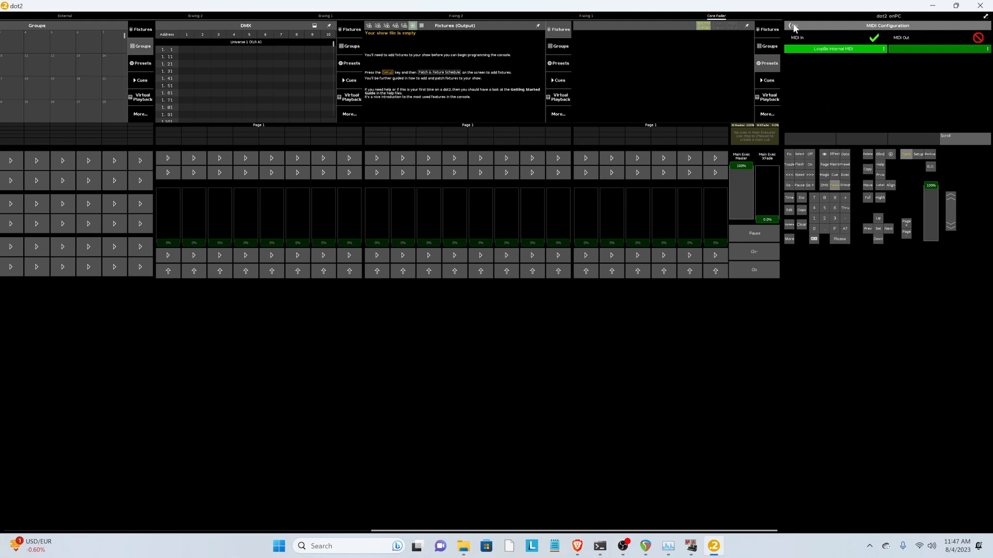
pyautogui.click(790, 25)
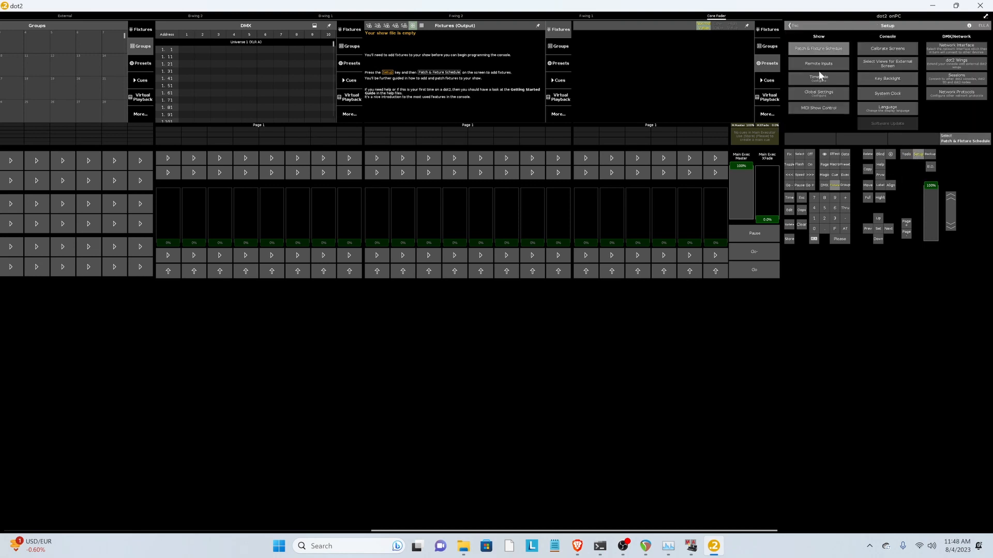
# - Enable MIDI remote inputs mapping current-page executors as Button 1, then open the Patch
pyautogui.click(818, 63)
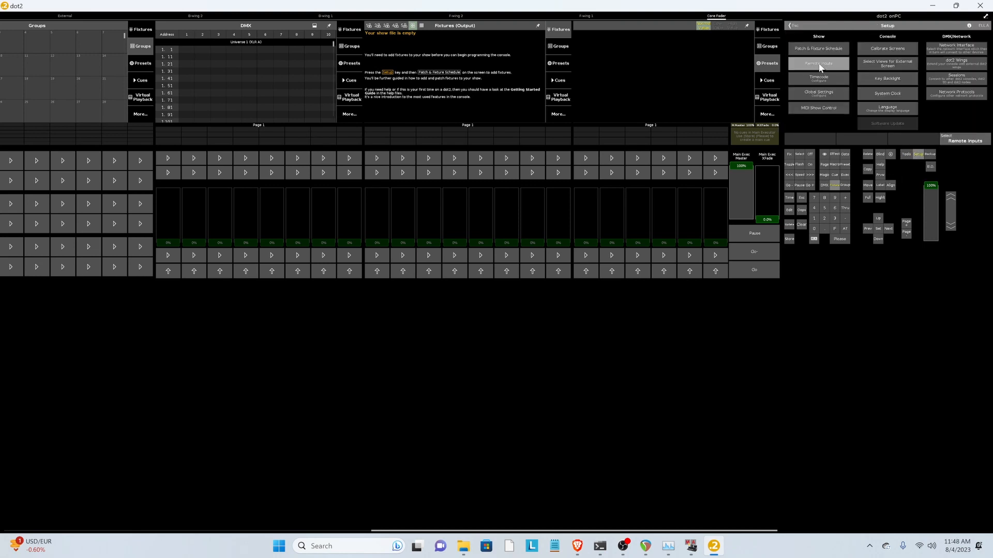
pyautogui.click(817, 63)
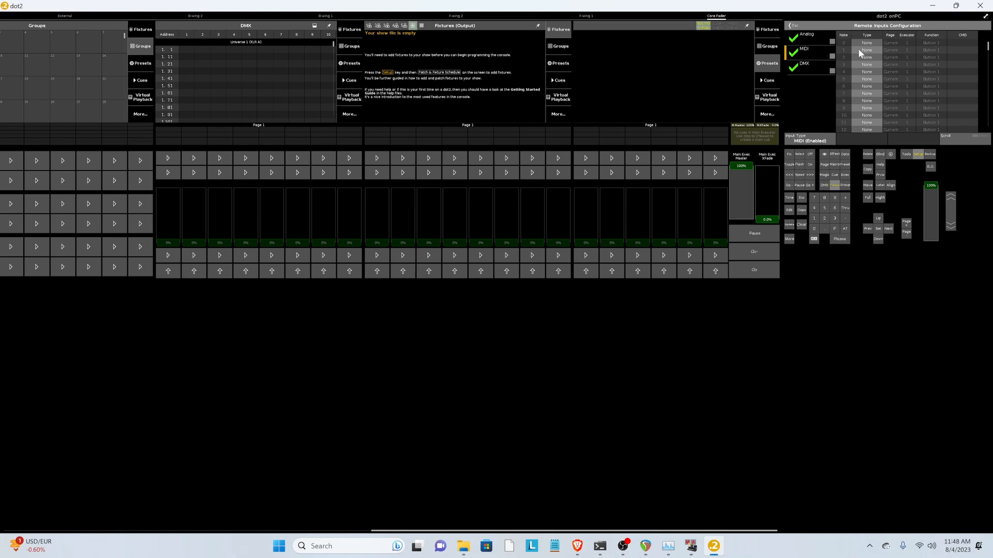
pyautogui.click(866, 43)
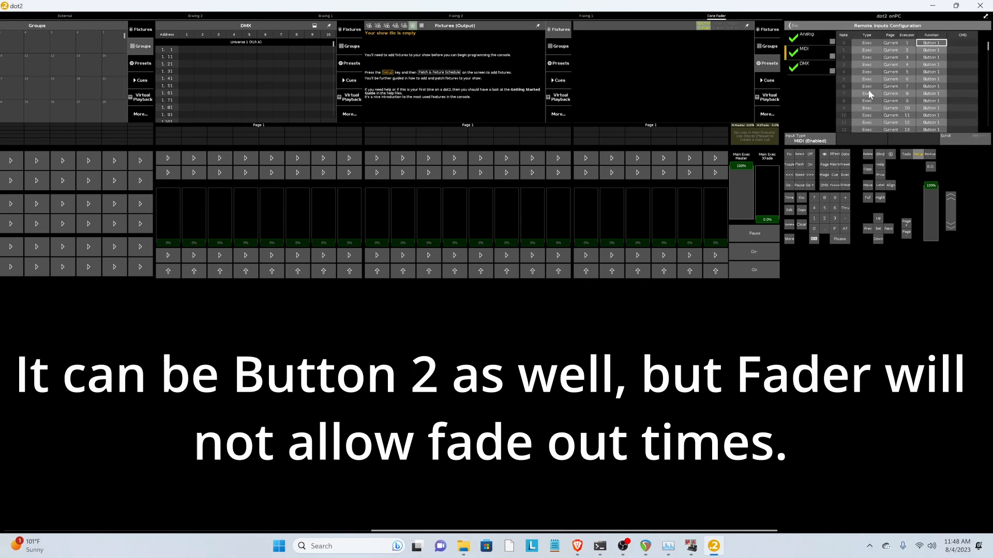
pyautogui.moveTo(815, 197)
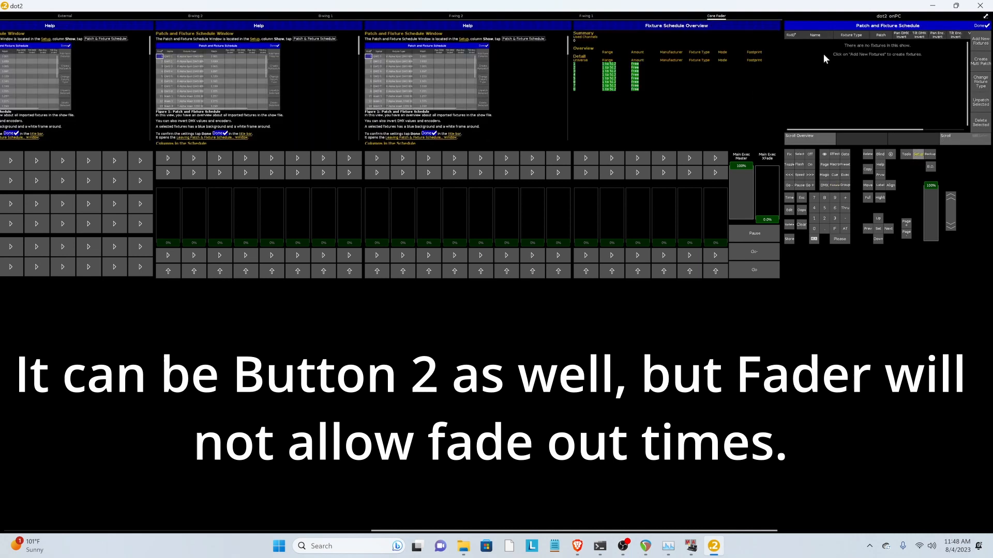
# - Patch 100 Dimmer 00 fixtures, store a look on the last executor, and clear the programmer
pyautogui.click(979, 40)
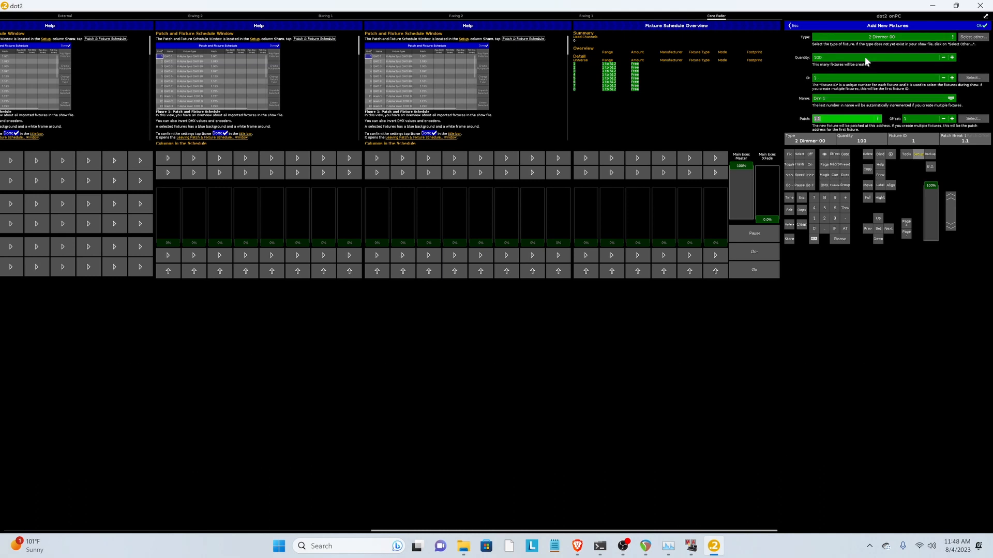
pyautogui.click(981, 26)
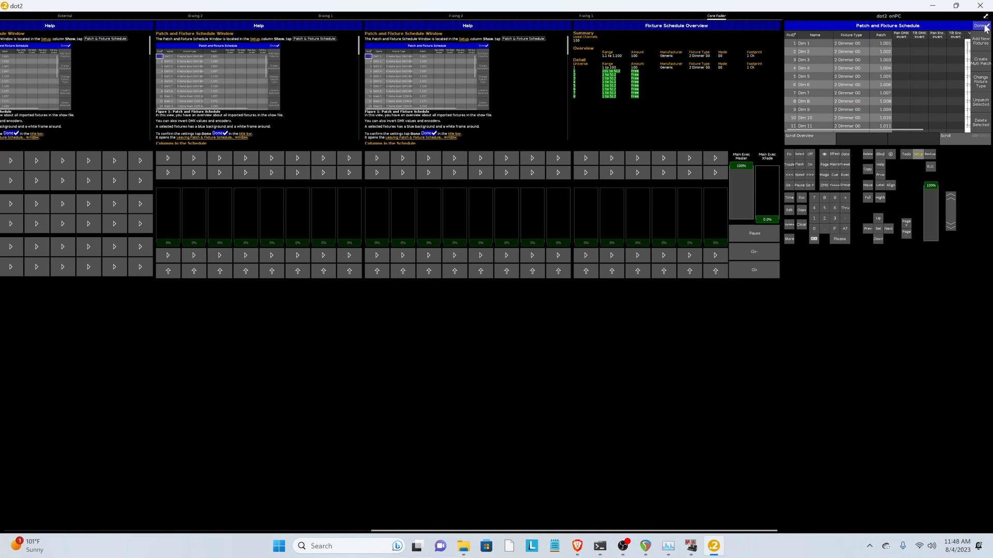
pyautogui.click(984, 25)
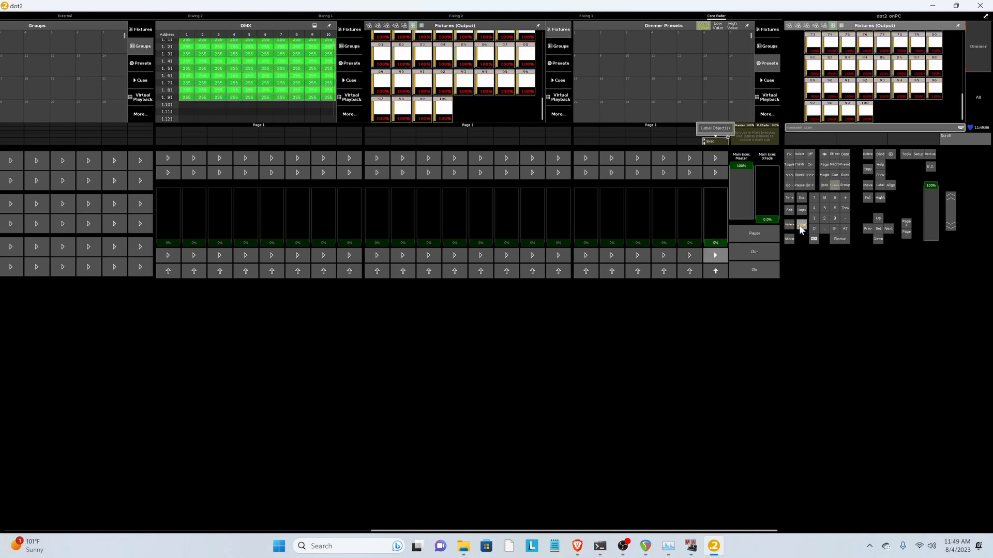
pyautogui.click(801, 224)
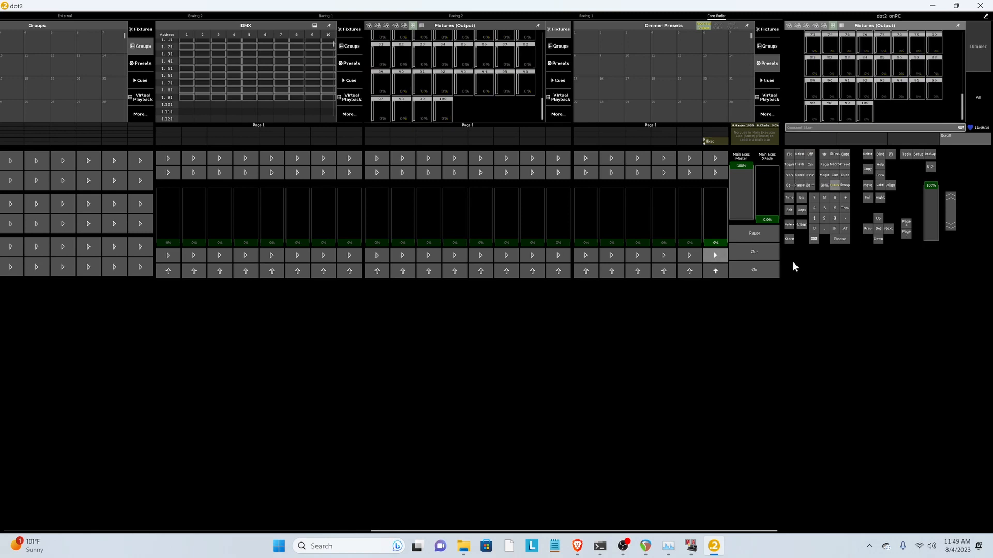
pyautogui.moveTo(553, 350)
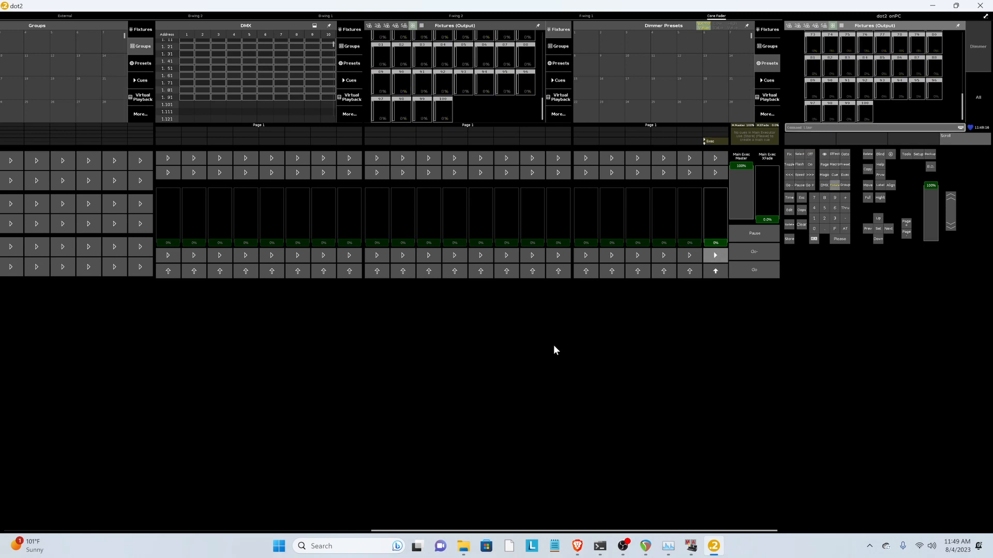
pyautogui.moveTo(805, 267)
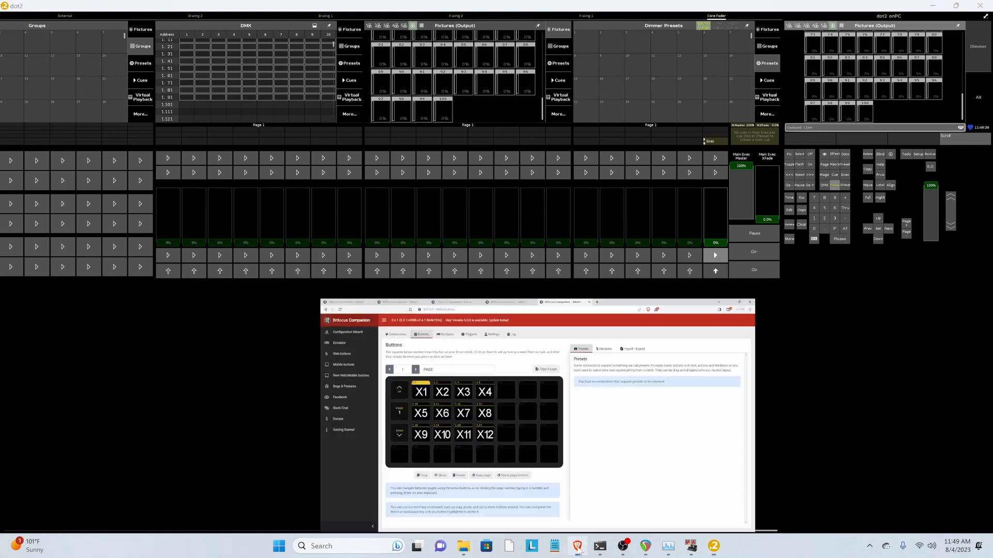
# - Turn off Latch/Toggle on button X1 and review buttons X2 and X4
pyautogui.click(420, 392)
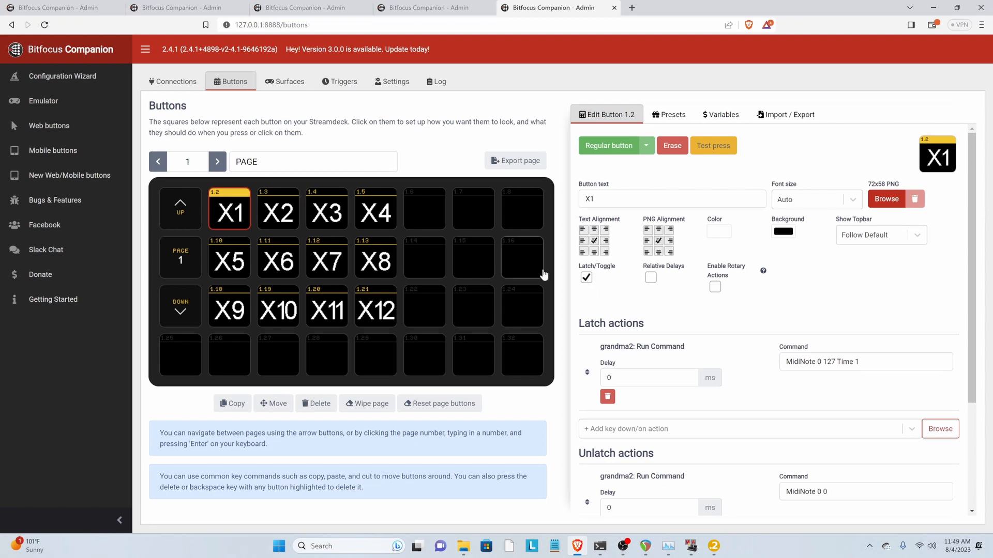
pyautogui.click(584, 277)
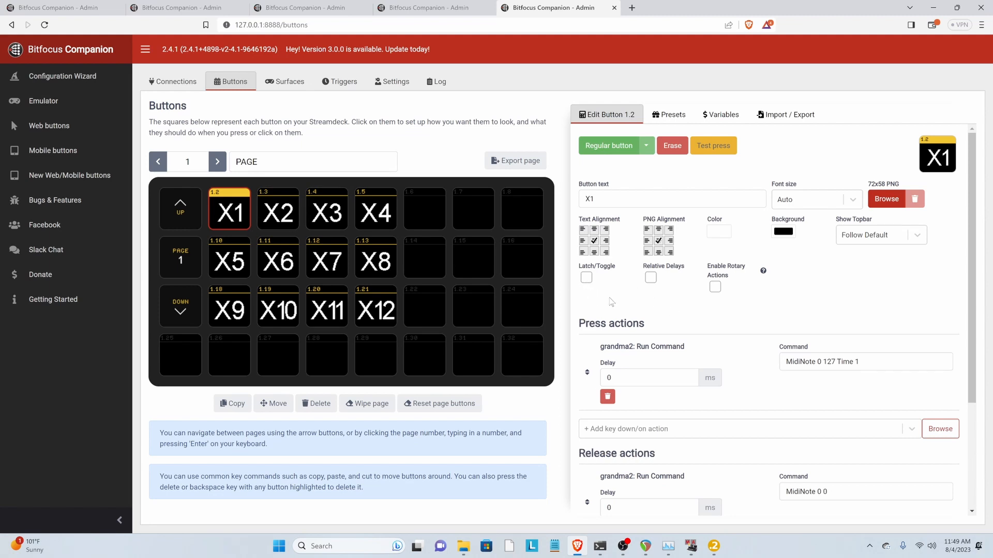
pyautogui.click(277, 209)
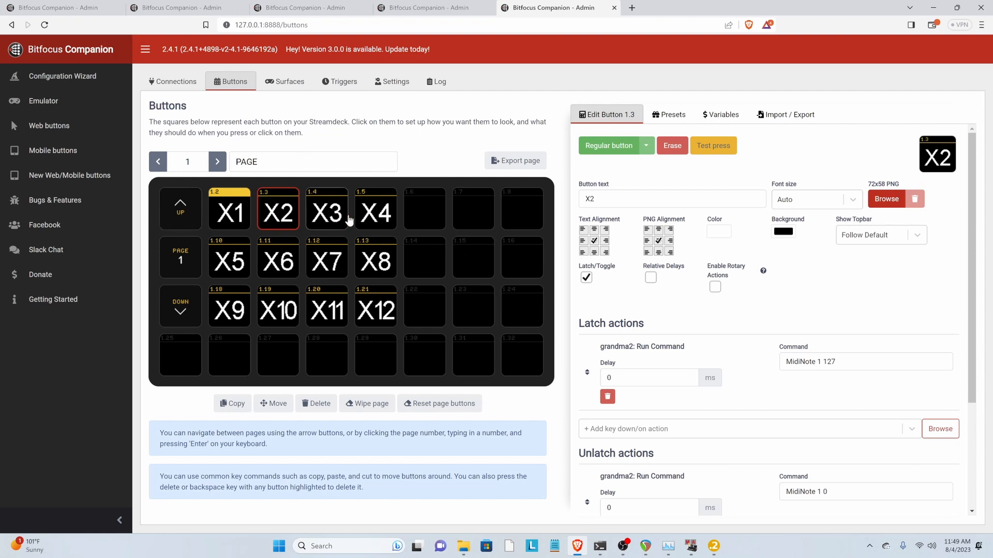
pyautogui.click(375, 209)
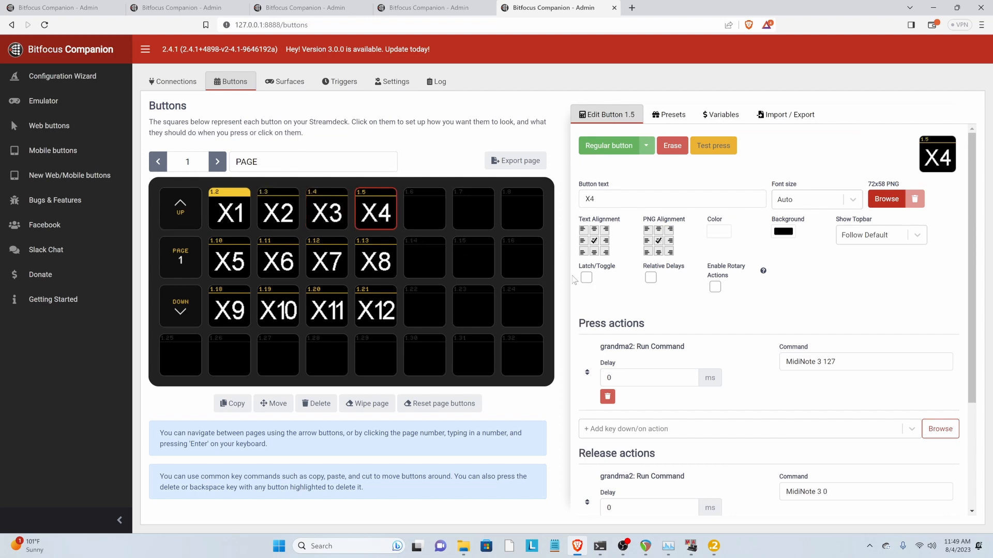
pyautogui.click(228, 209)
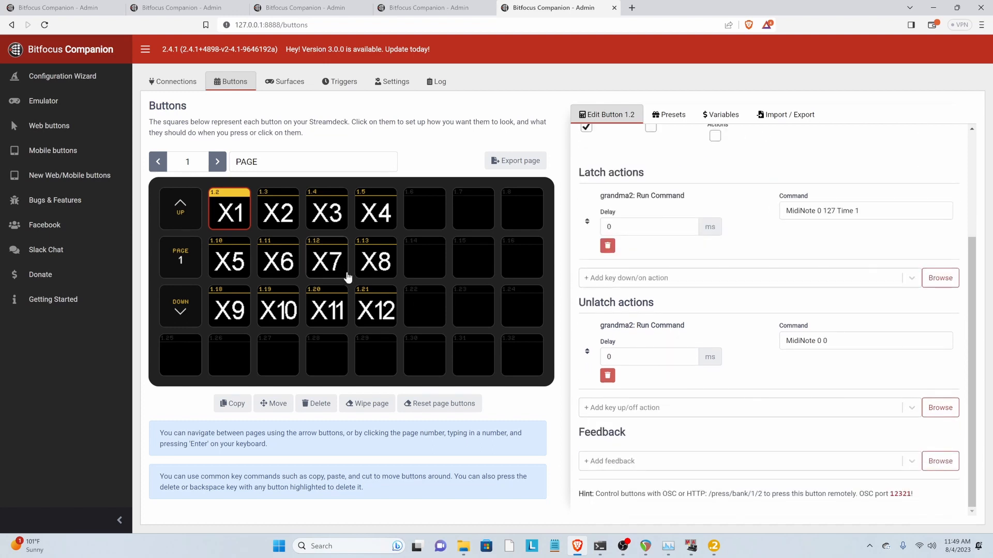
pyautogui.click(713, 546)
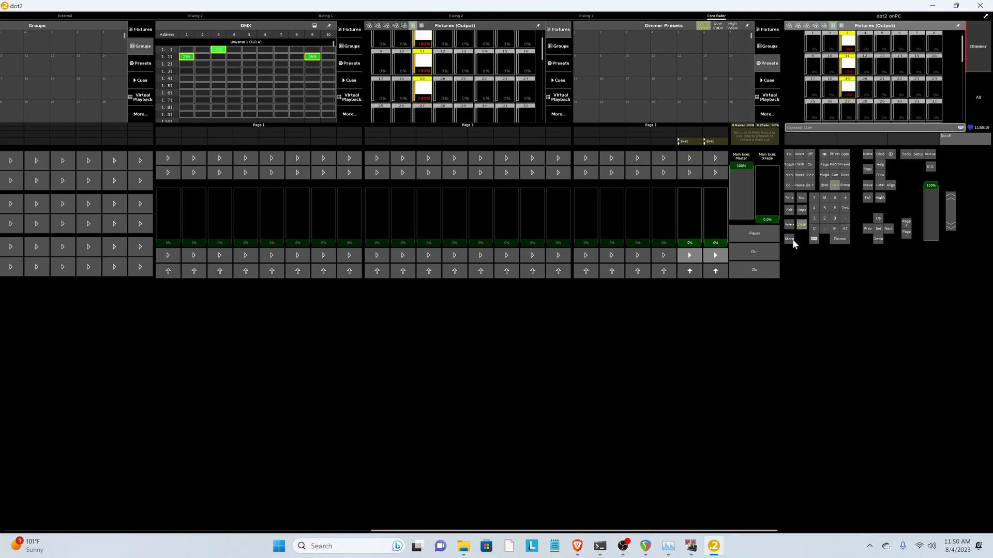
# - Store the active dimmer look onto an executor fader
pyautogui.click(789, 239)
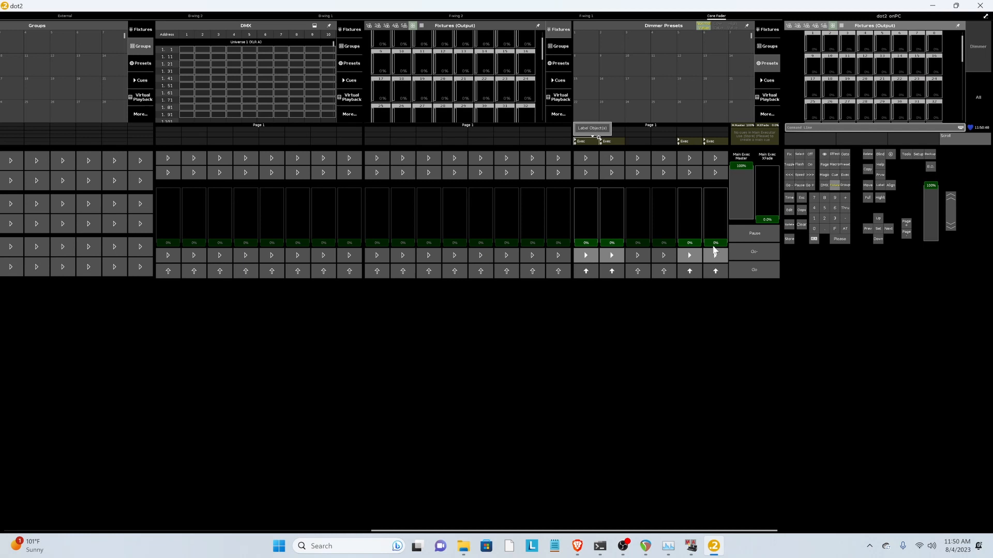
pyautogui.moveTo(598, 262)
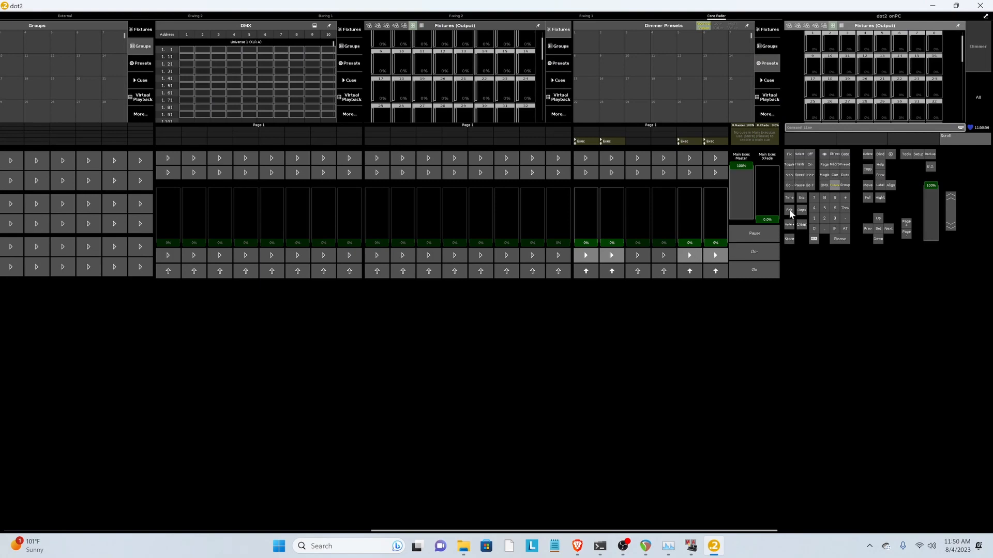
# - Open executor 1.1's cue list and set a fade time on Cue 1
pyautogui.click(789, 209)
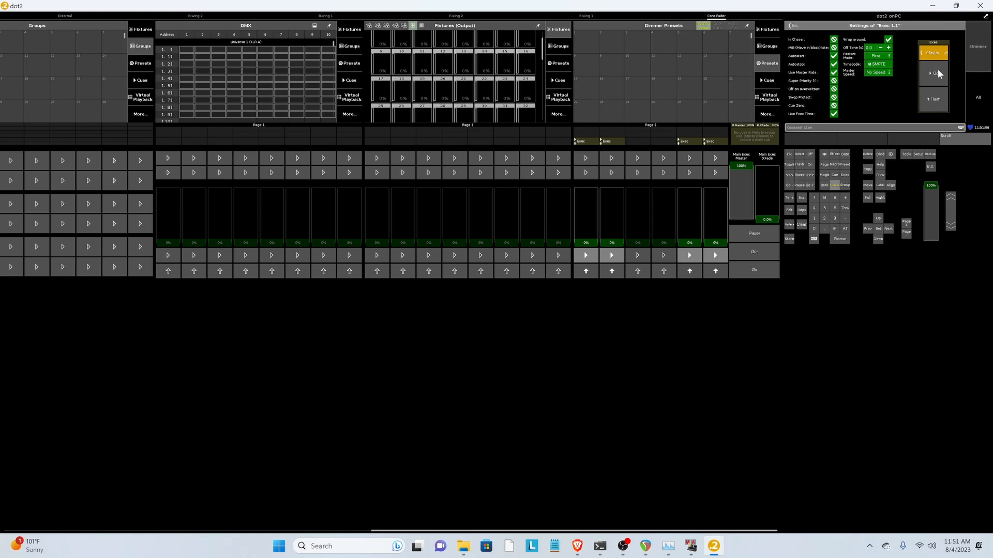
pyautogui.click(931, 72)
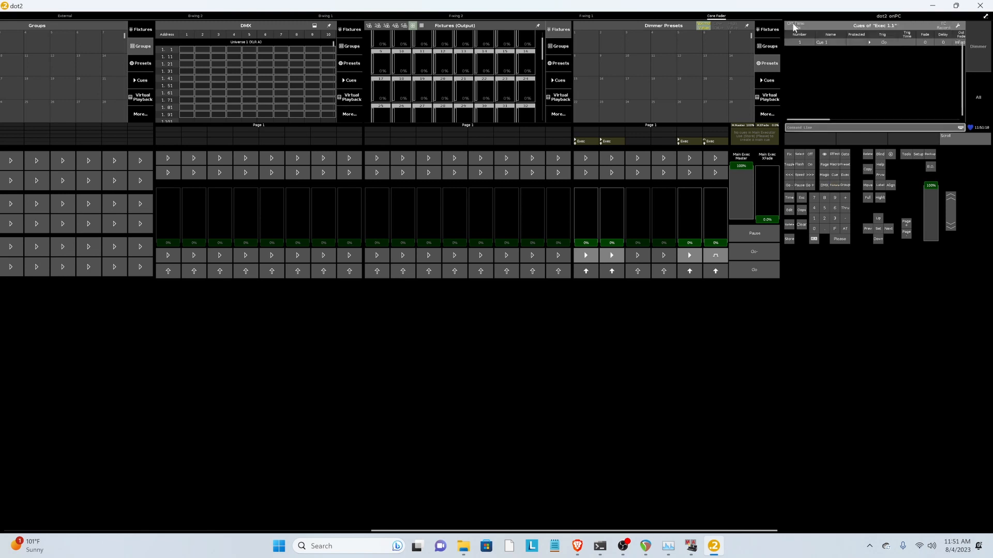
pyautogui.click(923, 42)
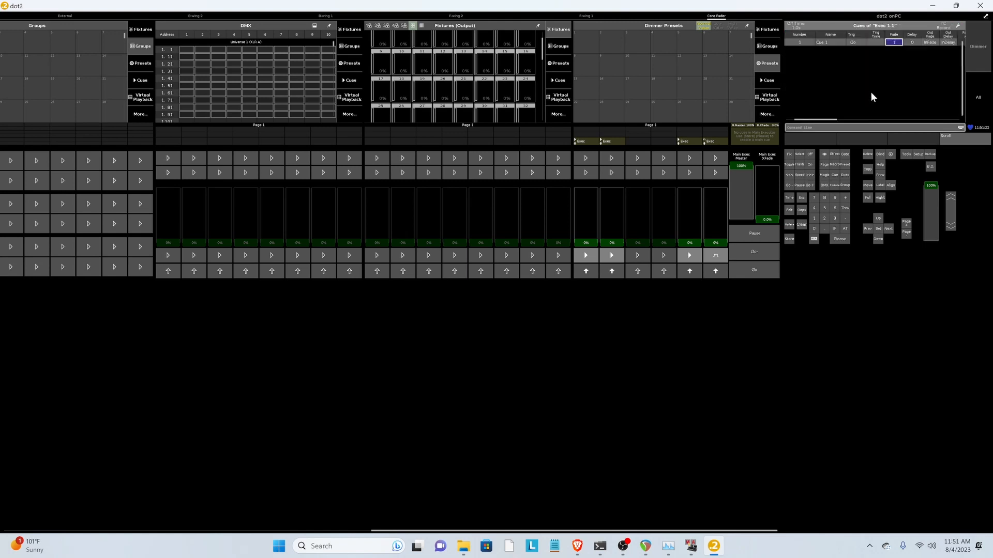
pyautogui.moveTo(804, 232)
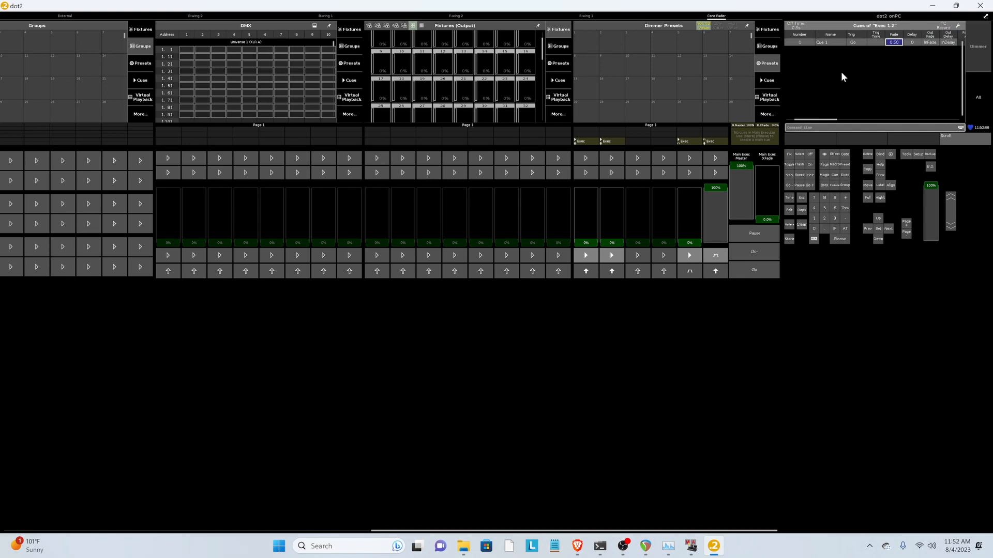
pyautogui.moveTo(777, 178)
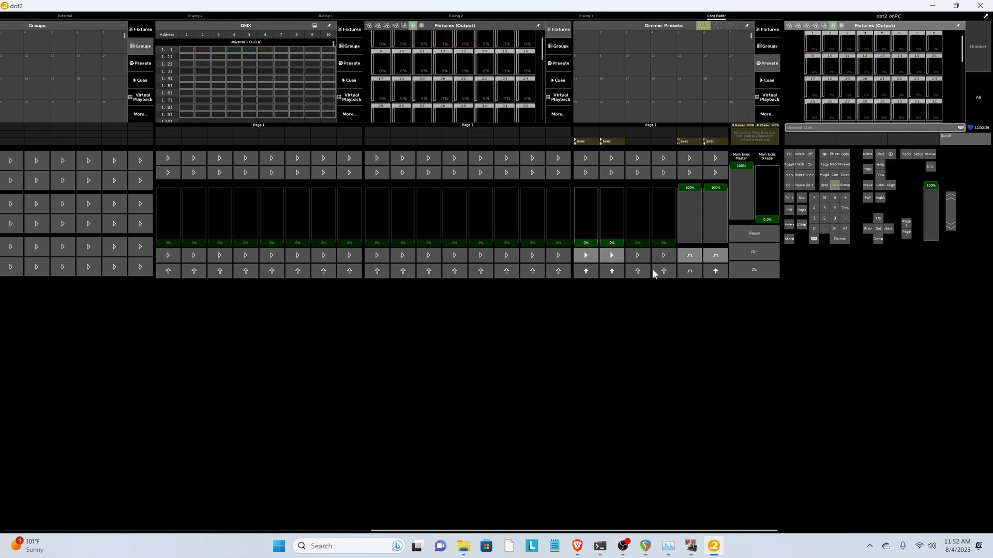
pyautogui.moveTo(726, 268)
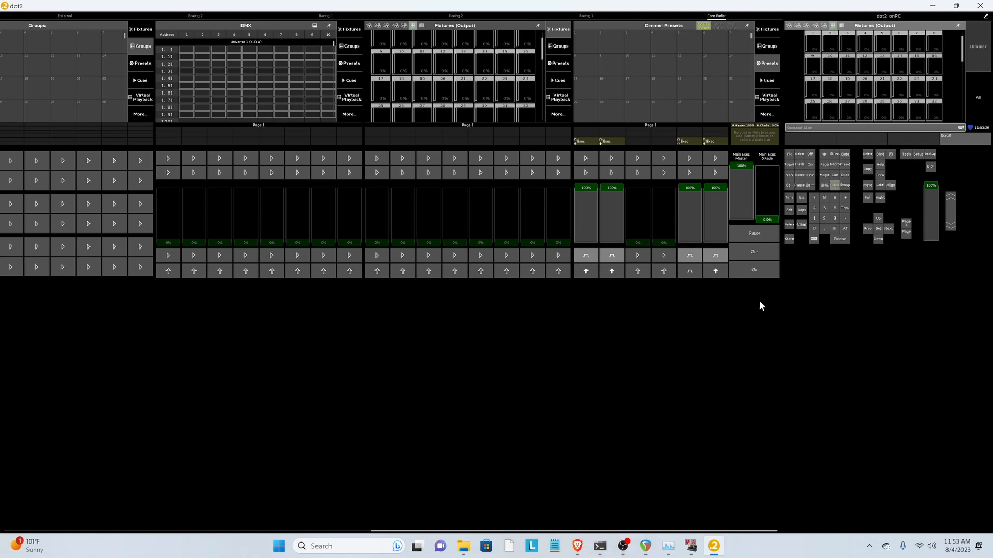
pyautogui.moveTo(770, 296)
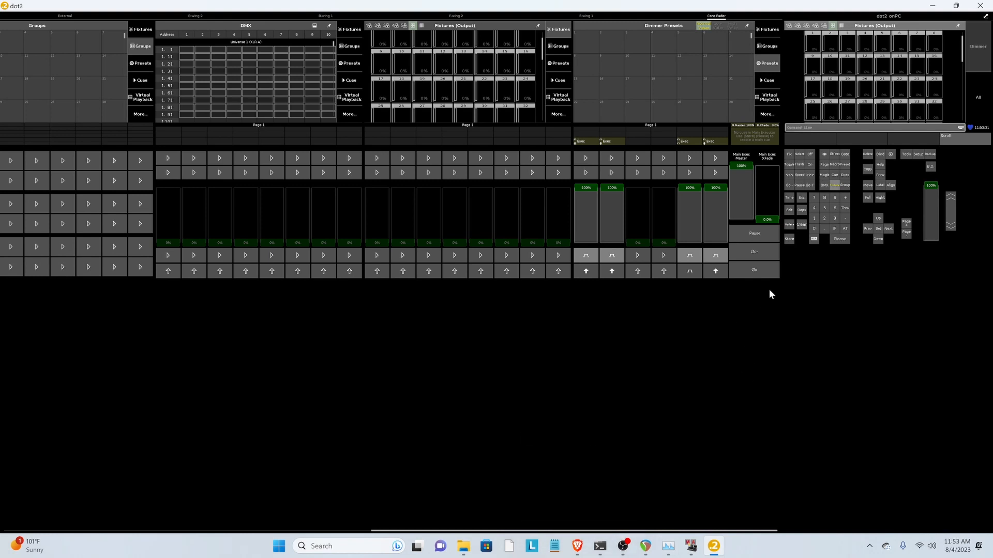
pyautogui.moveTo(821, 180)
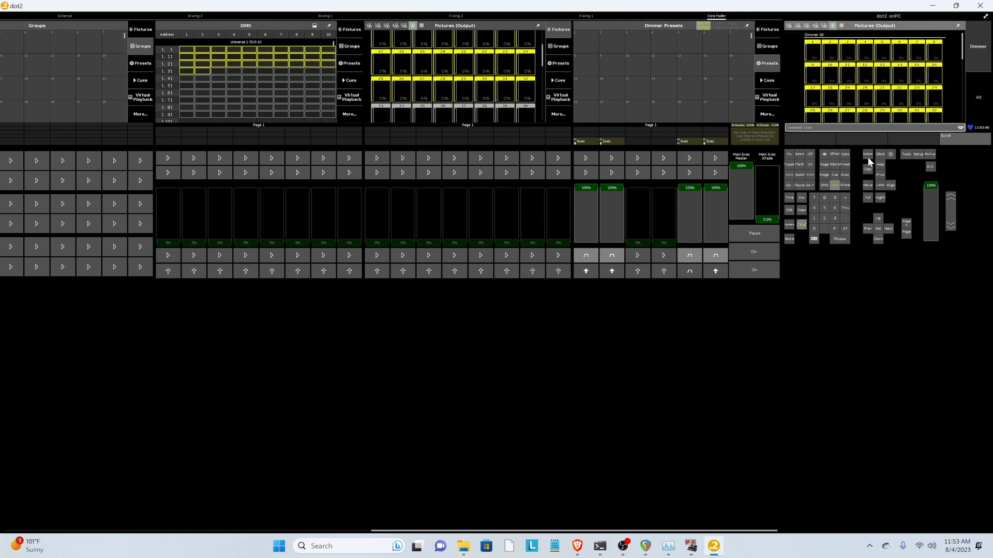
# - Apply the Soft Dimmer effect from the dimmer effects library to the selected dimmers
pyautogui.click(835, 154)
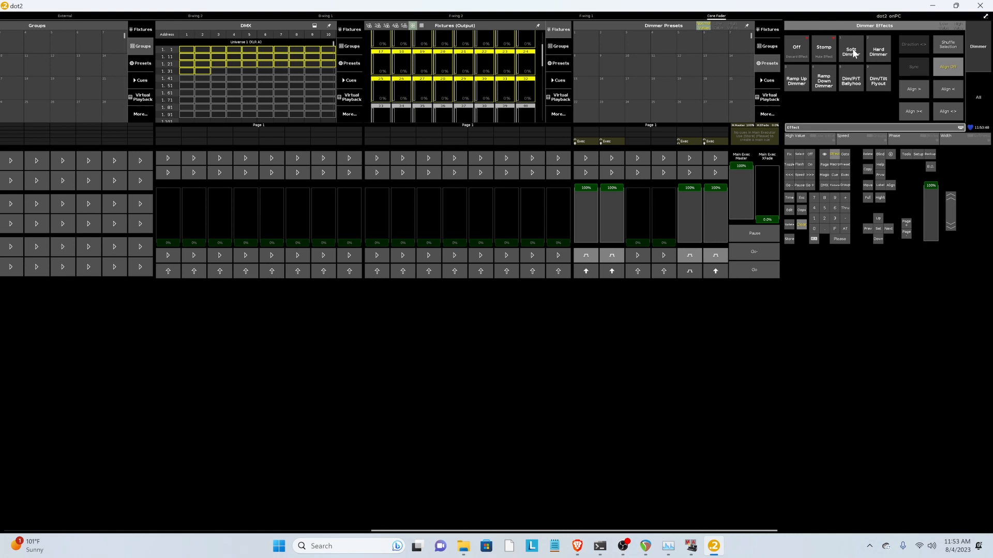
pyautogui.click(850, 51)
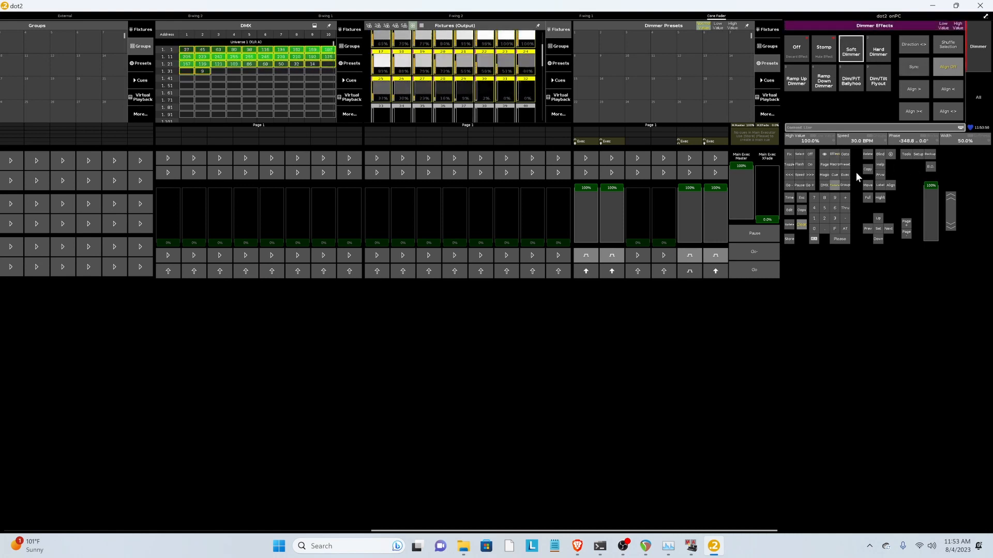
pyautogui.moveTo(835, 158)
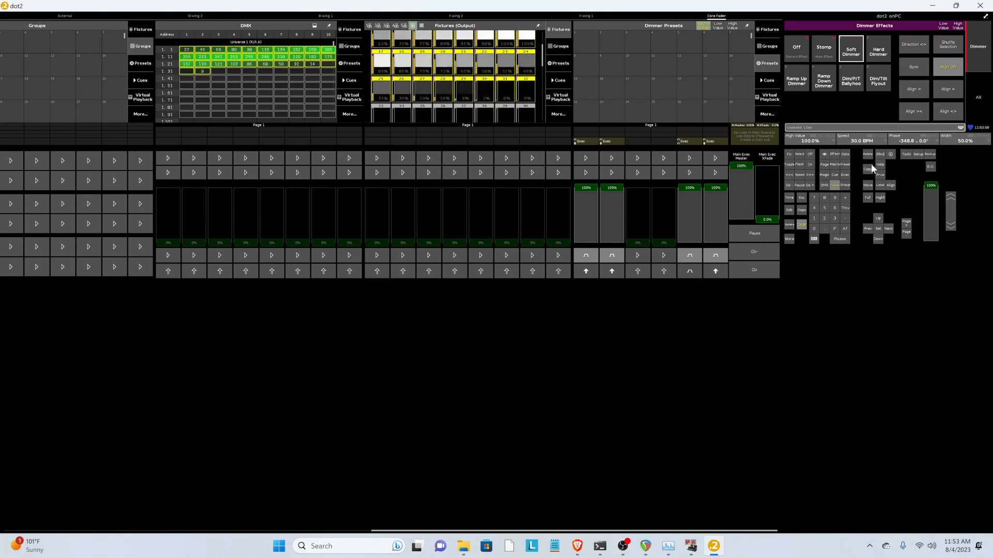
pyautogui.moveTo(813, 178)
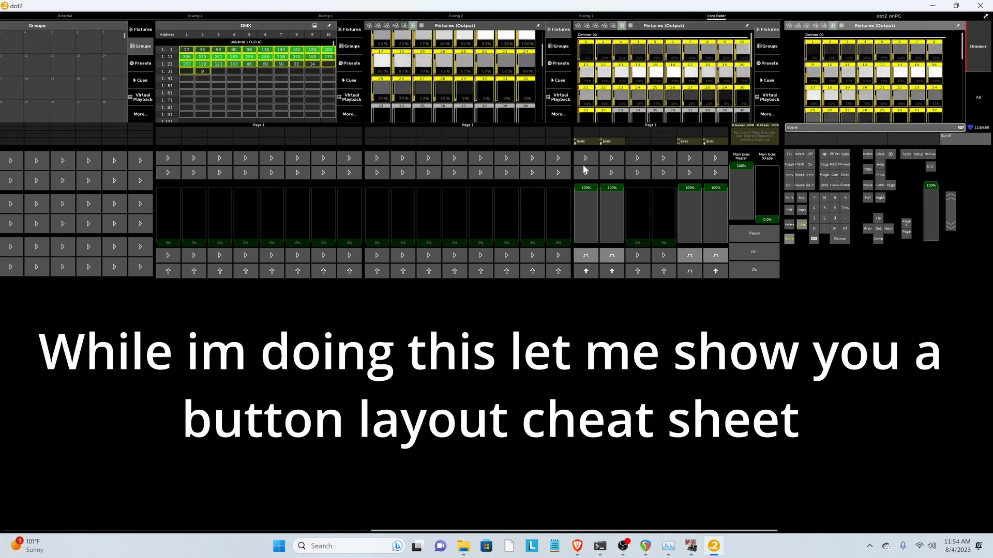
pyautogui.moveTo(506, 259)
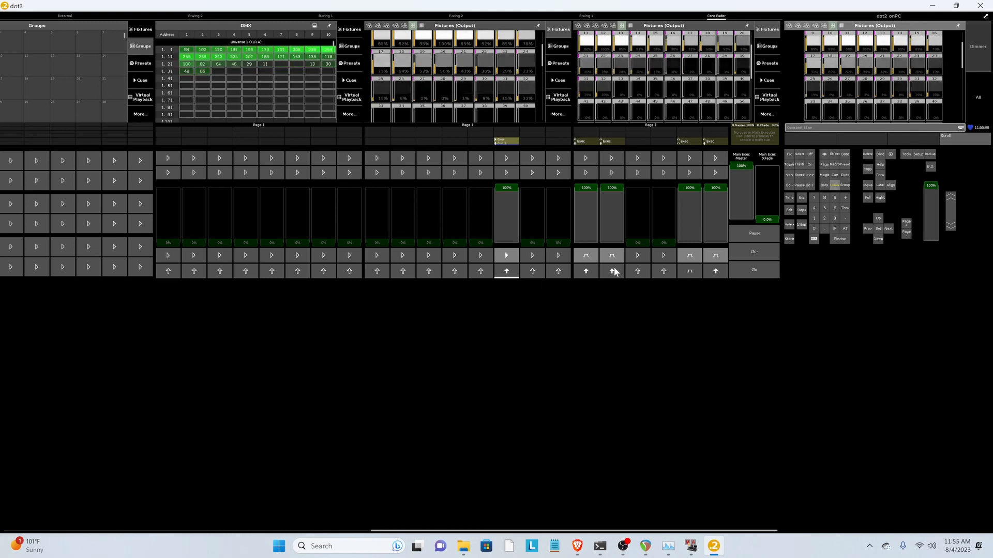
pyautogui.moveTo(632, 267)
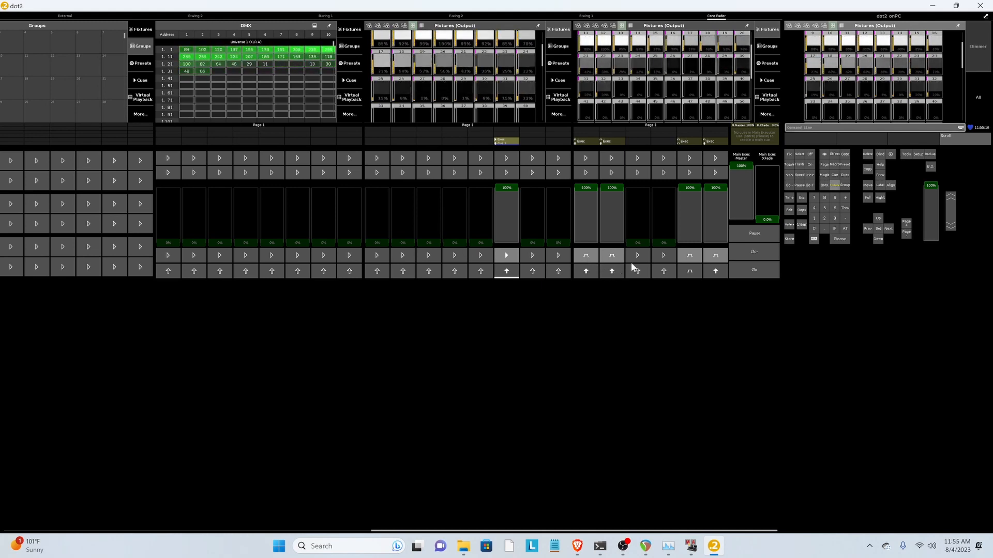